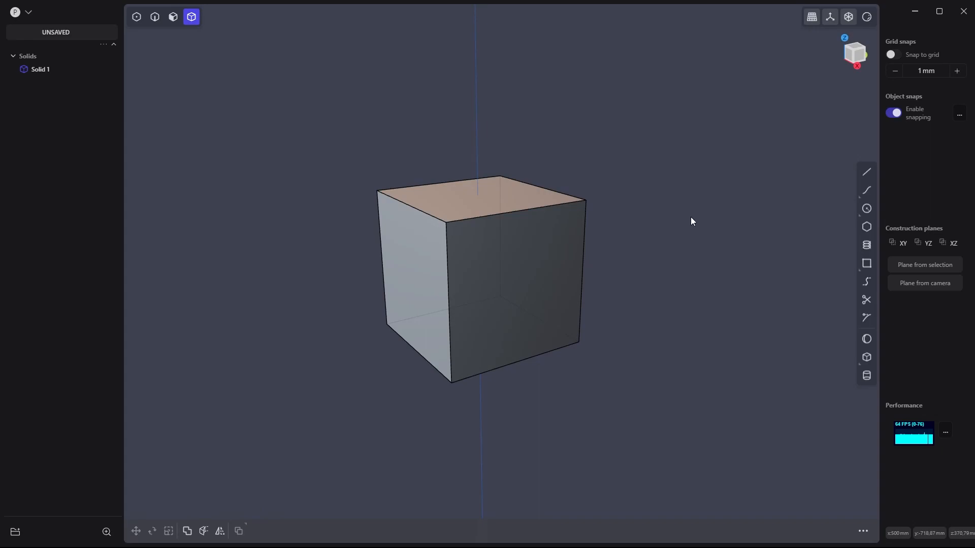
mouse_move(591, 150)
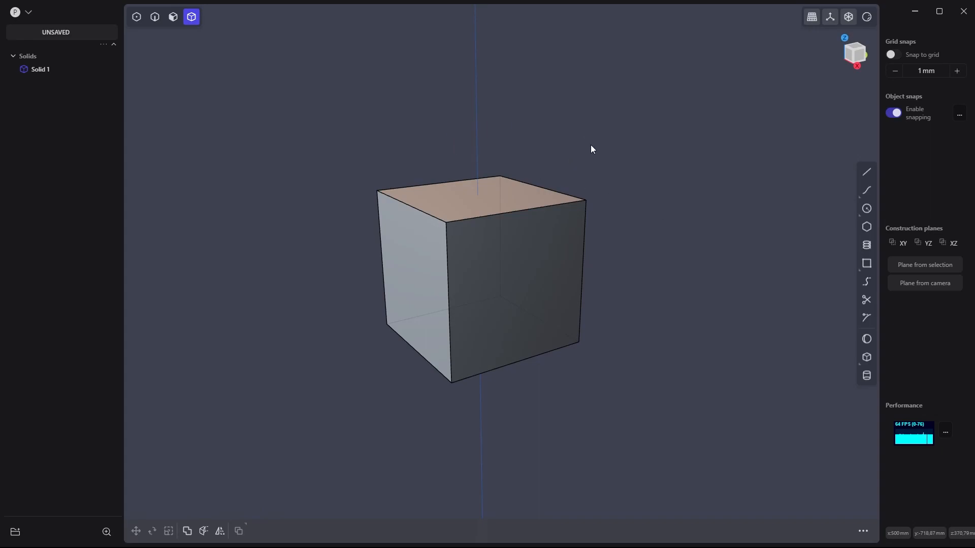
mouse_move(570, 133)
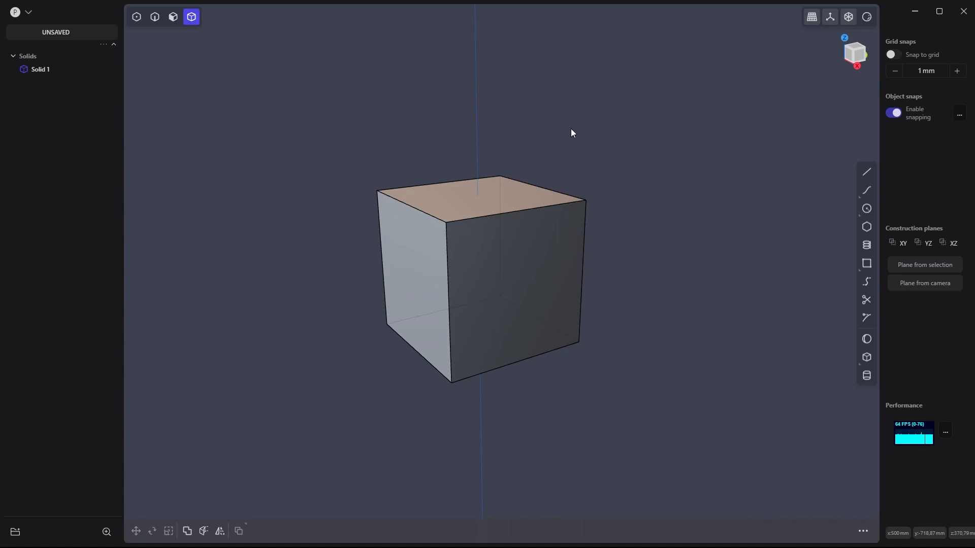
mouse_move(384, 92)
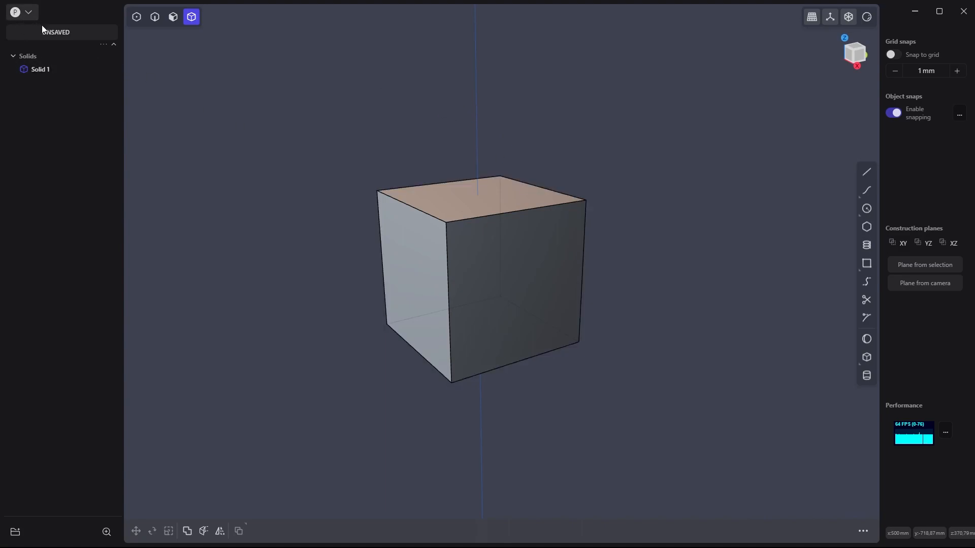
mouse_move(567, 166)
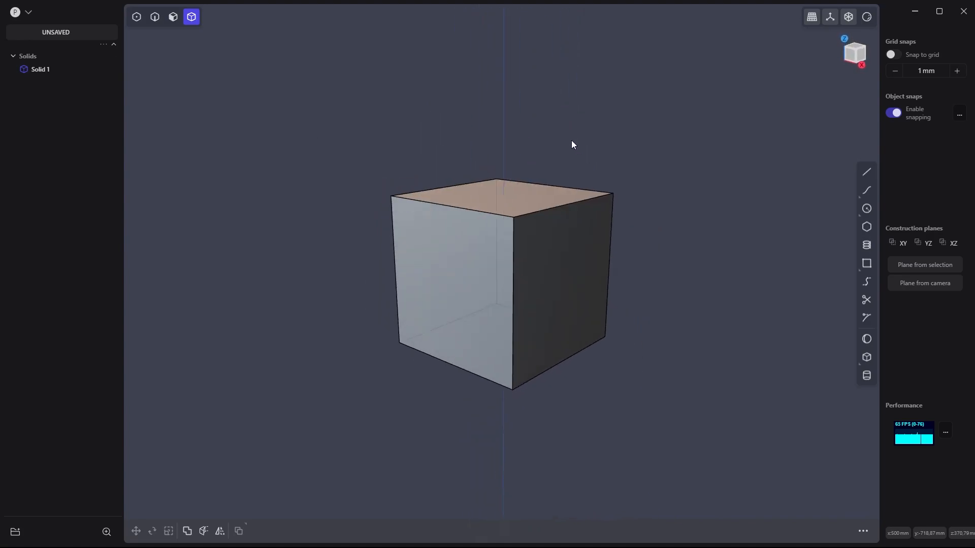
Isolate cube VisualModel_Solid 1.001 so the other cubes are hidden.
click(854, 53)
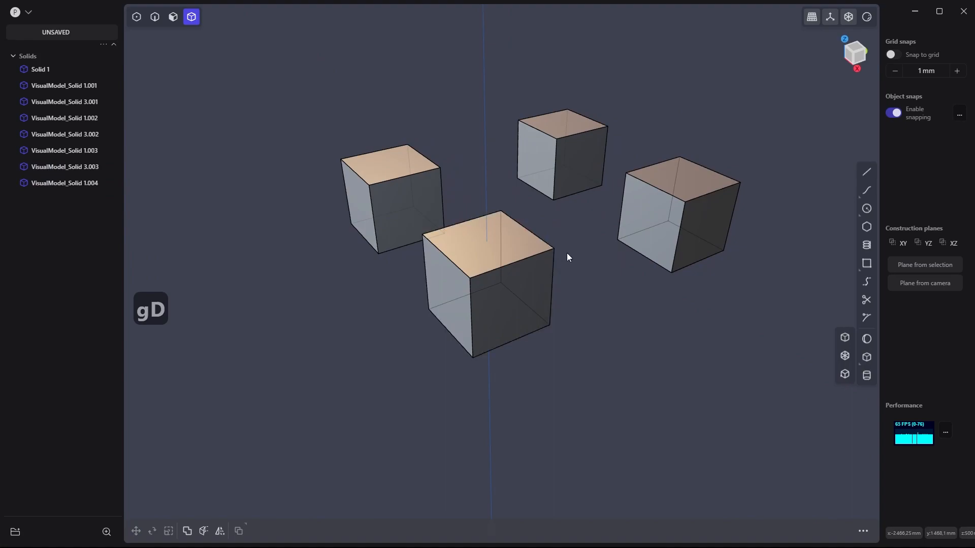
click(559, 155)
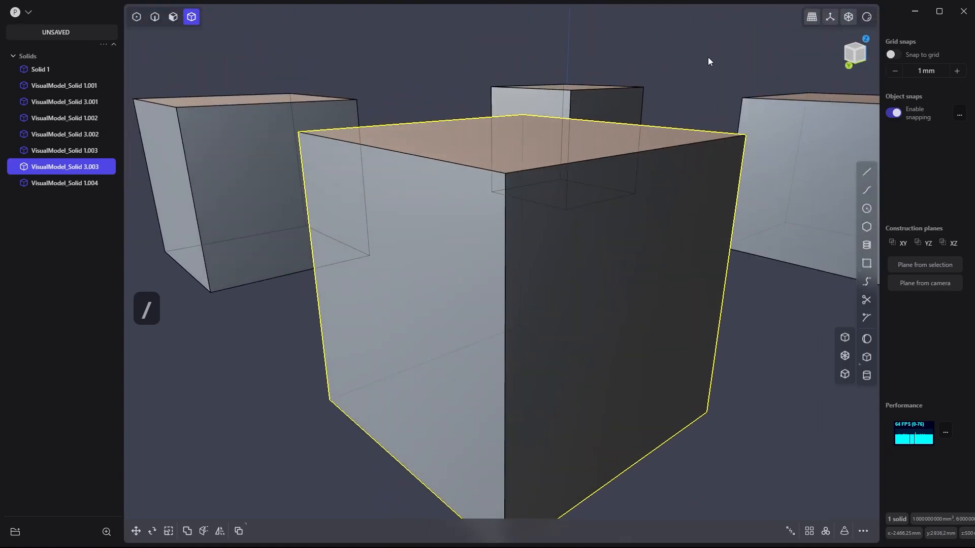
click(698, 67)
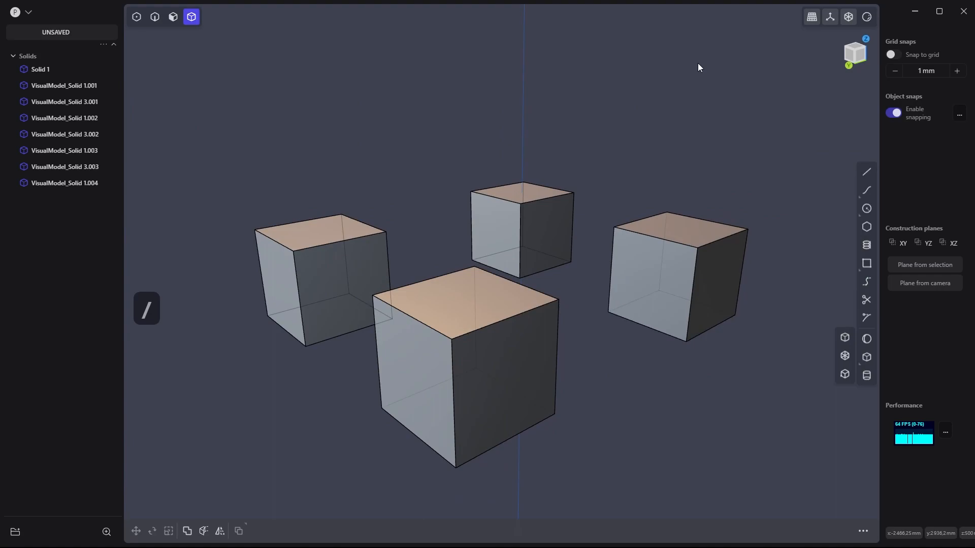
click(330, 262)
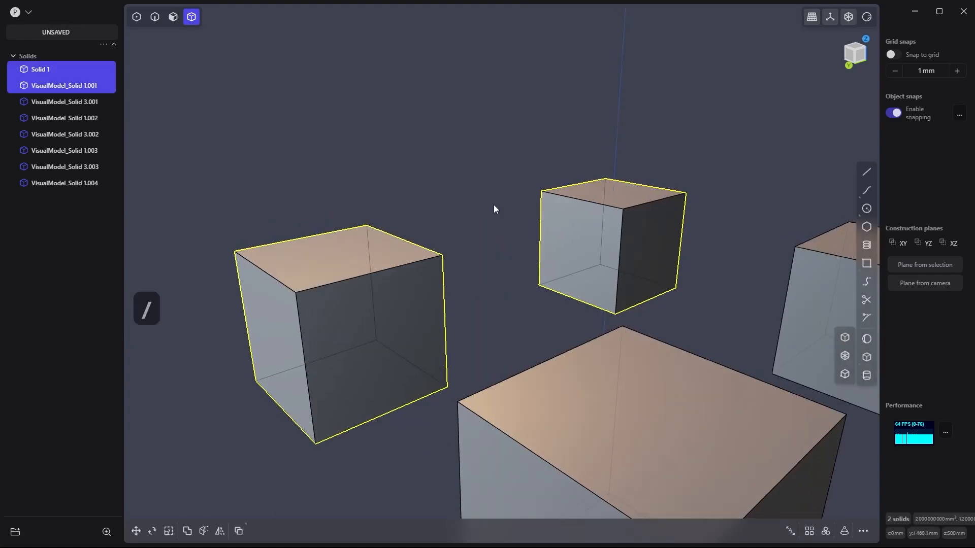
click(471, 187)
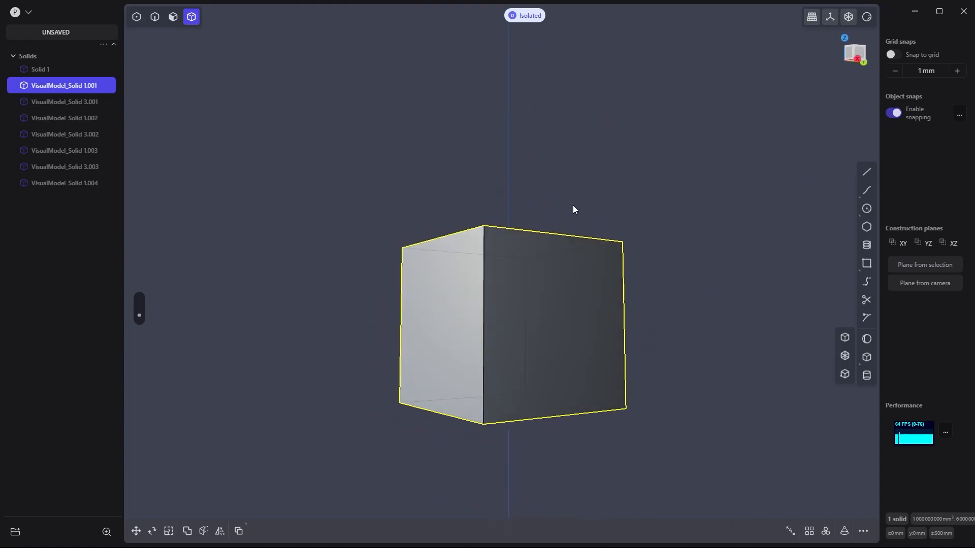
drag(572, 209, 618, 235)
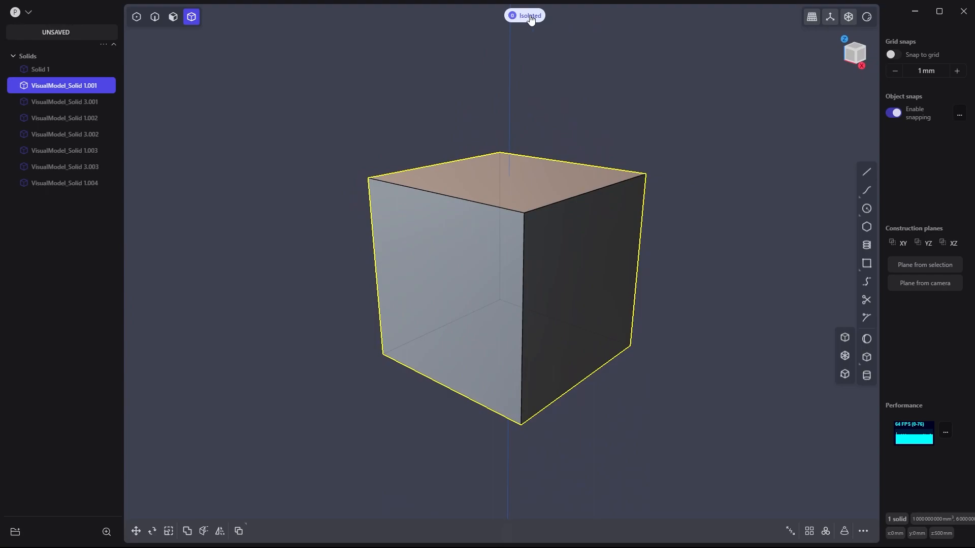
click(524, 15)
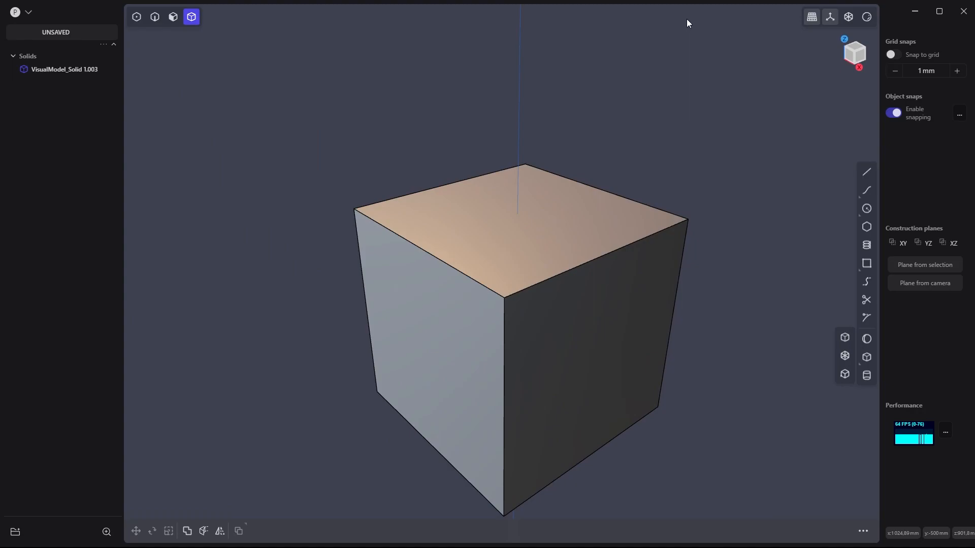
mouse_move(339, 97)
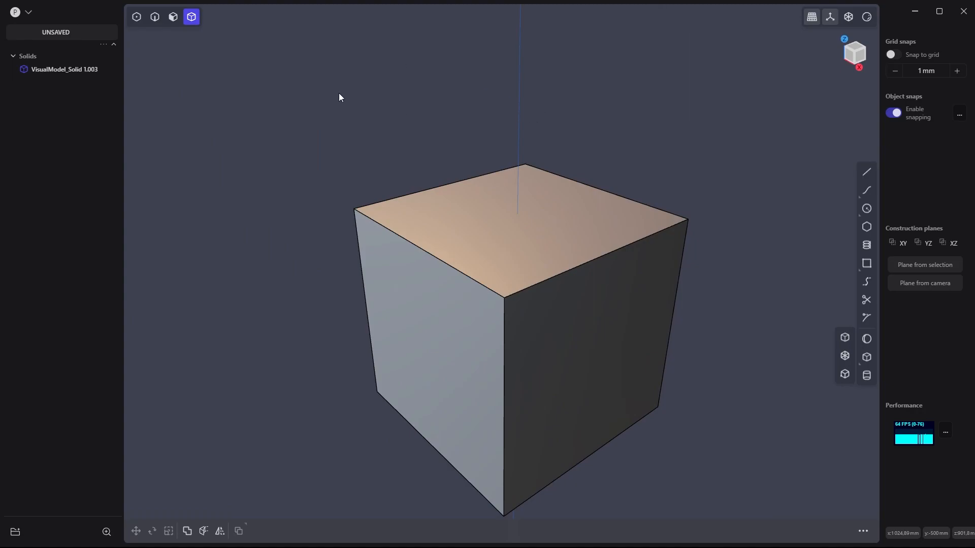
mouse_move(191, 17)
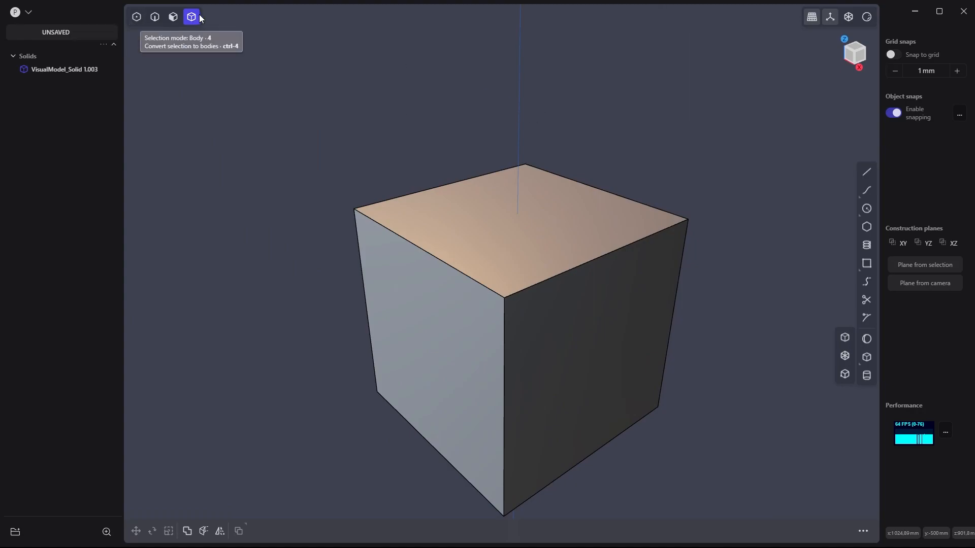
mouse_move(162, 55)
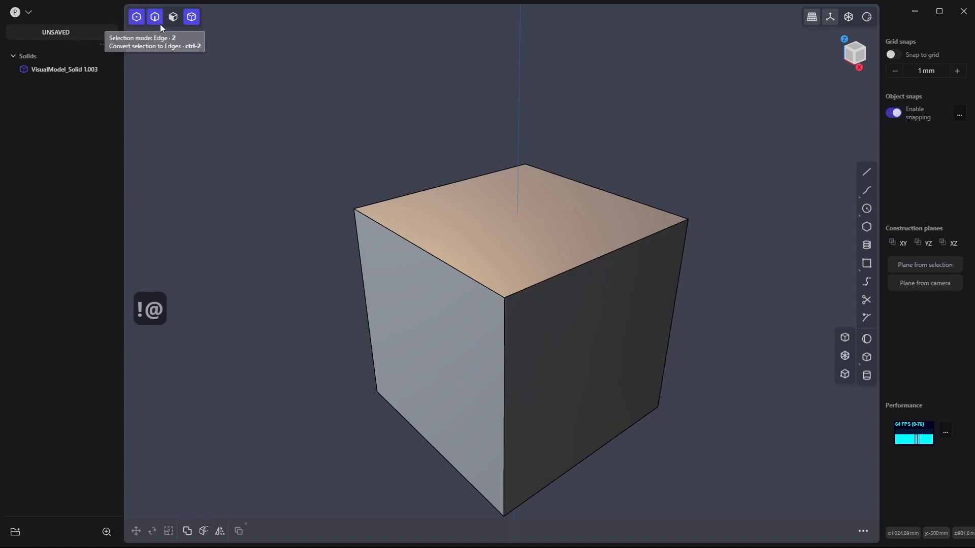
Switch to face selection and start a zero-distance Offset Face on the cube's top face.
click(191, 16)
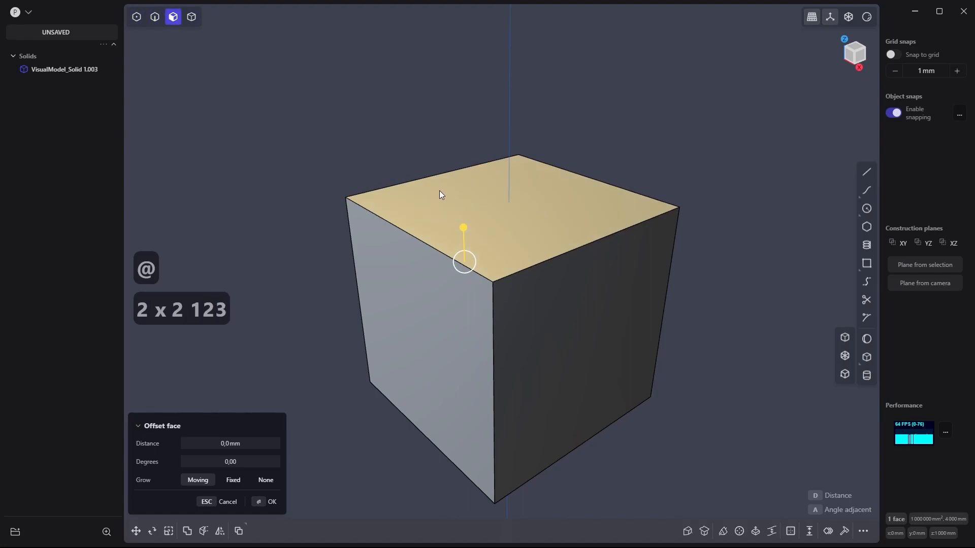
mouse_move(283, 149)
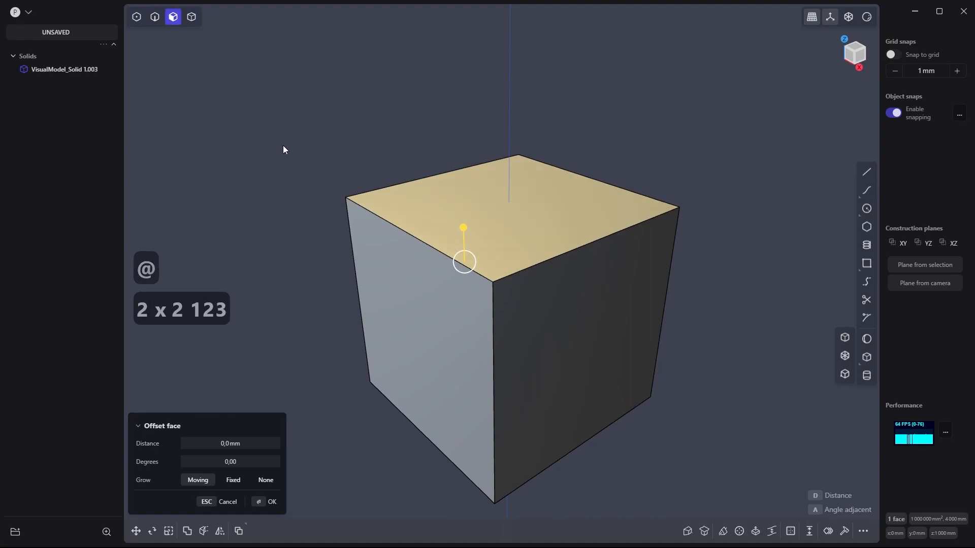
click(155, 16)
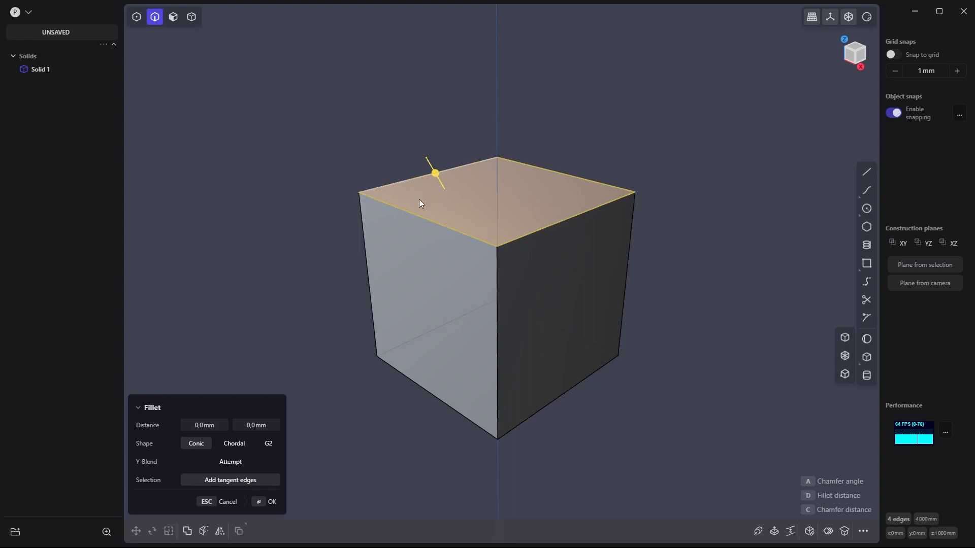
mouse_move(437, 179)
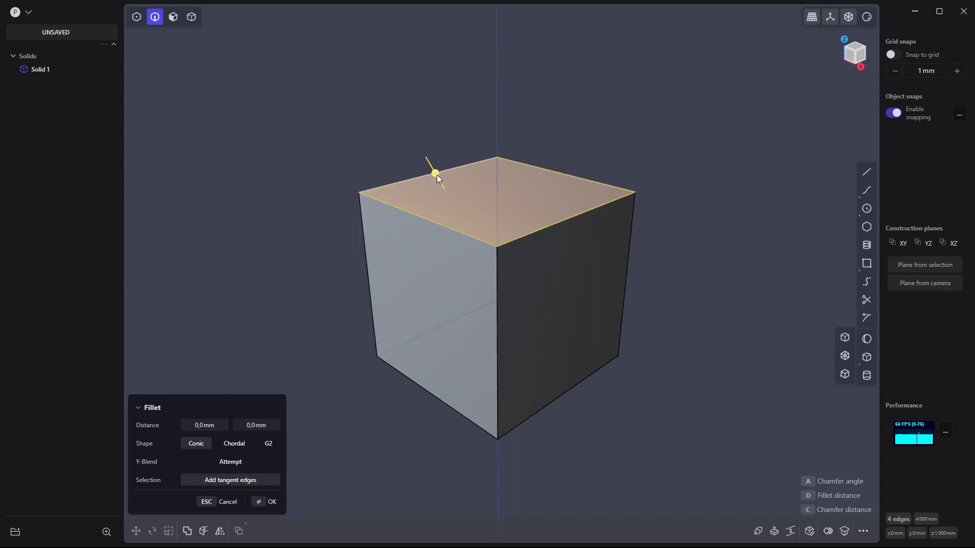
mouse_move(128, 396)
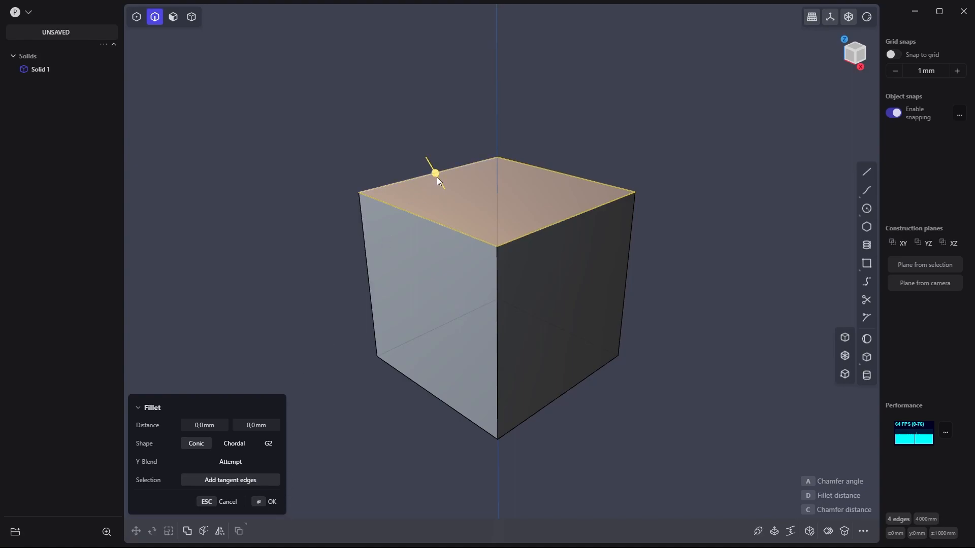
mouse_move(427, 179)
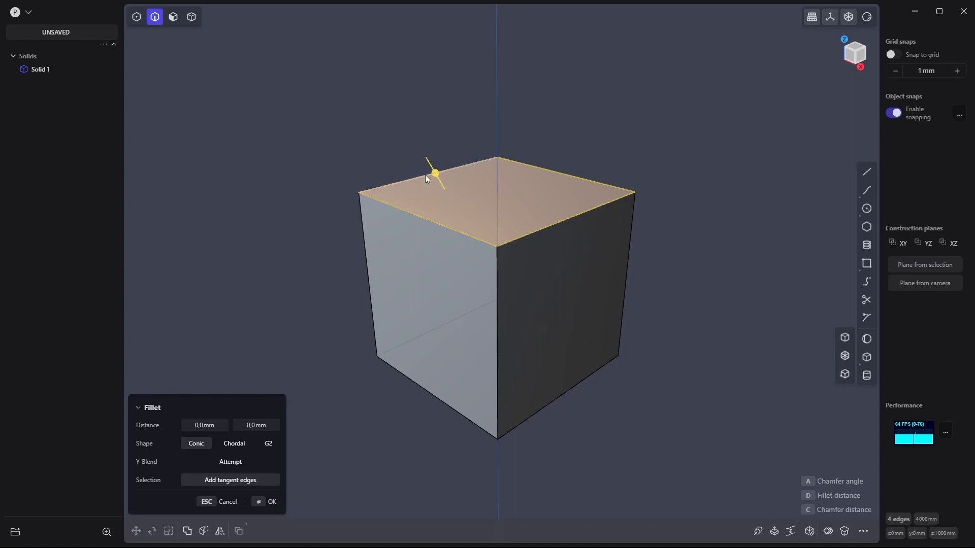
Fillet the cube's four top edges by dragging the distance handle, then confirm.
drag(435, 172, 441, 187)
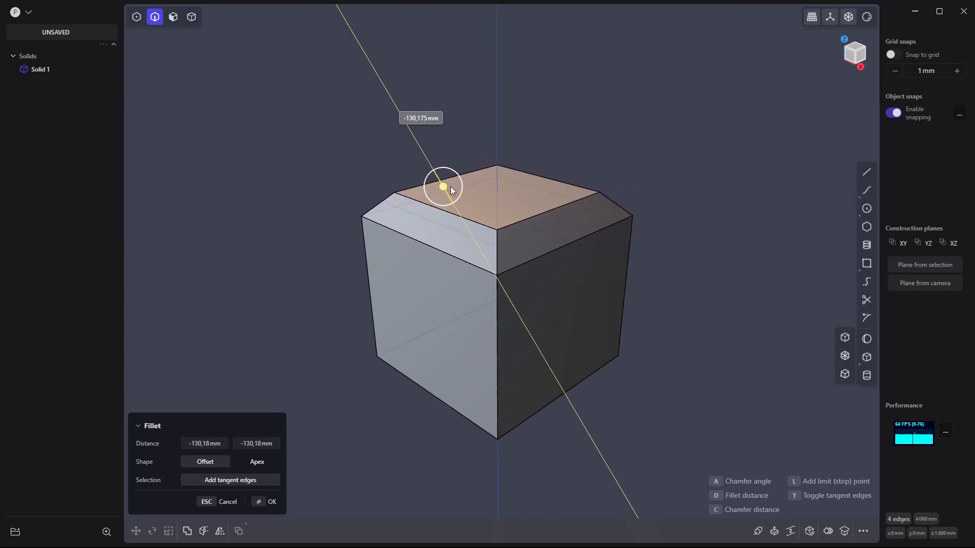
drag(442, 187, 442, 188)
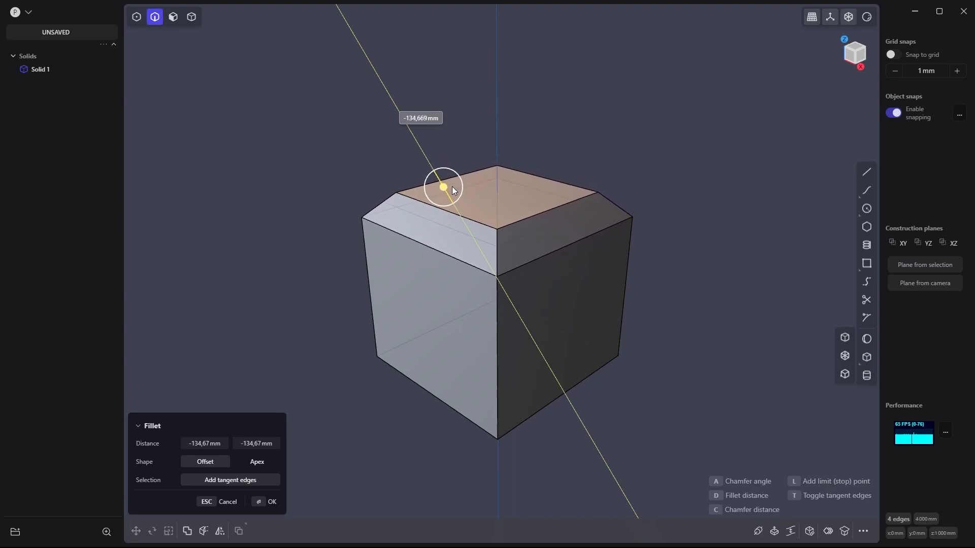
drag(442, 187, 442, 184)
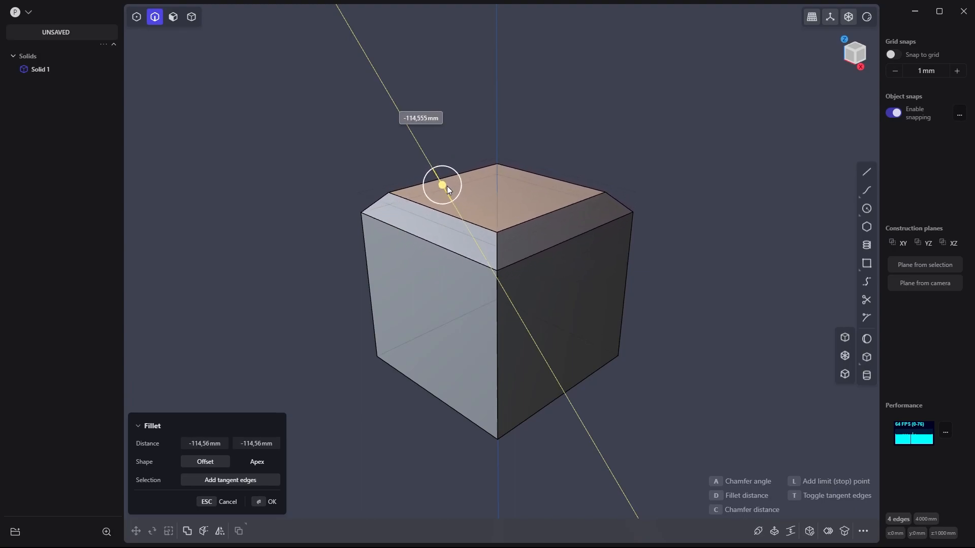
drag(441, 185, 438, 179)
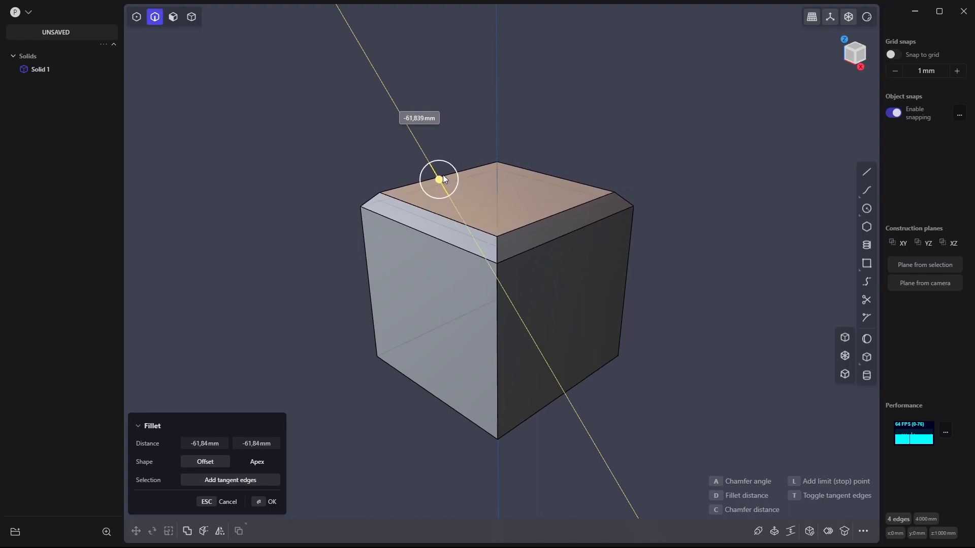
drag(438, 179, 423, 155)
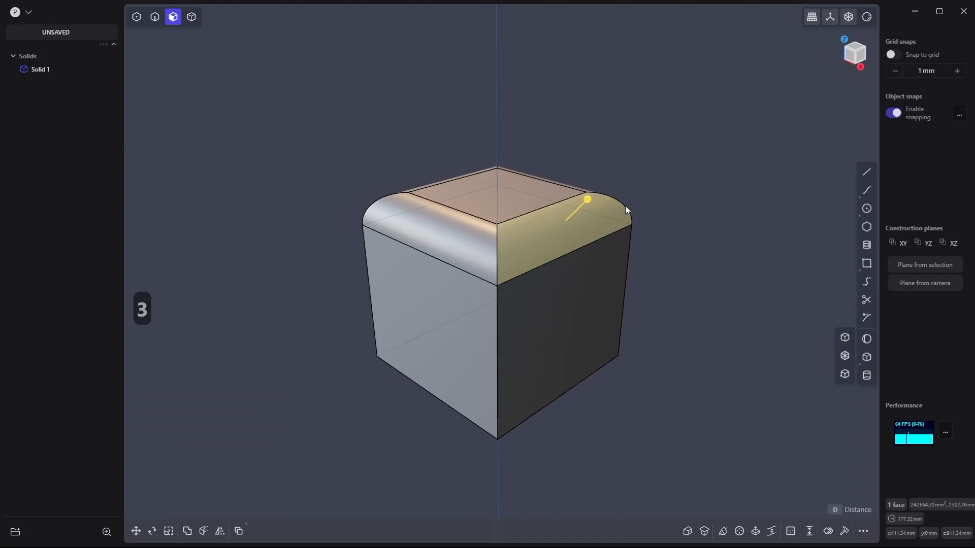
mouse_move(625, 201)
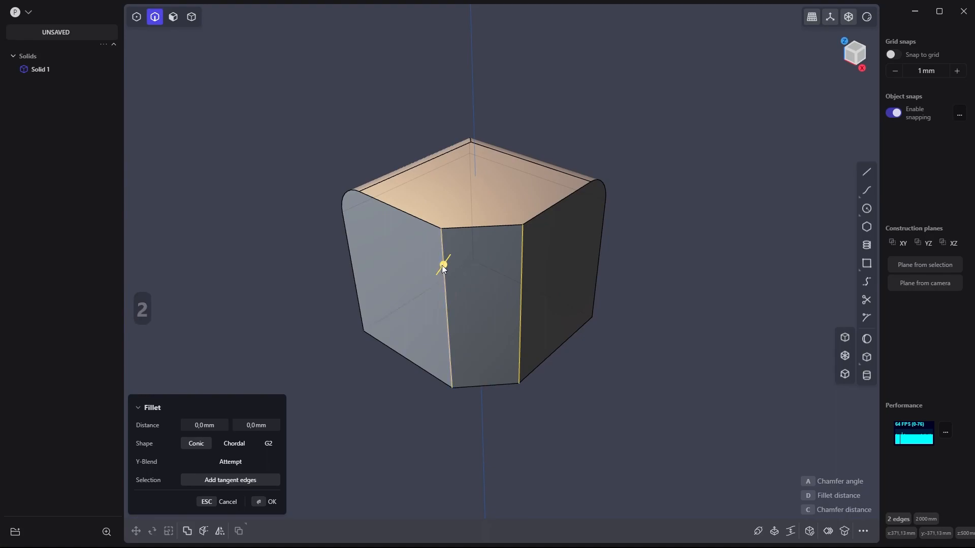
click(524, 235)
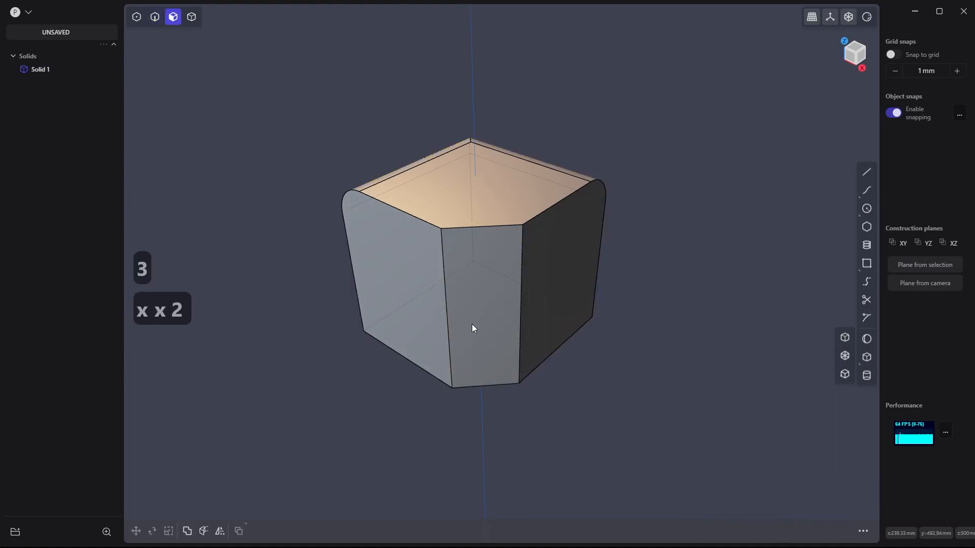
drag(472, 329, 540, 255)
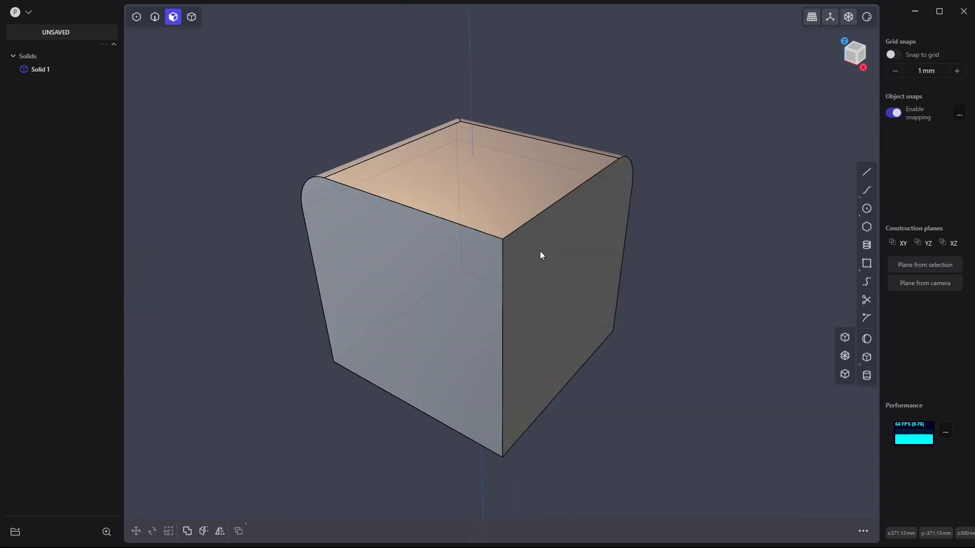
click(155, 16)
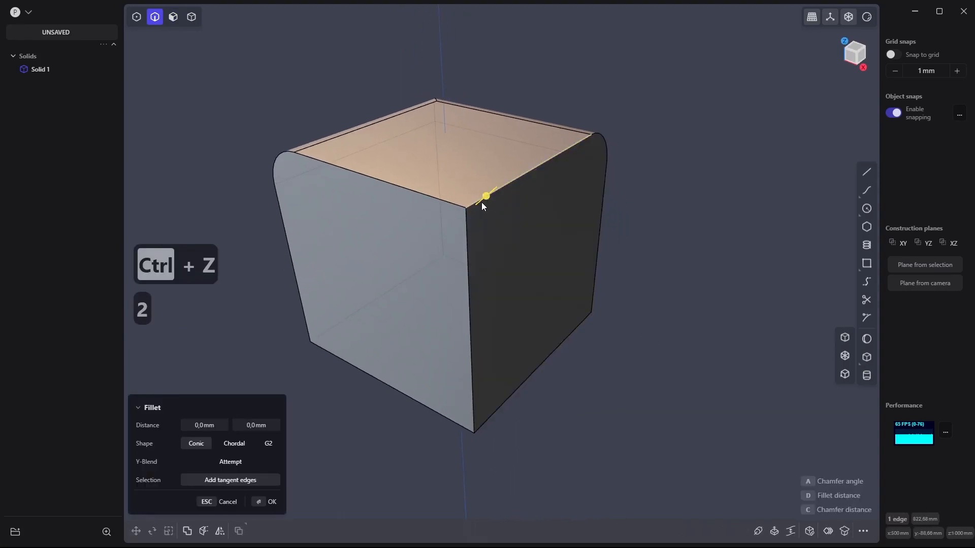
drag(485, 196, 471, 207)
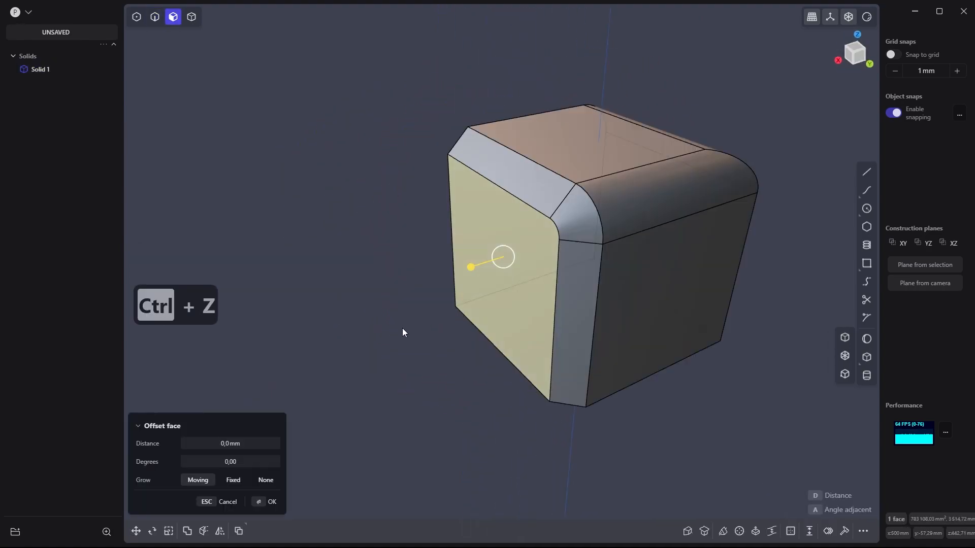
mouse_move(547, 196)
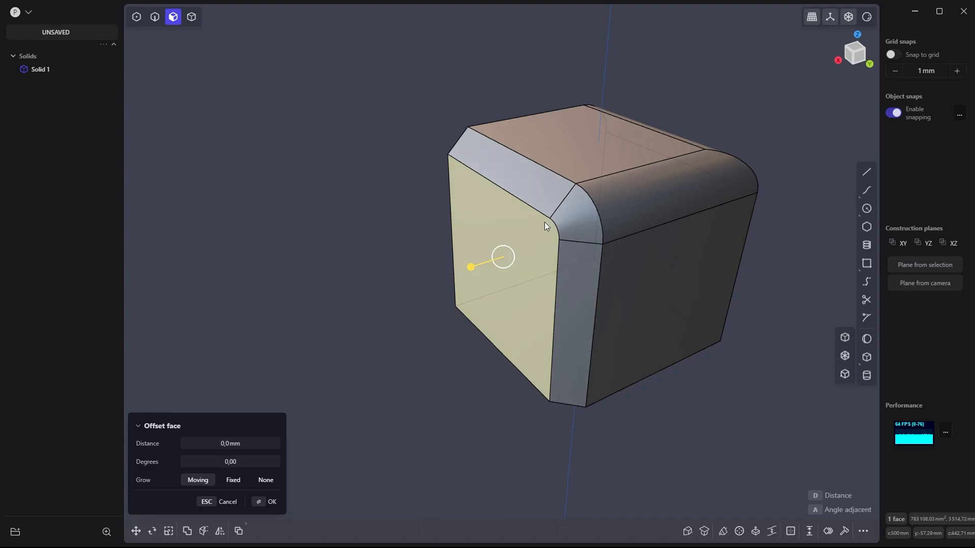
drag(504, 257, 452, 274)
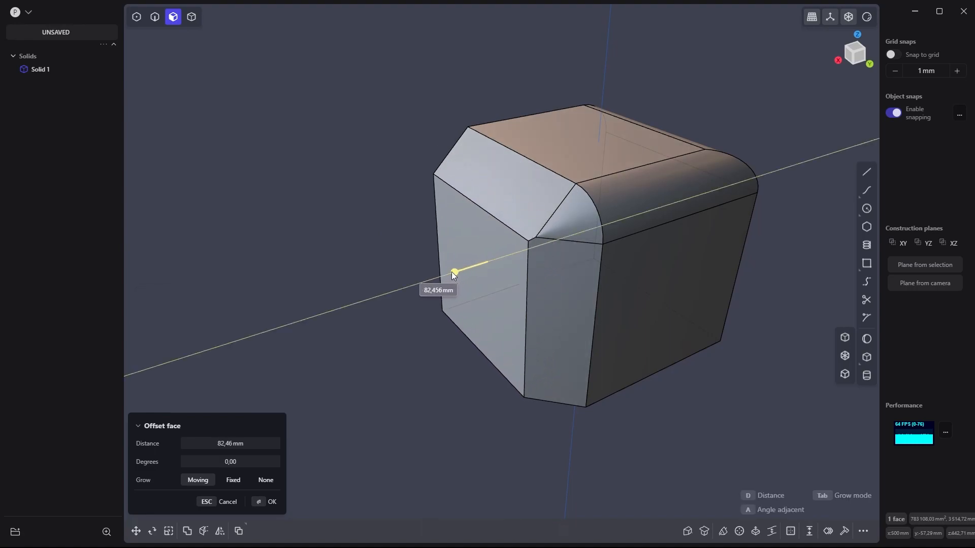
drag(454, 274, 444, 274)
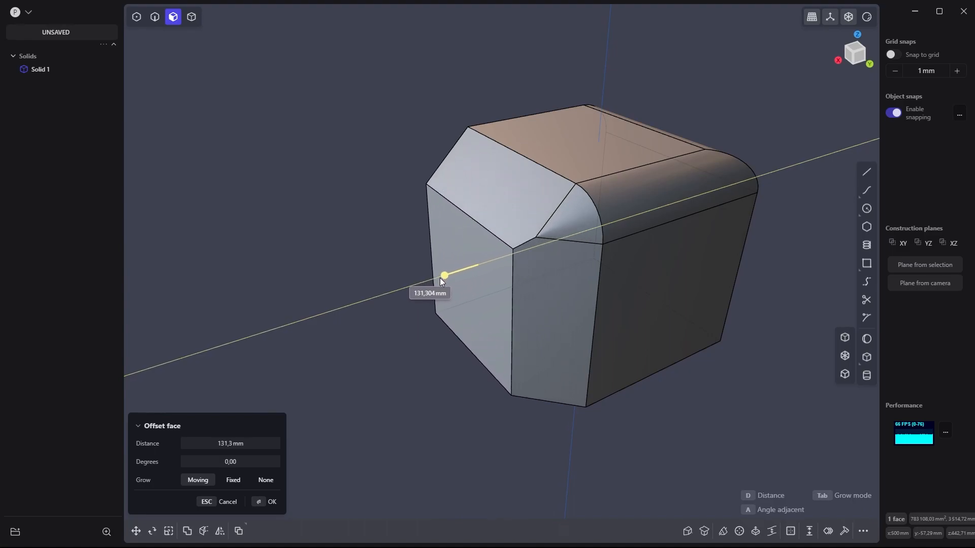
drag(443, 275, 475, 264)
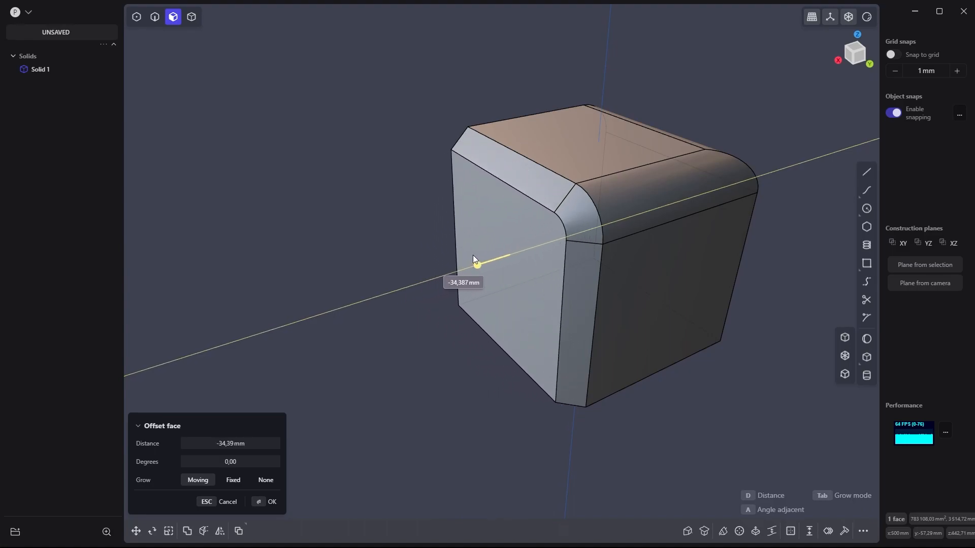
key(ctrl+z)
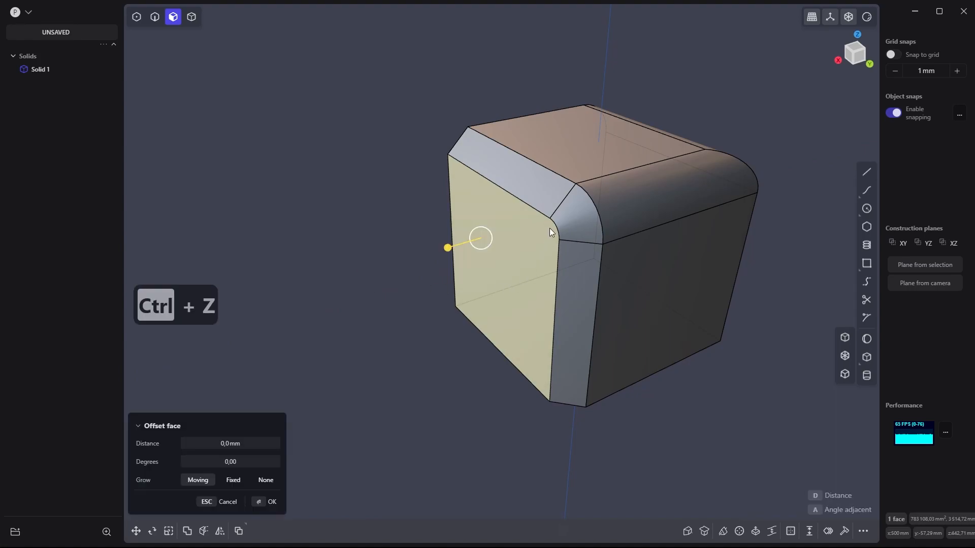
mouse_move(484, 258)
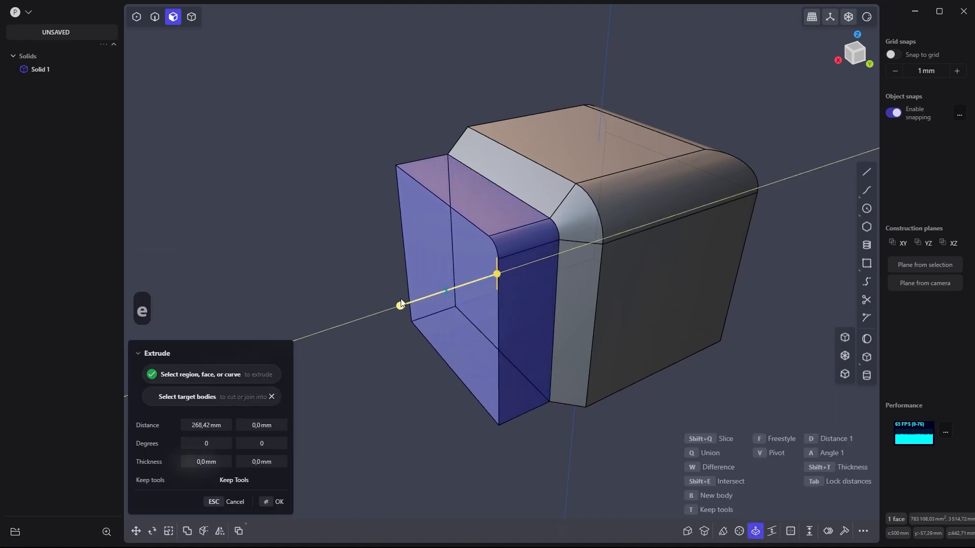
Extrude the front face about 562 mm and union it with the body.
drag(399, 305, 332, 327)
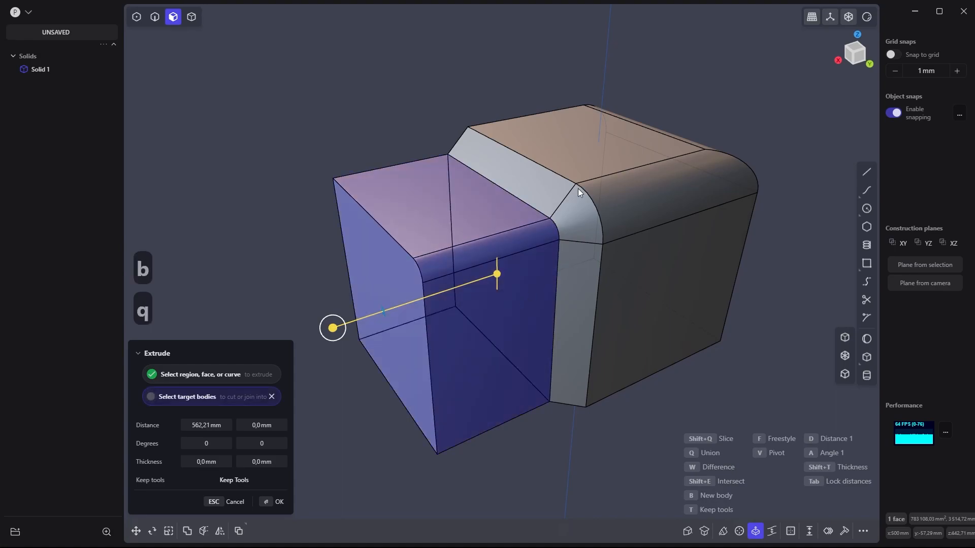
click(275, 502)
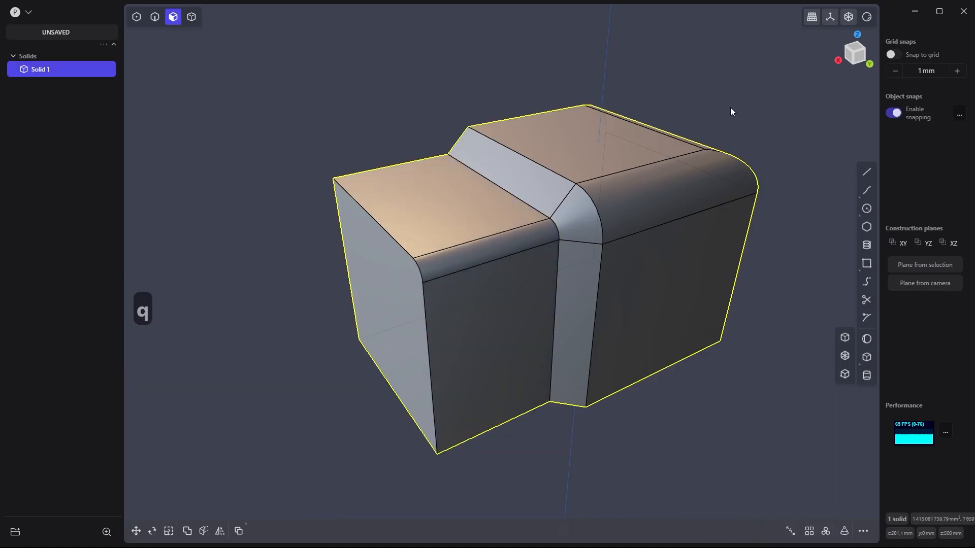
key(ctrl+z)
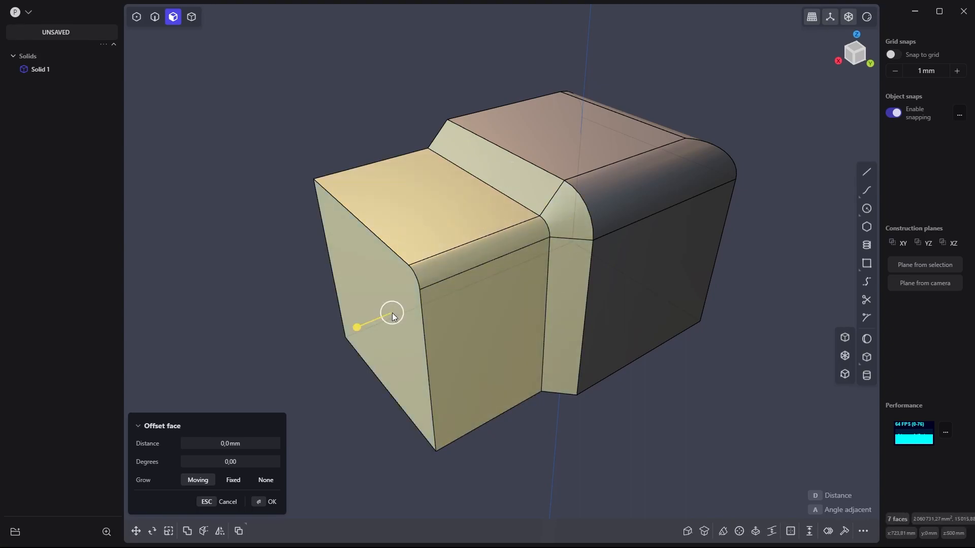
Move the front block's faces down about 351 mm along Z.
key(g)
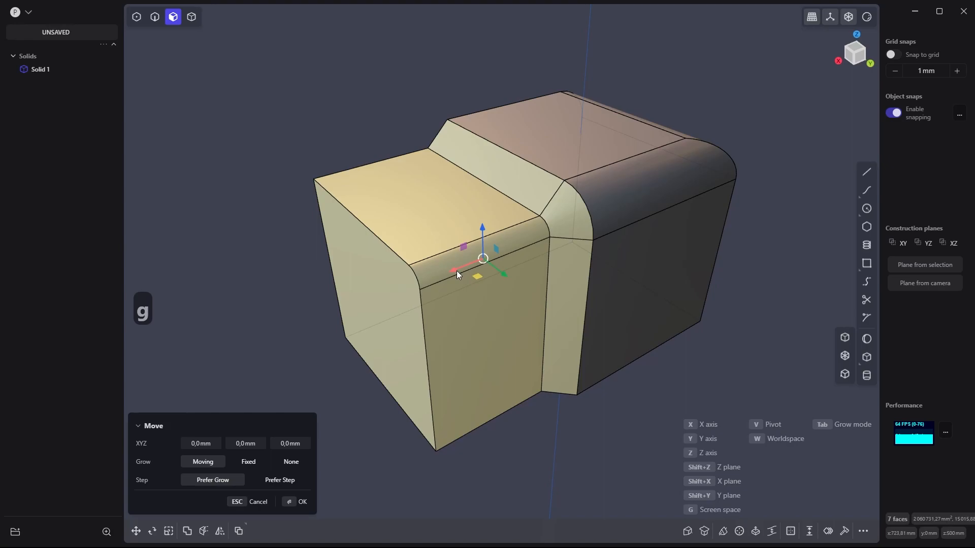
drag(459, 273, 382, 304)
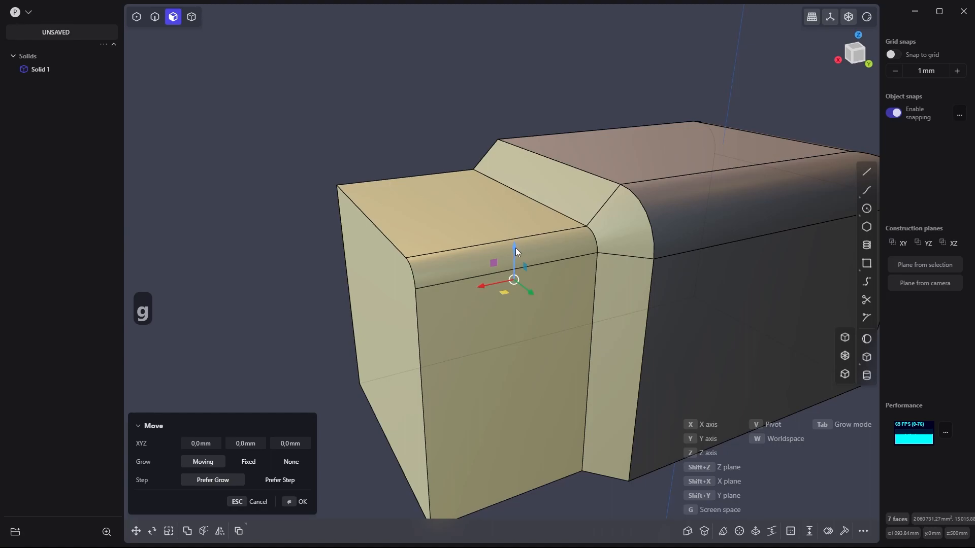
drag(515, 249, 514, 336)
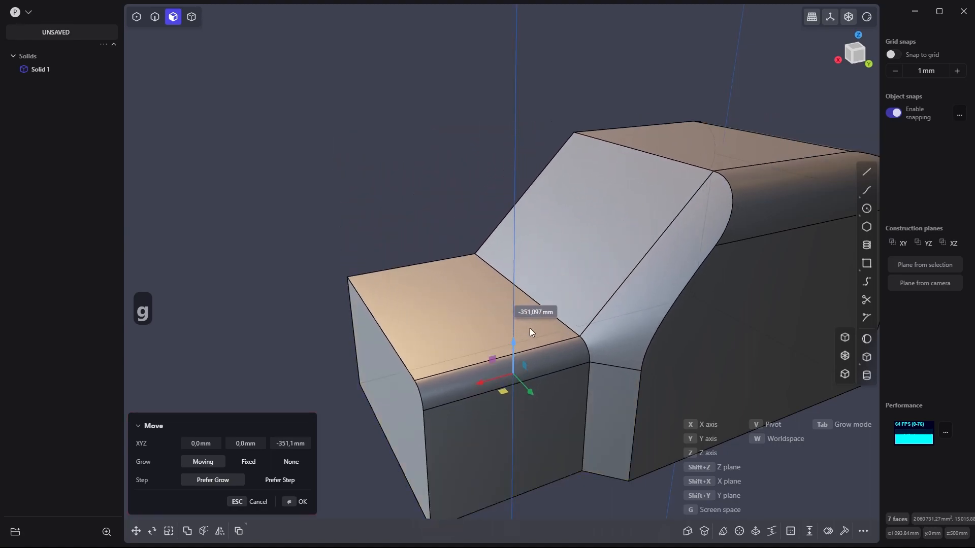
drag(512, 346, 513, 382)
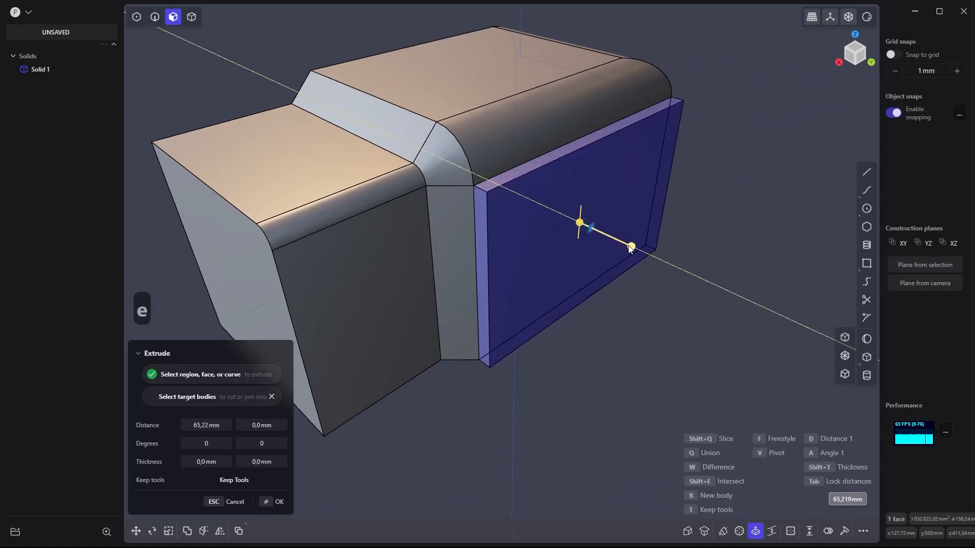
Extrude the rear side face about 324 mm with 22° taper and -63 mm thickness.
drag(629, 246, 686, 271)
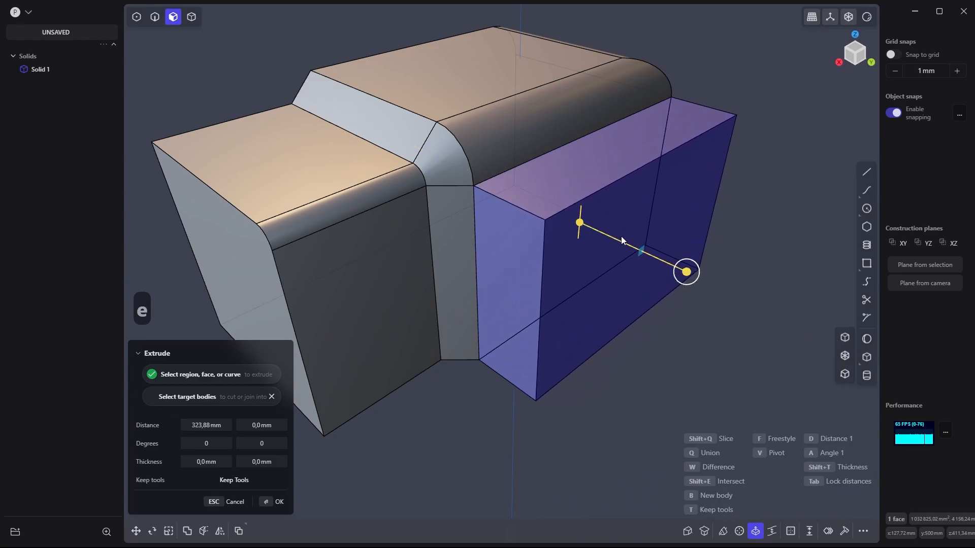
mouse_move(721, 229)
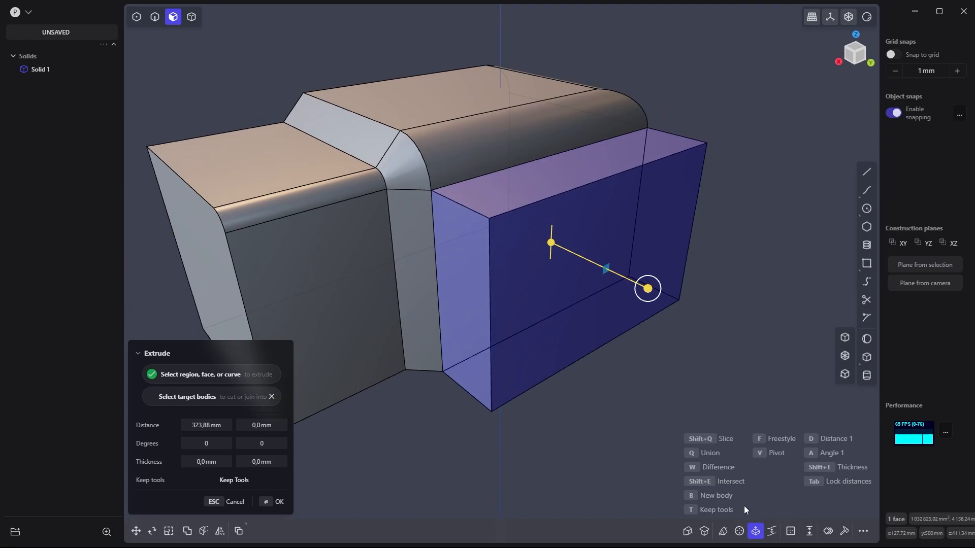
mouse_move(745, 262)
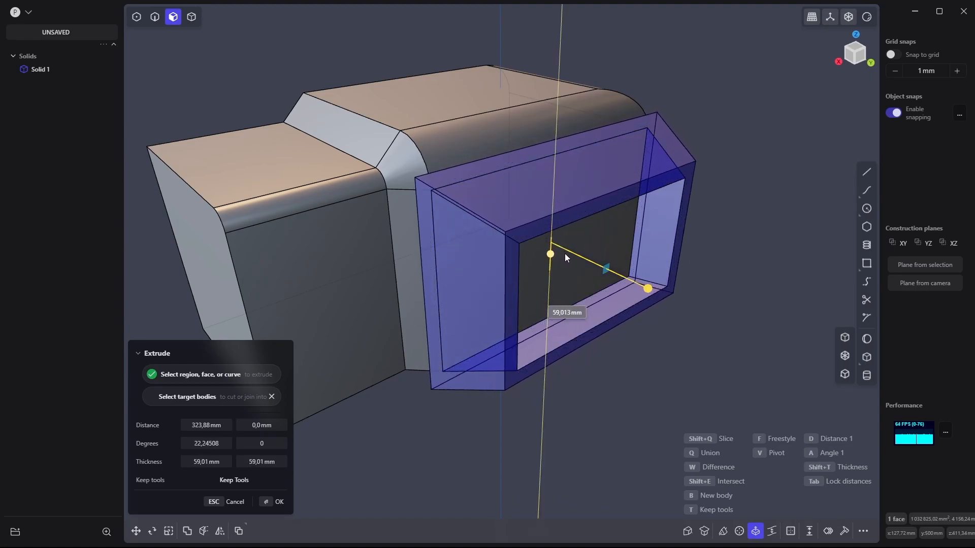
drag(550, 254, 550, 223)
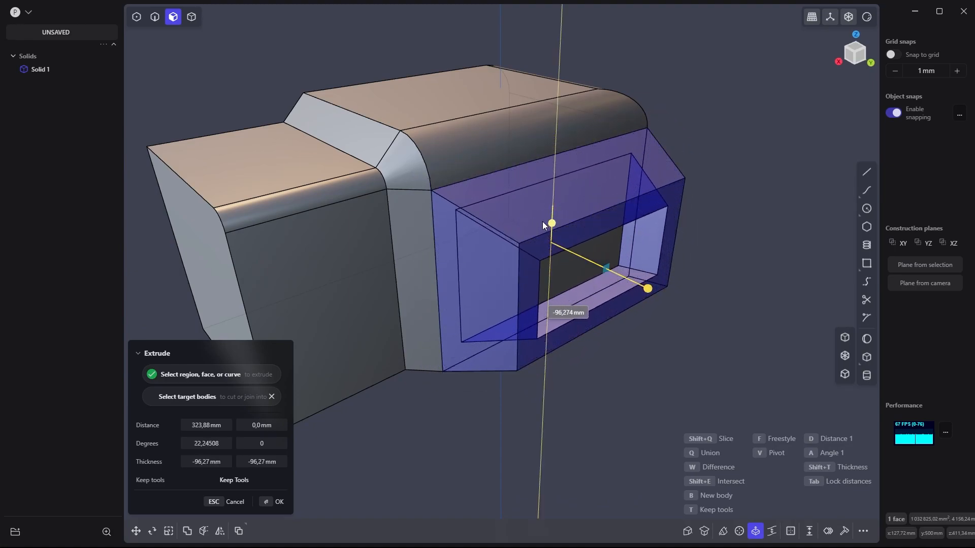
drag(549, 224, 549, 231)
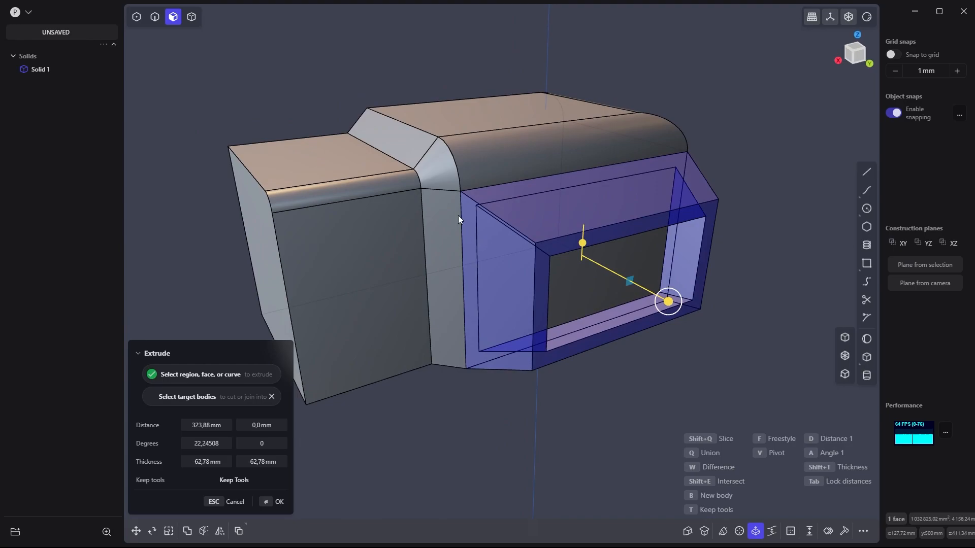
mouse_move(512, 148)
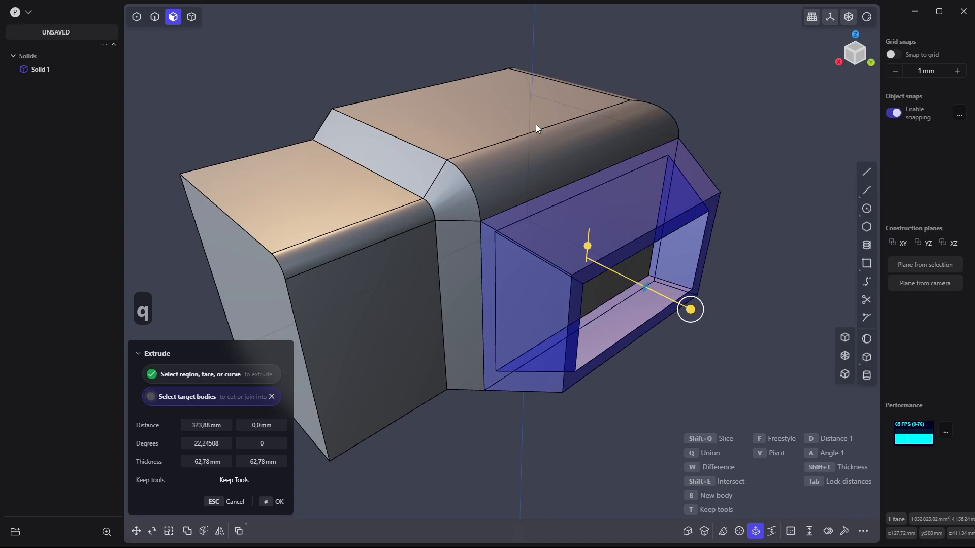
Union the hollow tapered frame with the body and orbit to inspect the recess.
click(277, 502)
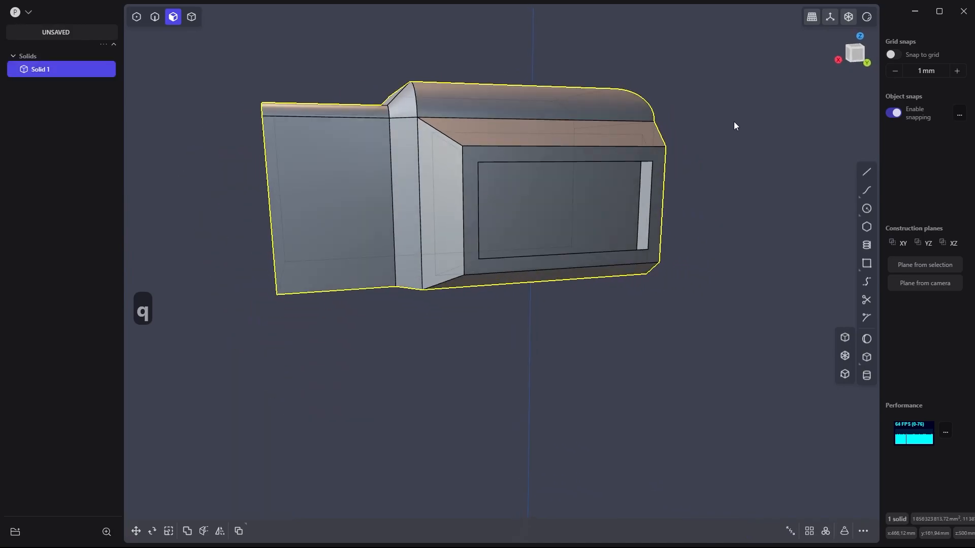
drag(734, 125, 651, 246)
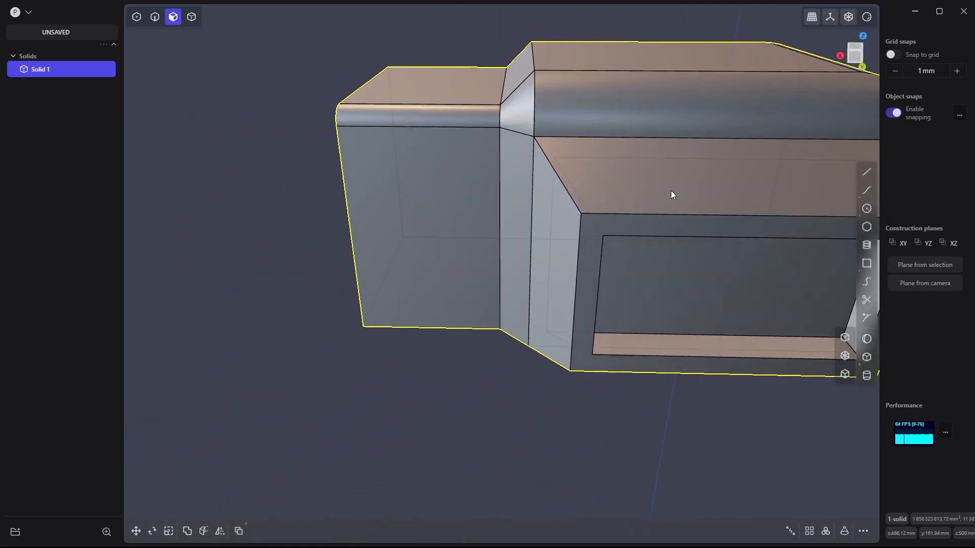
drag(671, 194, 727, 112)
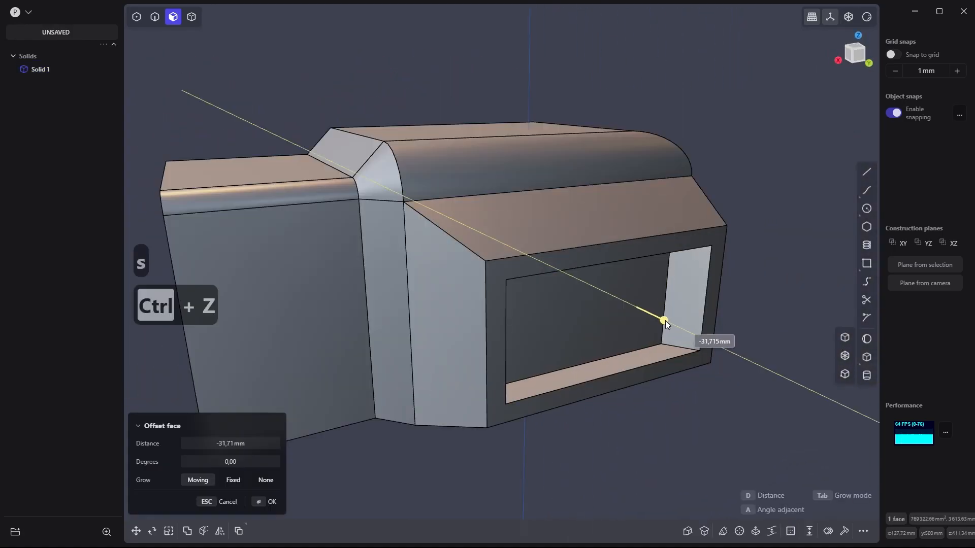
Undo a trial inner-face offset and fillet the recess opening edges at -12 mm.
drag(665, 318, 714, 344)
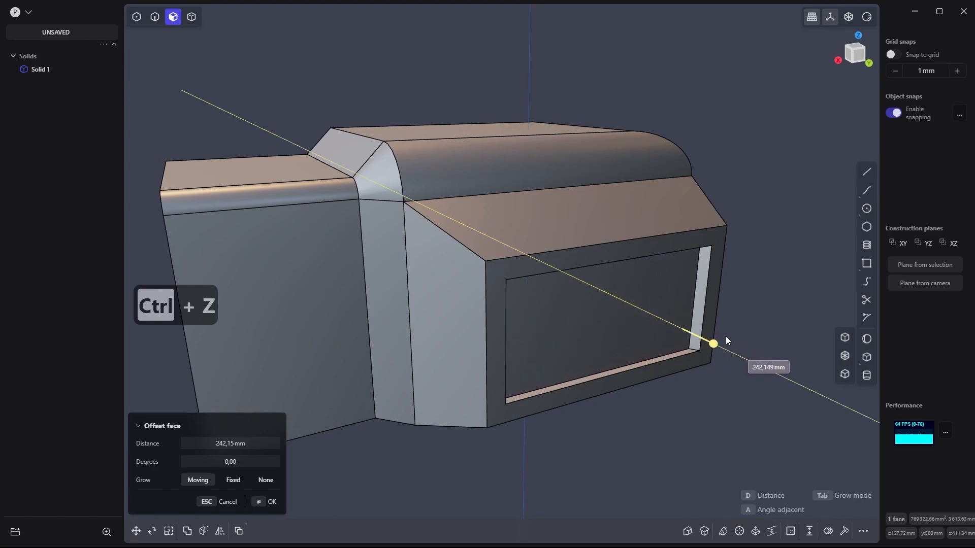
key(ctrl+z)
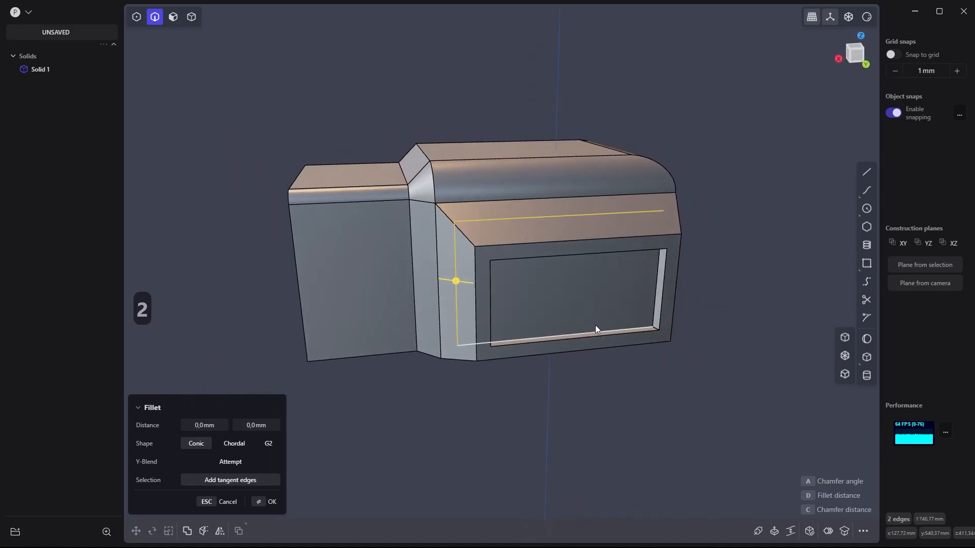
drag(456, 281, 659, 280)
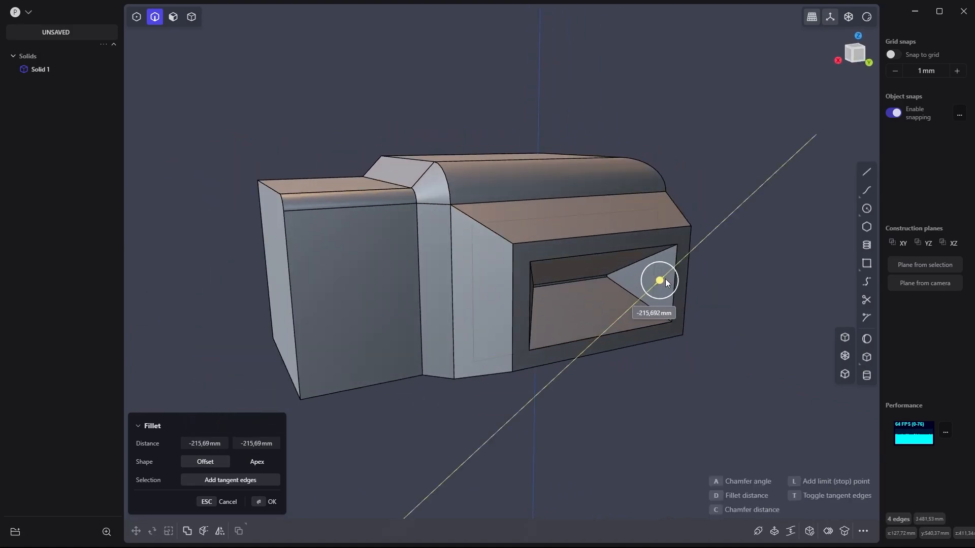
drag(659, 279, 653, 286)
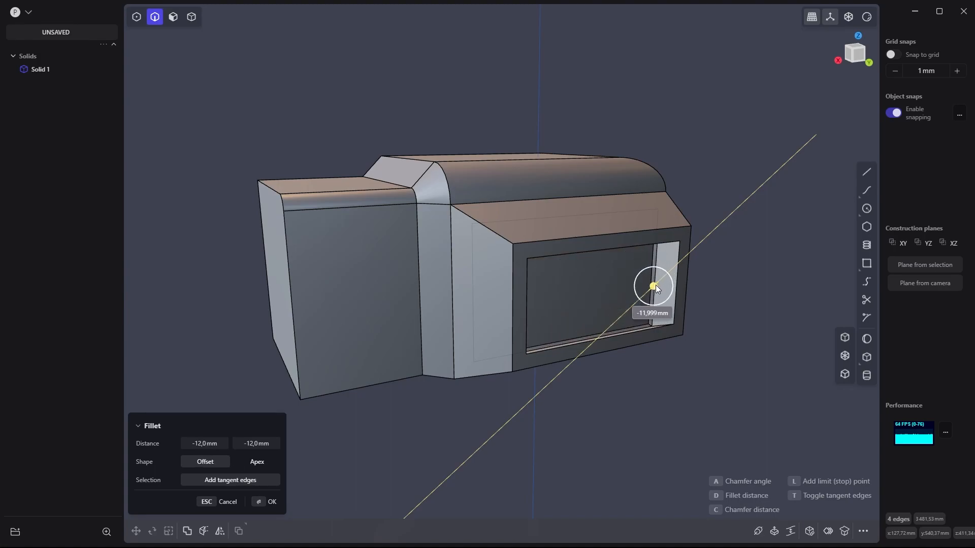
click(173, 17)
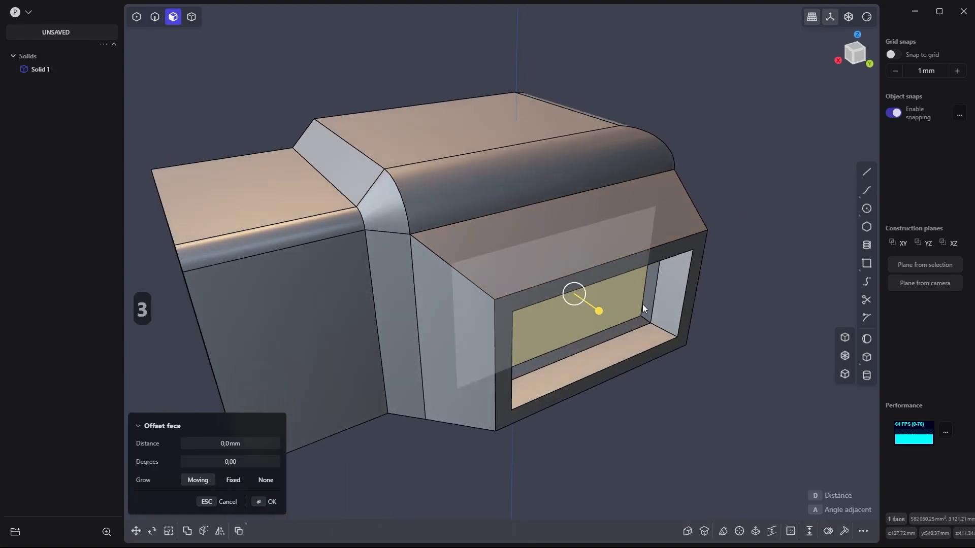
Rotate the recess's back face about 21°.
key(r)
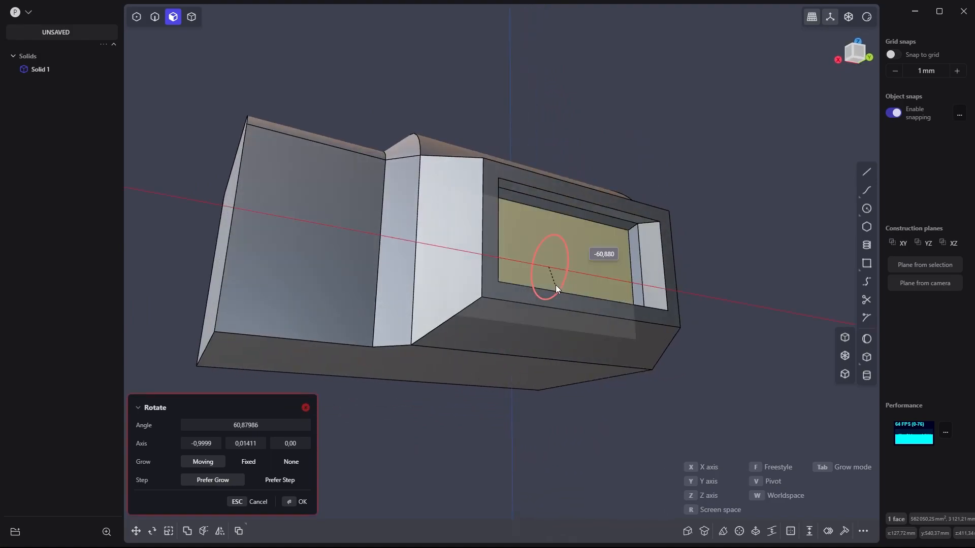
drag(553, 289, 572, 254)
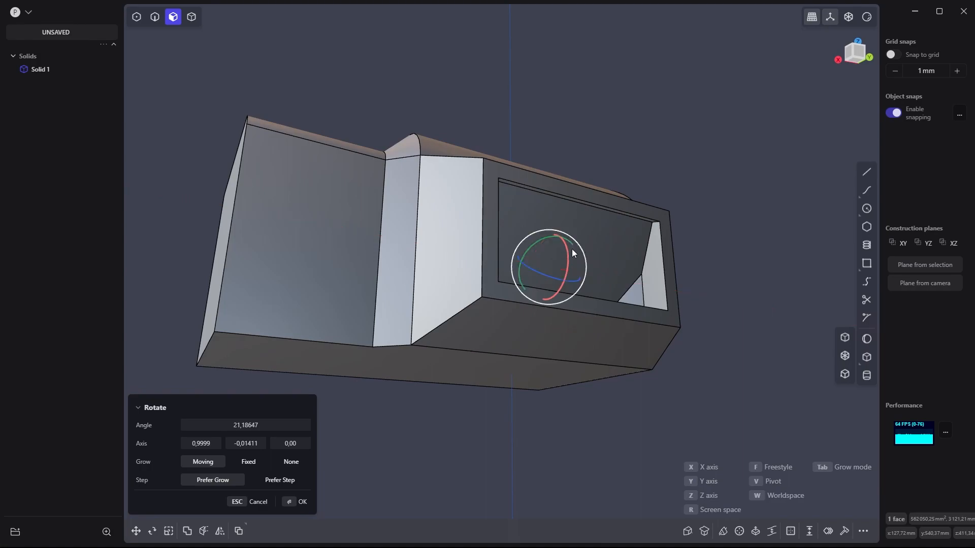
drag(572, 253, 559, 197)
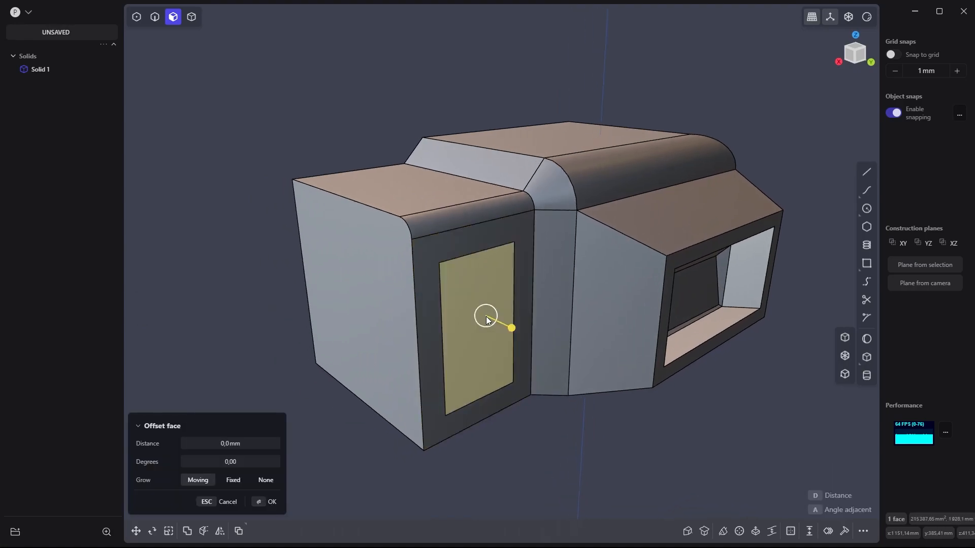
Recess the front panel face and offset the sloped face about -7 mm.
drag(511, 327, 498, 324)
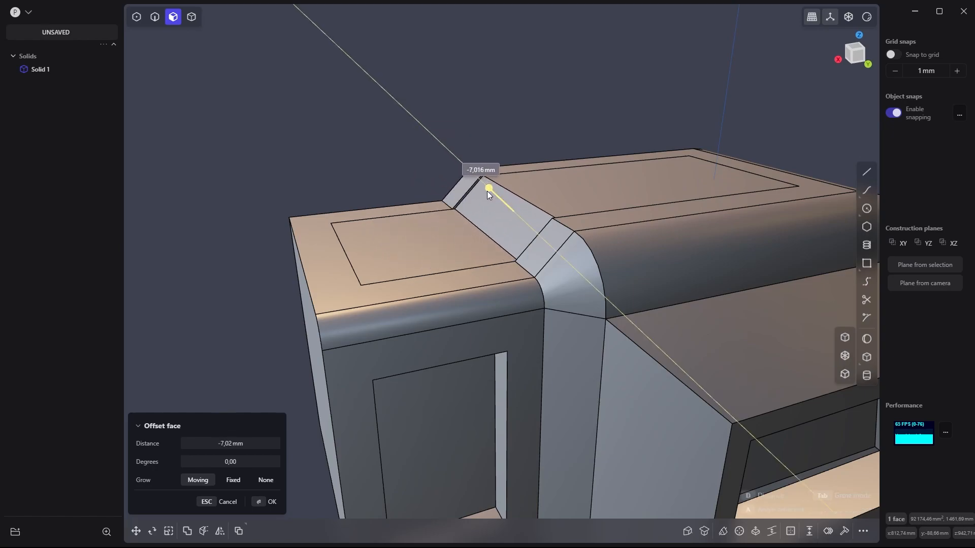
drag(487, 188, 468, 169)
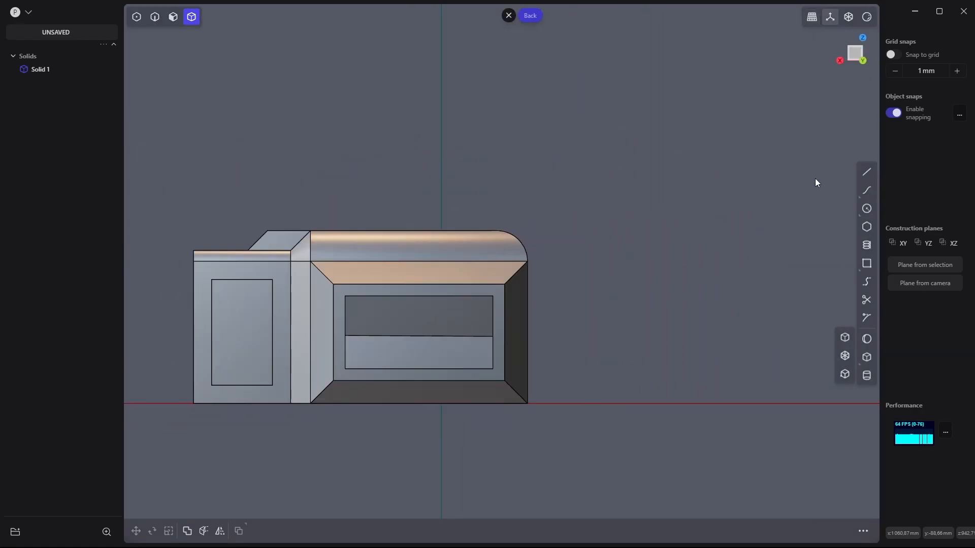
mouse_move(866, 172)
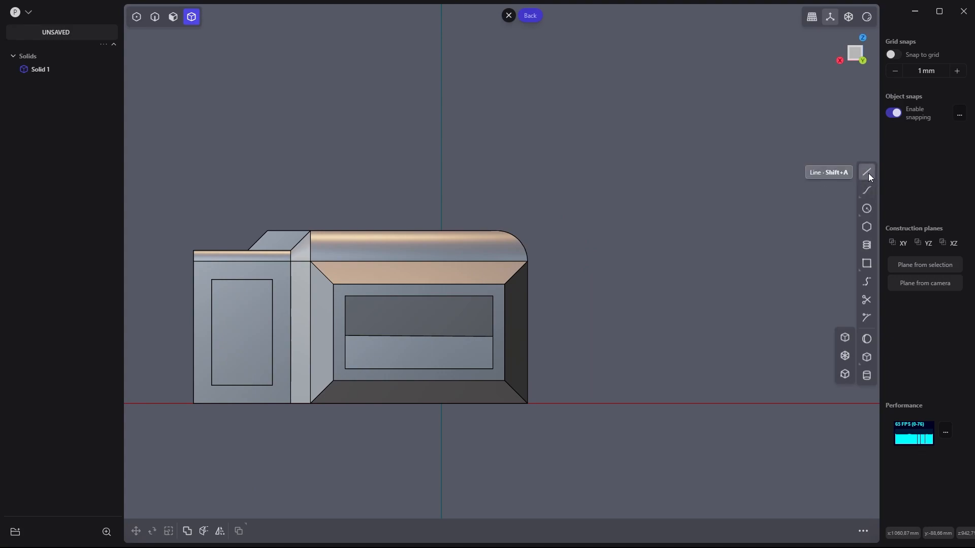
In front view, begin drawing a rectangle outline with the Line tool beside the body.
click(866, 172)
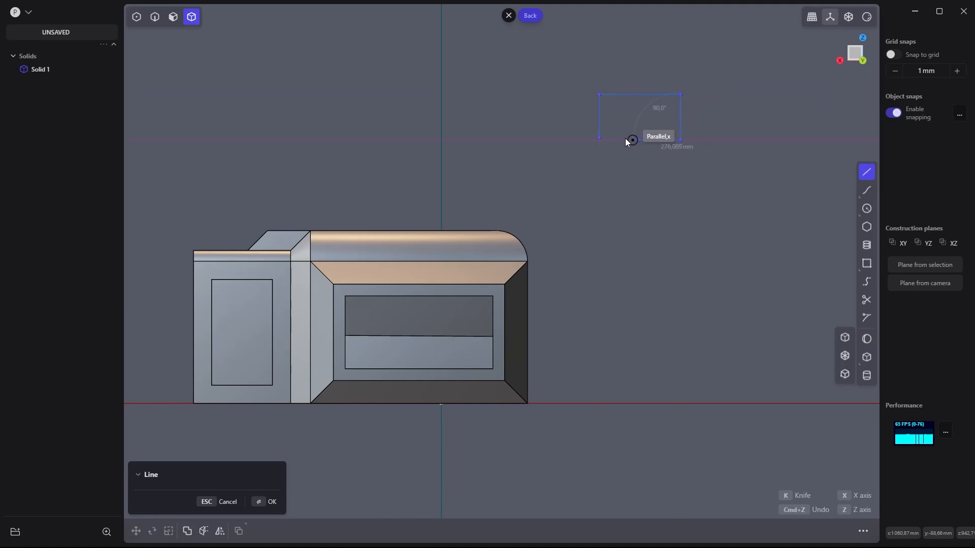
click(631, 139)
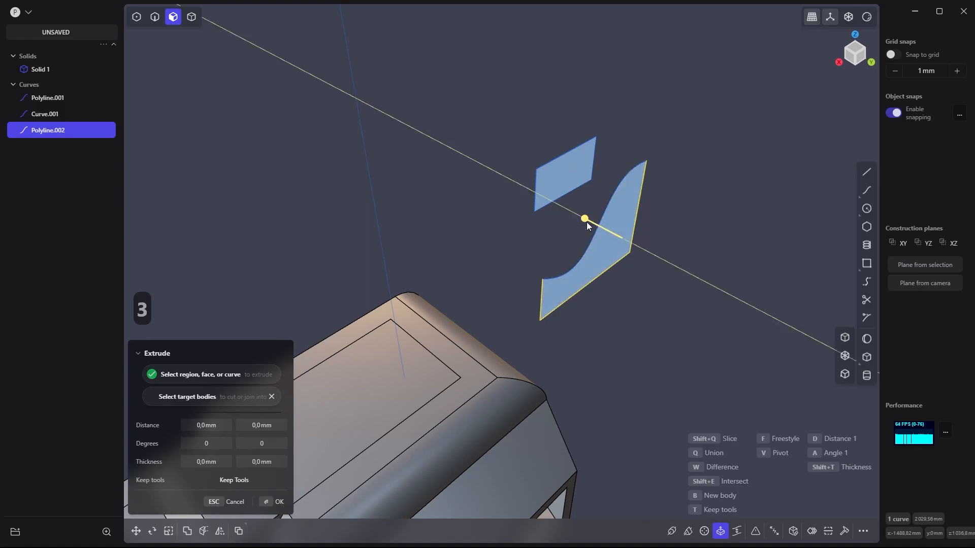
Extrude the rectangle and S-curved profiles into solid blocks and begin new line segments.
drag(584, 219, 626, 240)
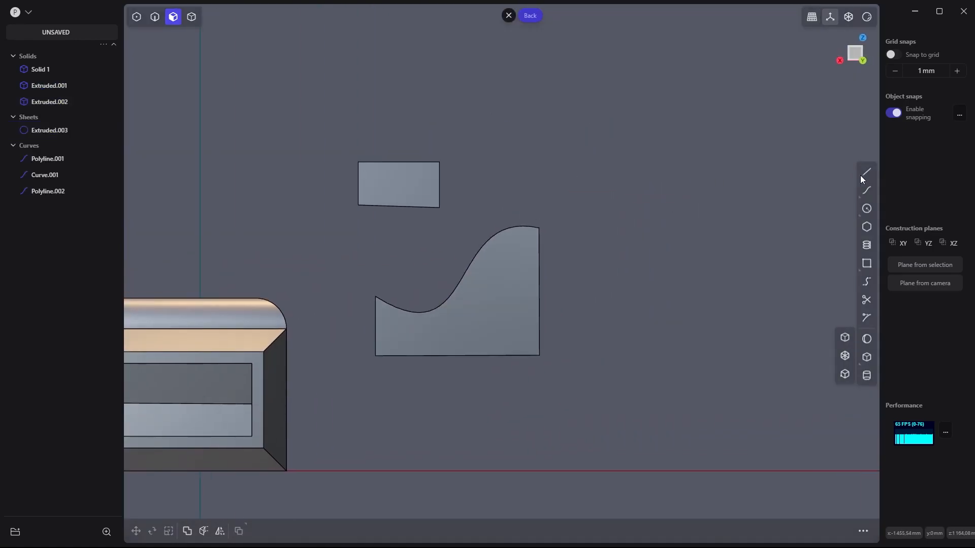
click(865, 172)
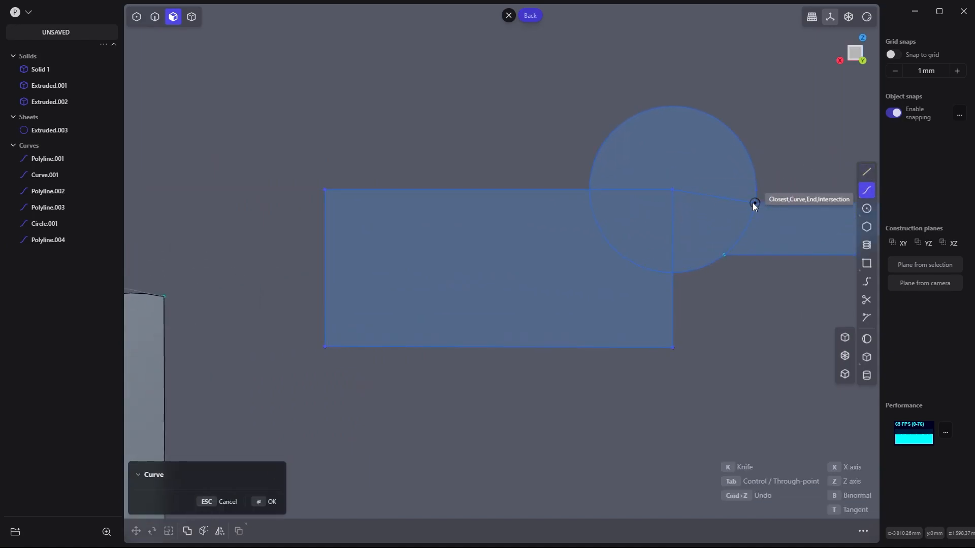
End the new curve on the circle's edge to complete the overlapping rectangle, circle and strip sketch.
click(272, 501)
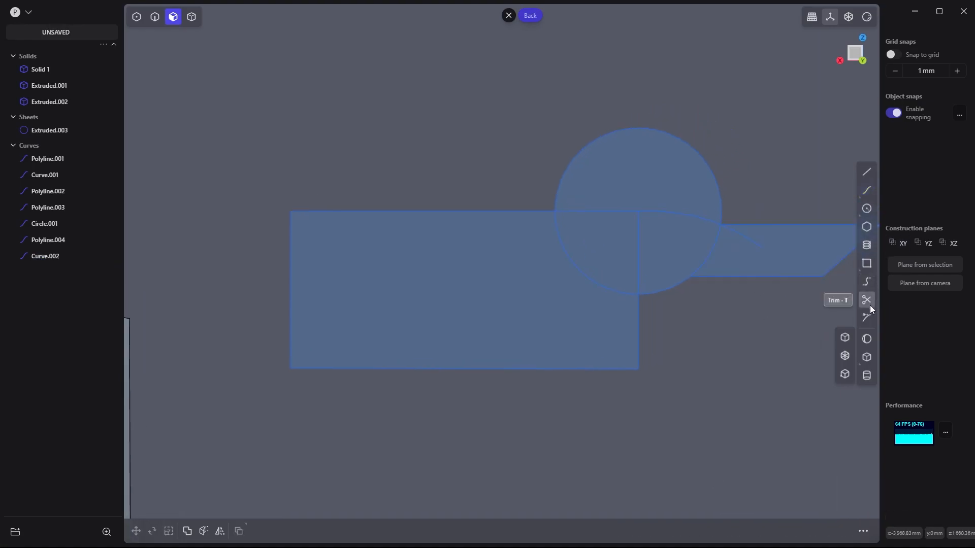
click(864, 300)
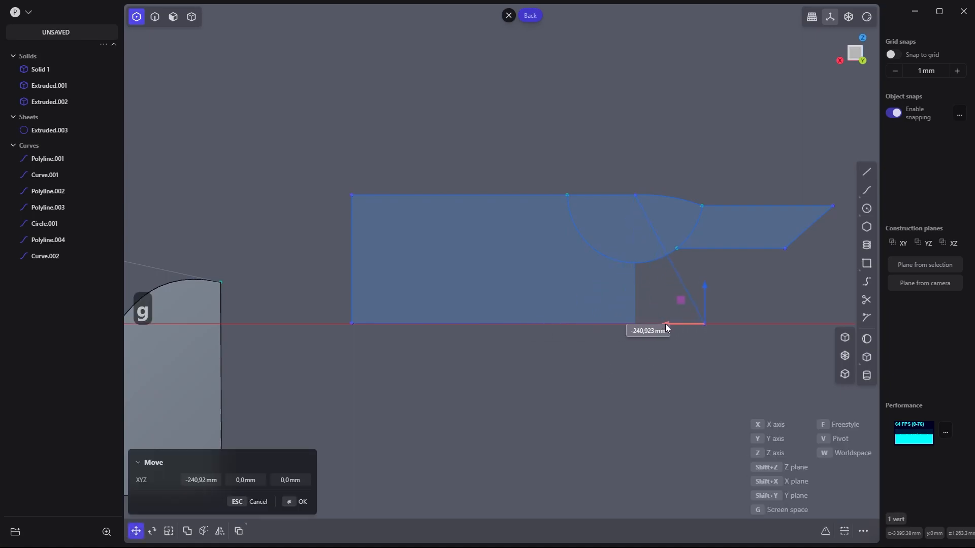
Slide the profile's bottom corner left to slant the edge, then round that corner.
drag(665, 324, 598, 323)
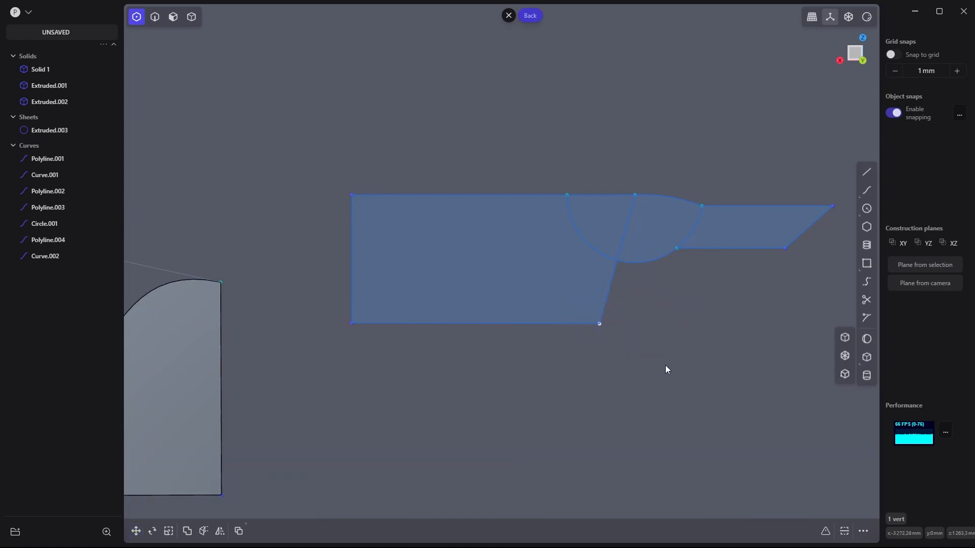
key(ctrl+b)
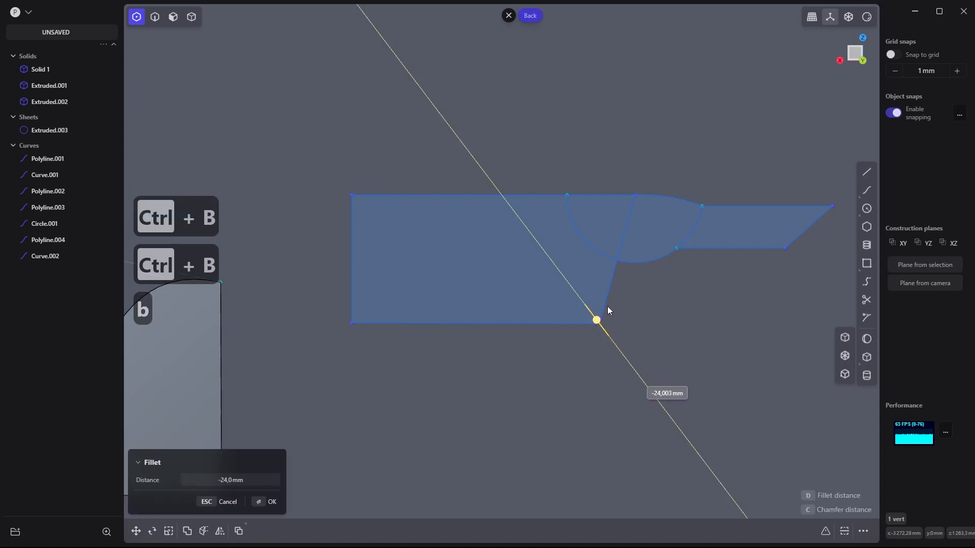
drag(596, 321, 620, 353)
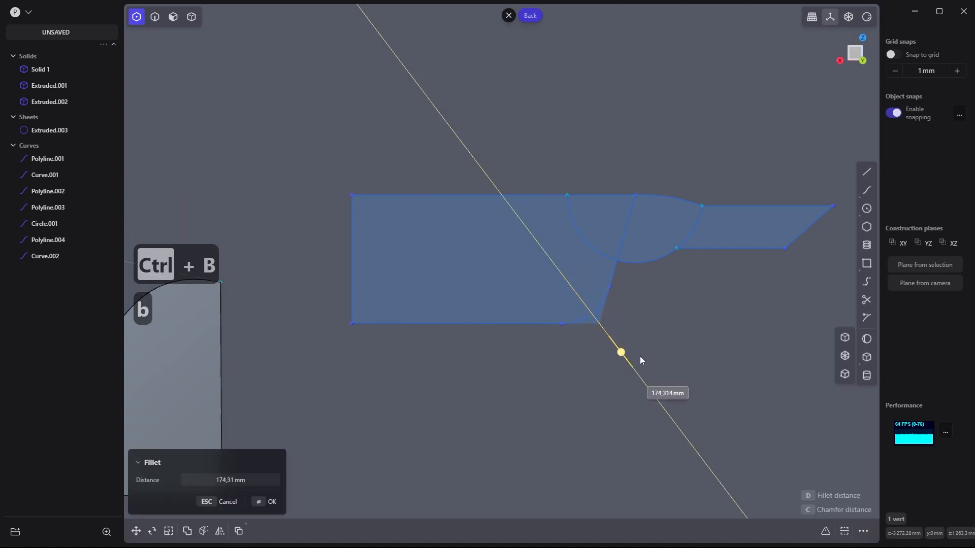
click(271, 502)
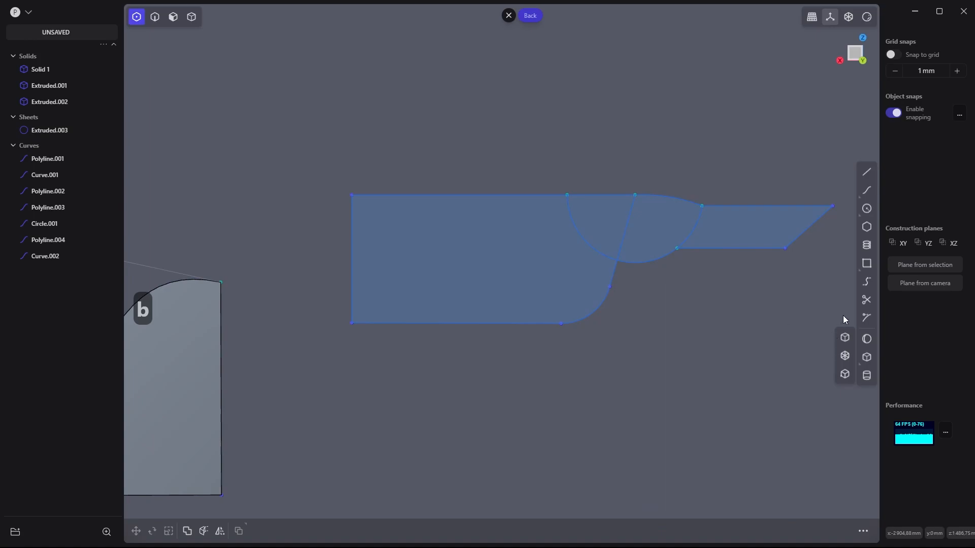
Trim away the circle's outer arc and extrude the profile into a long solid.
click(866, 299)
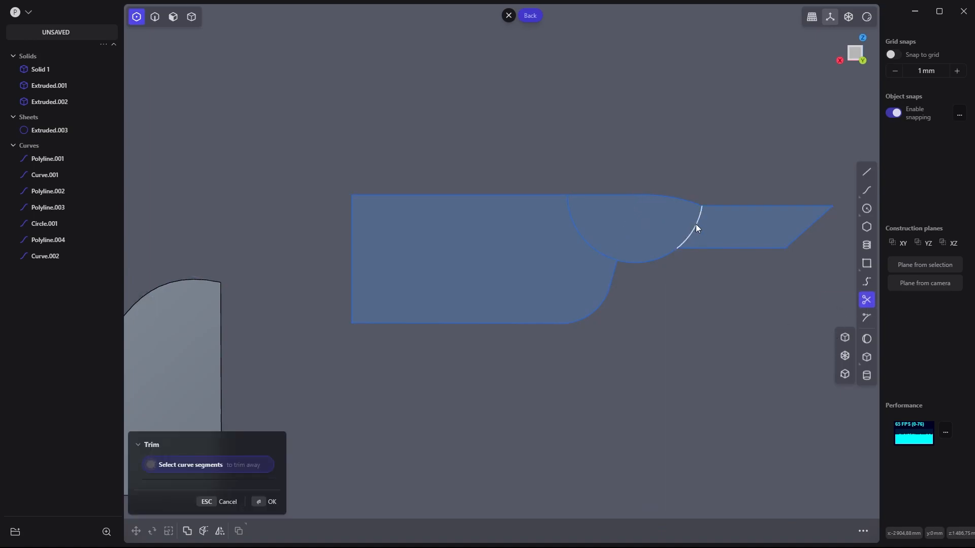
click(695, 228)
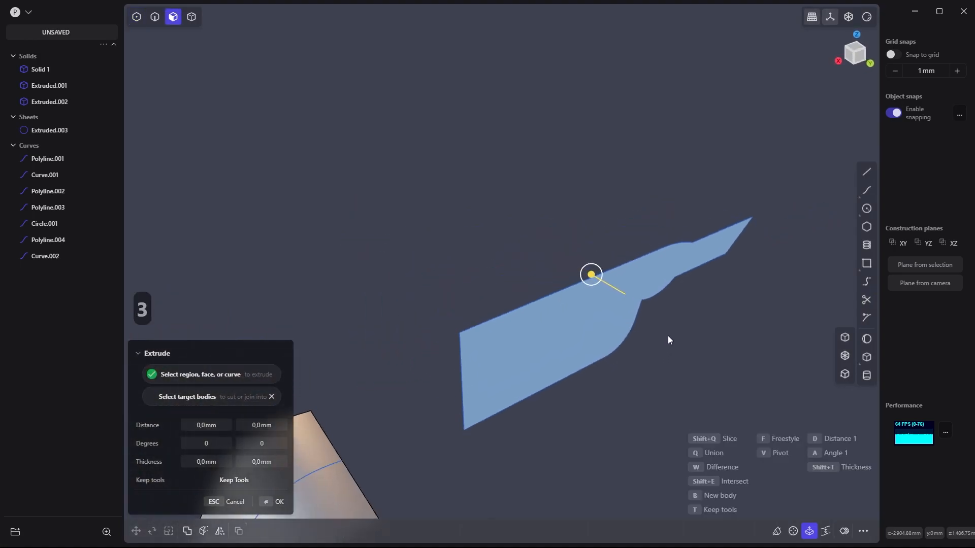
drag(591, 274, 648, 241)
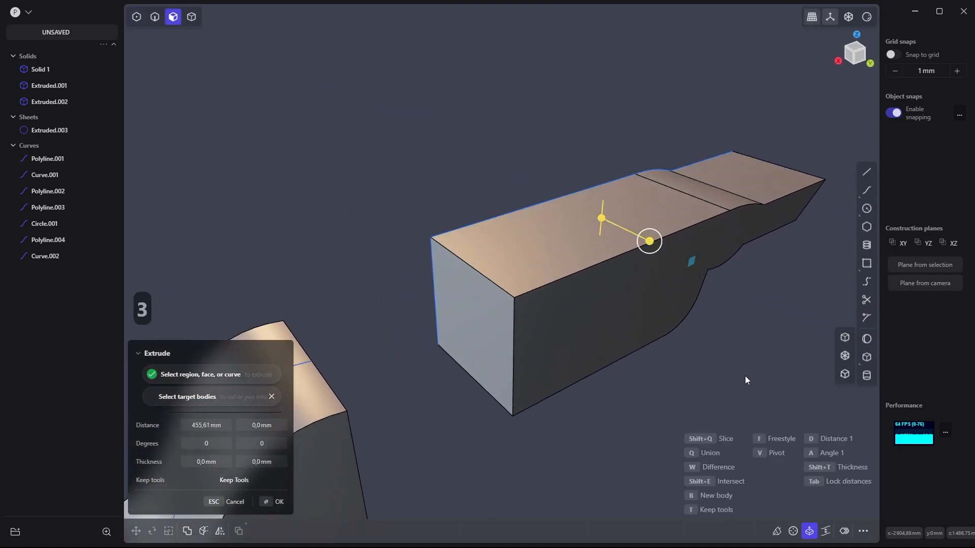
click(277, 502)
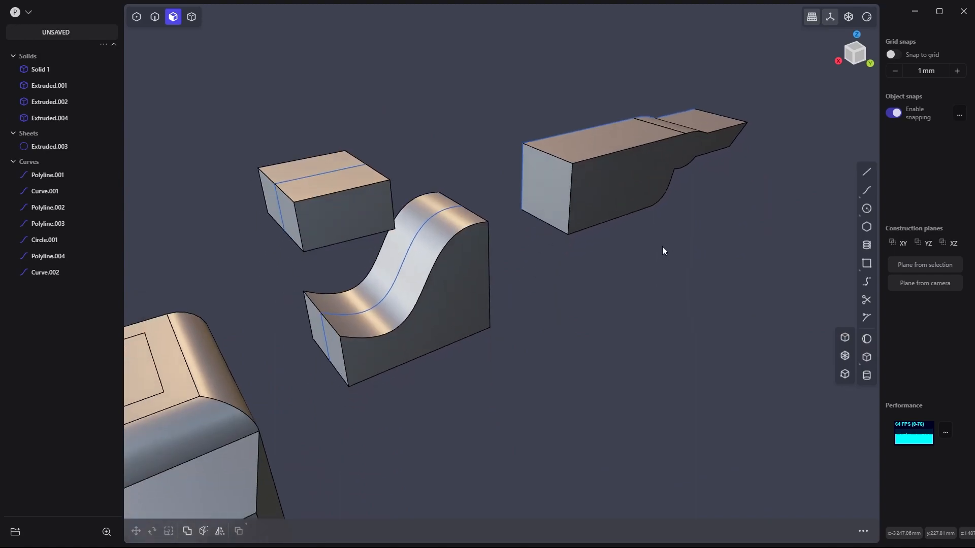
Draw a triangular line outline beside the curved piece.
drag(663, 250, 711, 230)
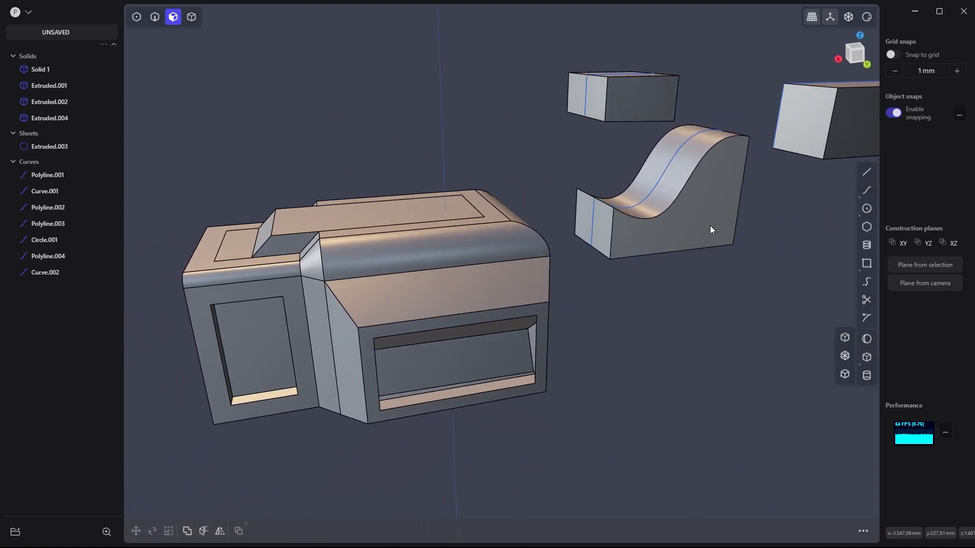
click(866, 172)
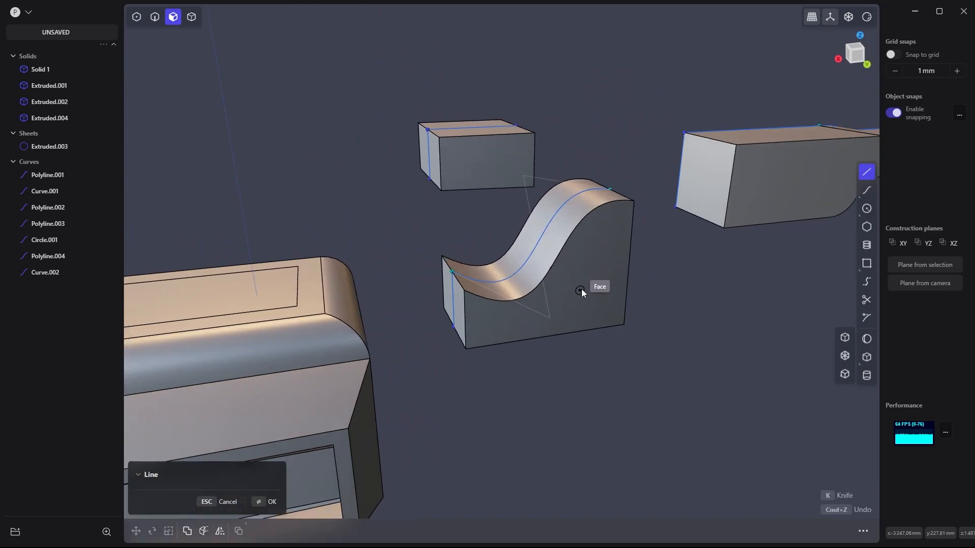
mouse_move(628, 266)
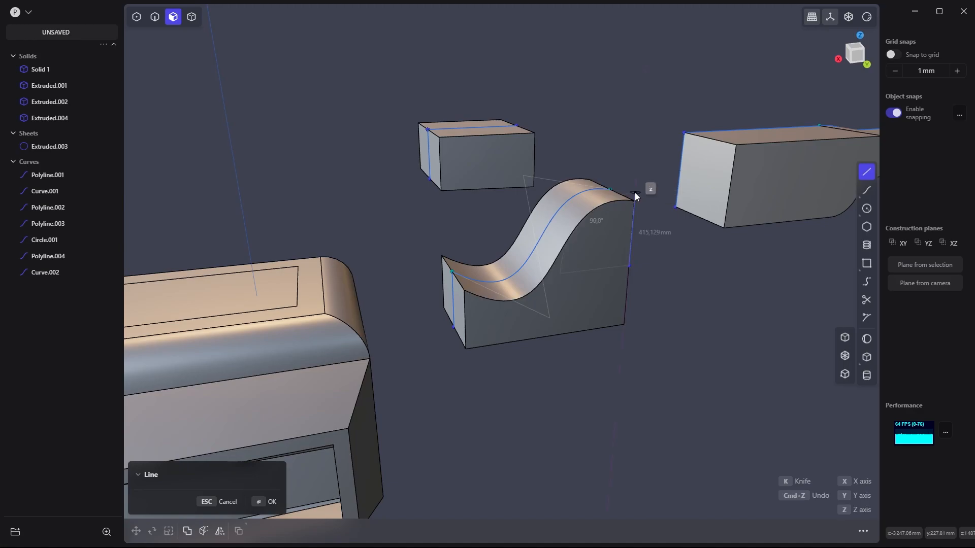
mouse_move(691, 258)
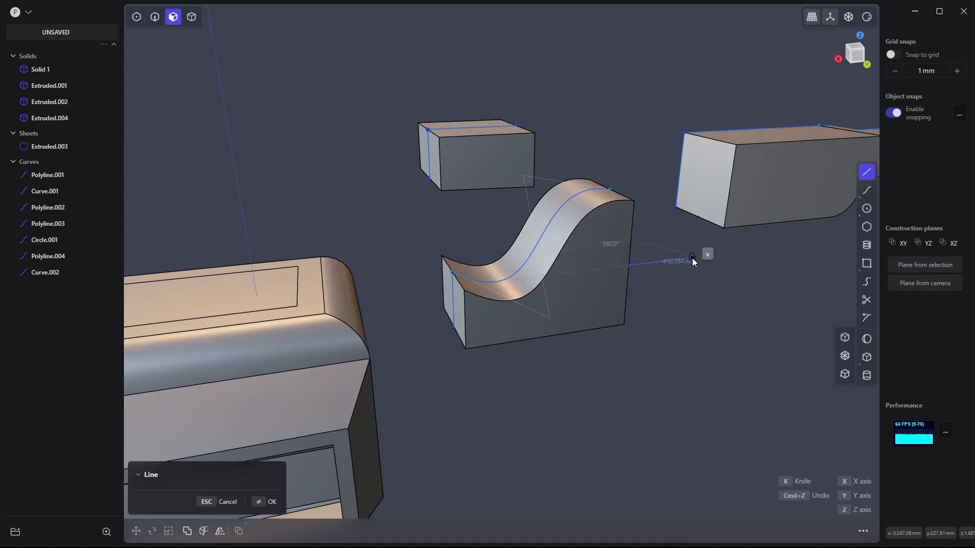
drag(690, 256, 714, 316)
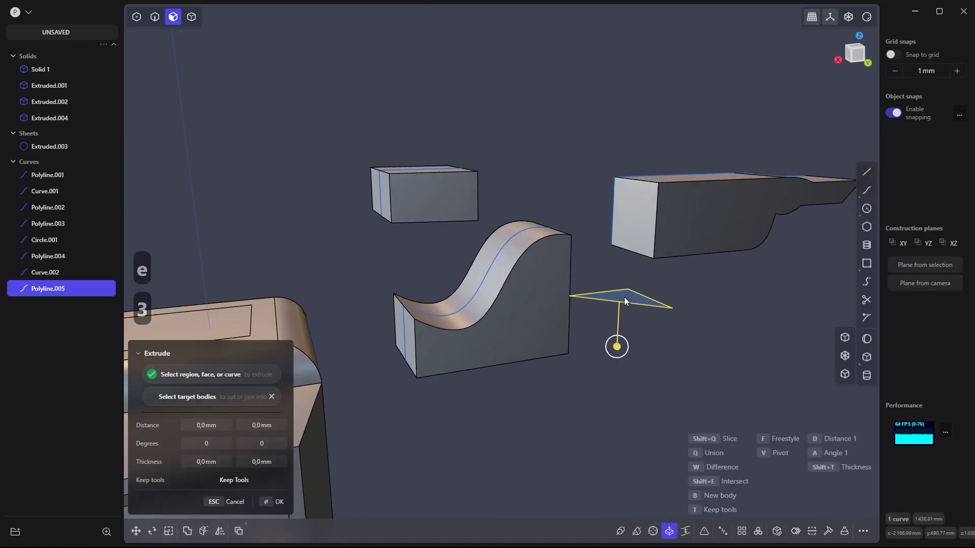
Extrude the triangle downward into a wedge-shaped block.
drag(616, 346, 625, 374)
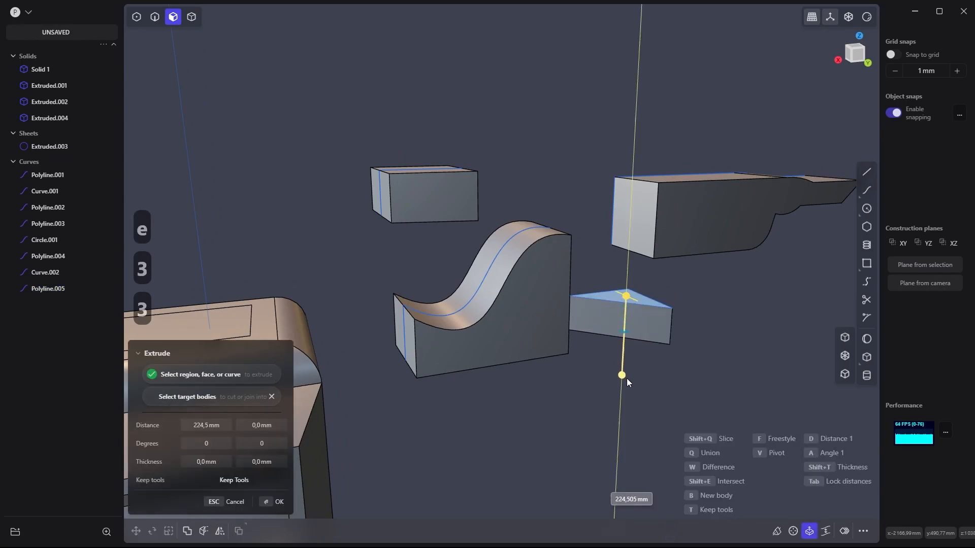
drag(621, 374, 620, 389)
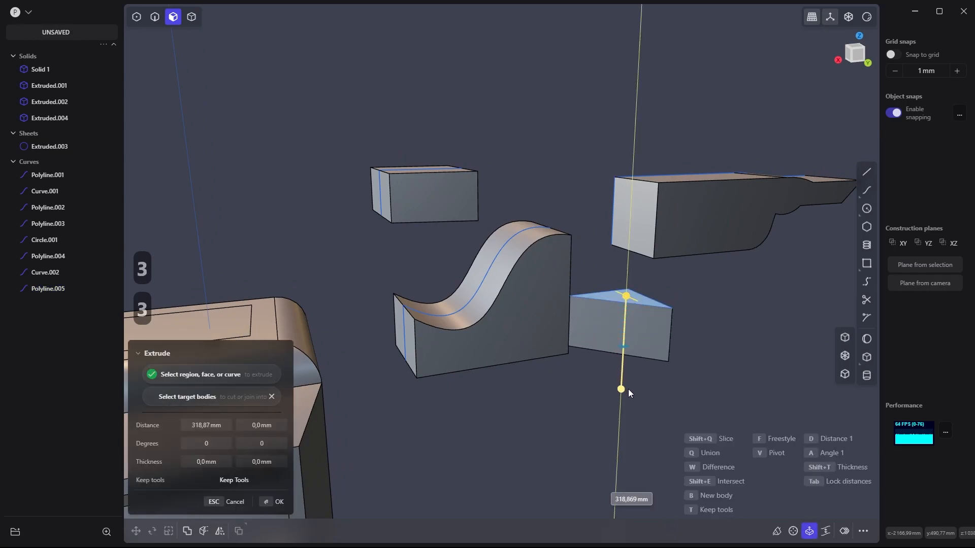
drag(620, 388, 622, 357)
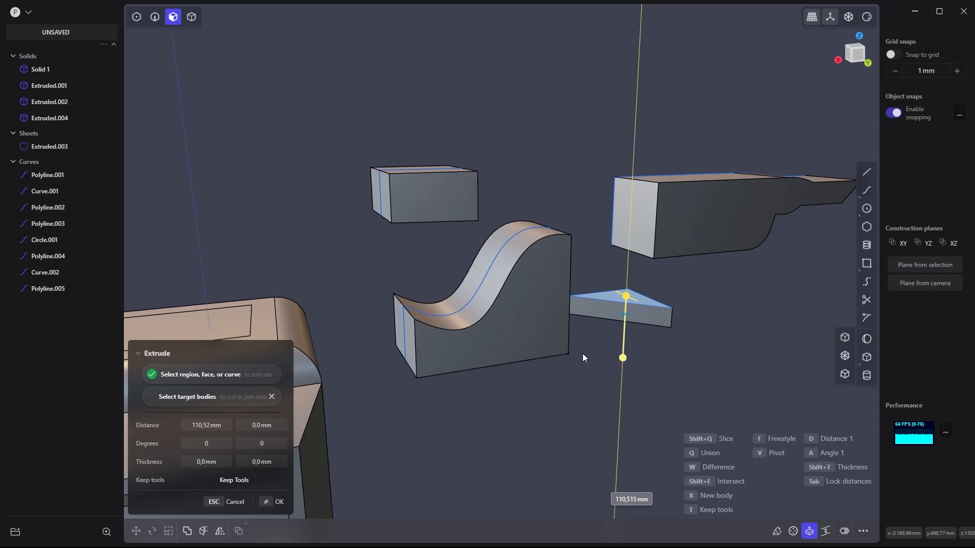
drag(623, 358, 620, 396)
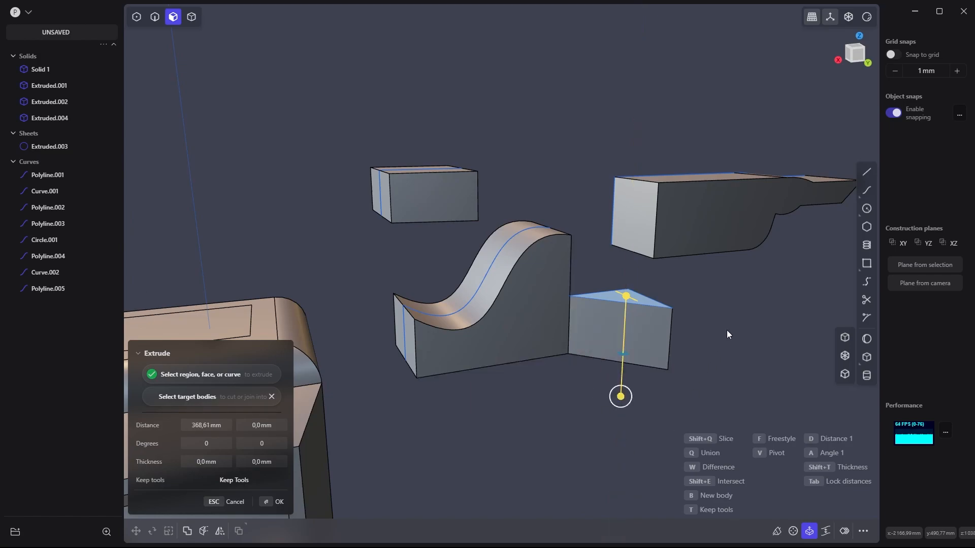
click(279, 502)
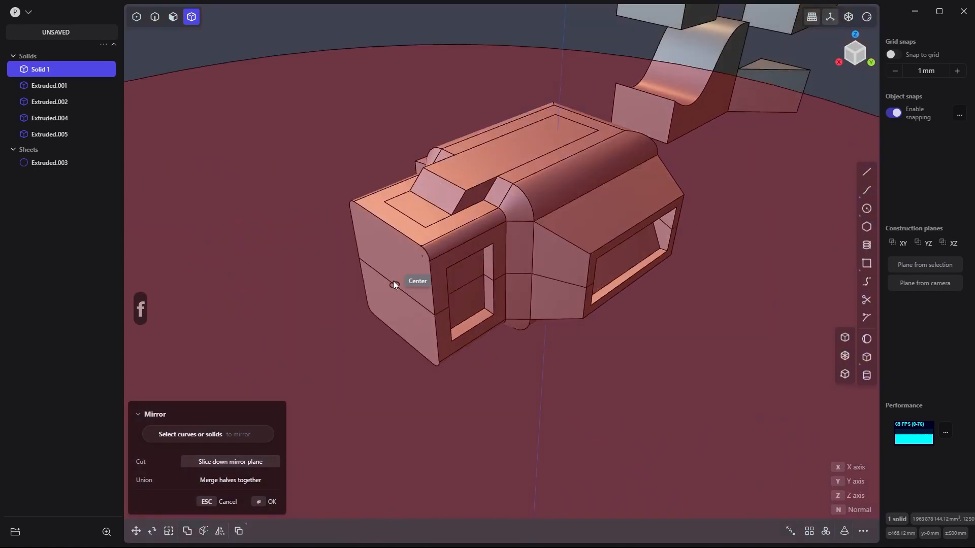
mouse_move(386, 225)
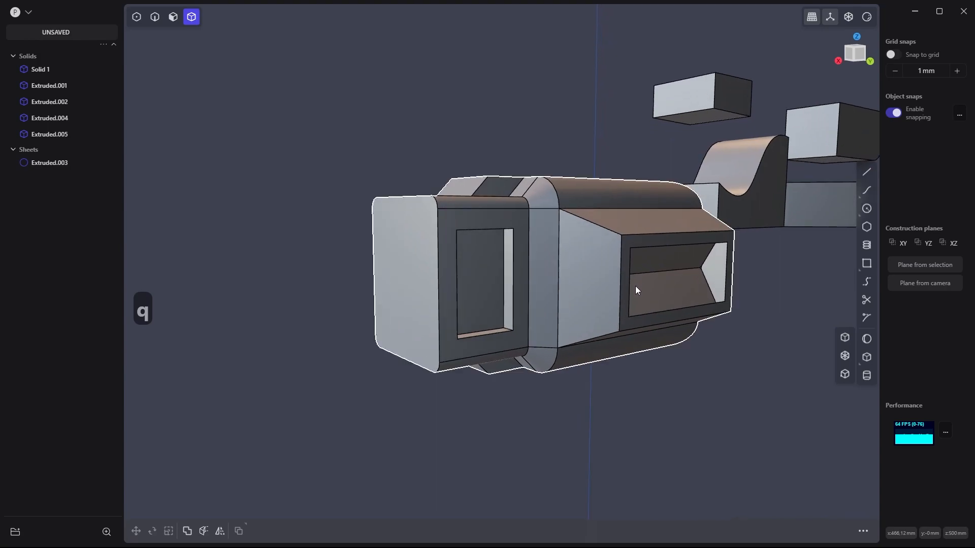
Undo the last change and set the fillet size on the window recess's middle edge.
key(ctrl+z)
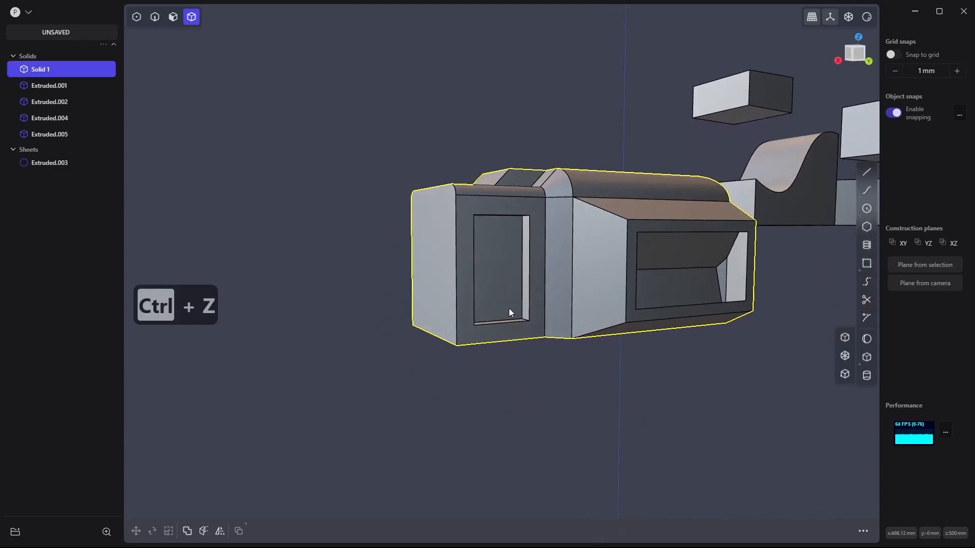
mouse_move(866, 189)
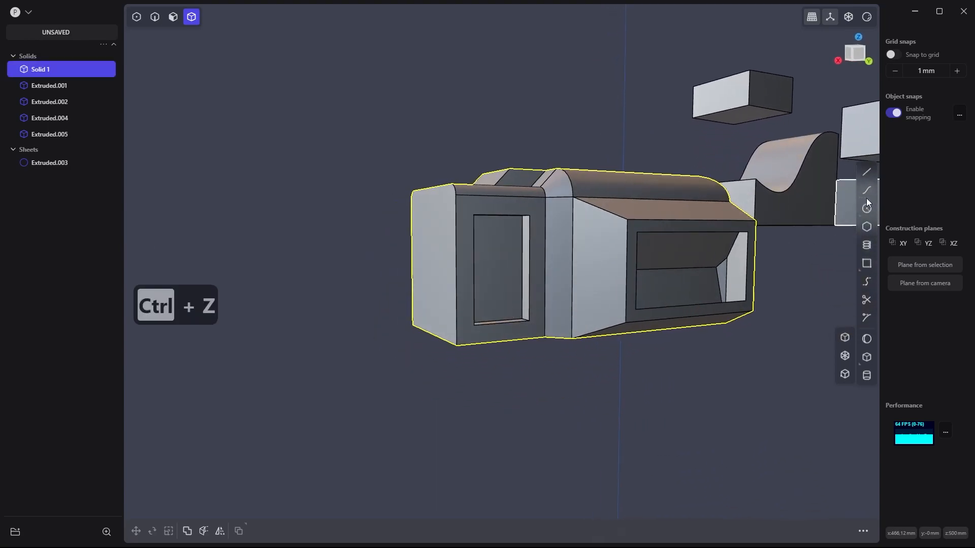
click(866, 172)
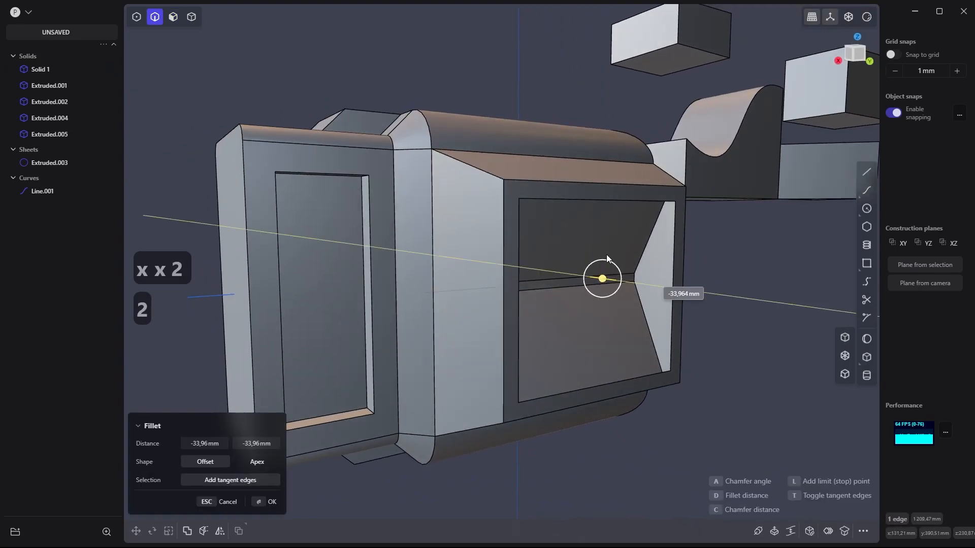
drag(601, 279, 567, 273)
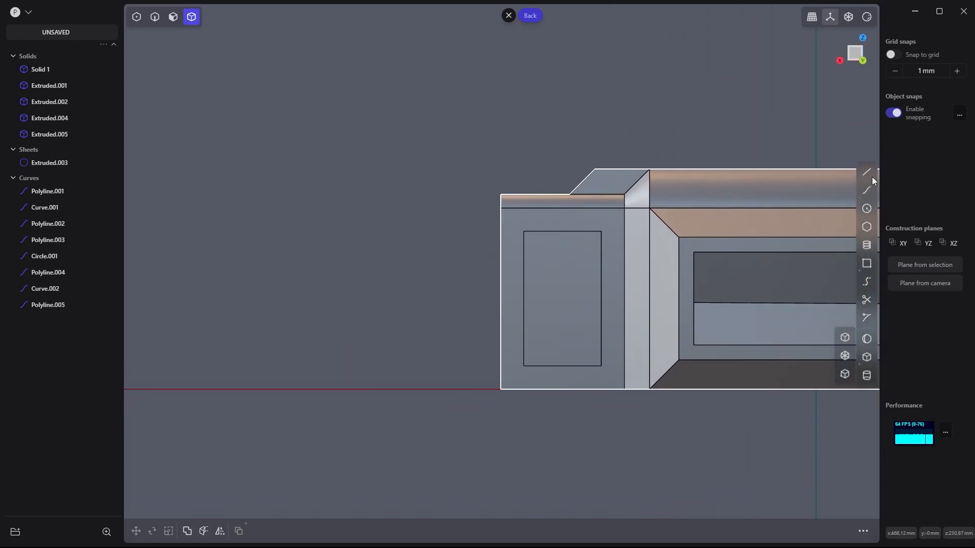
Outline the stepped window recess with lines starting on the body's side edge.
click(865, 173)
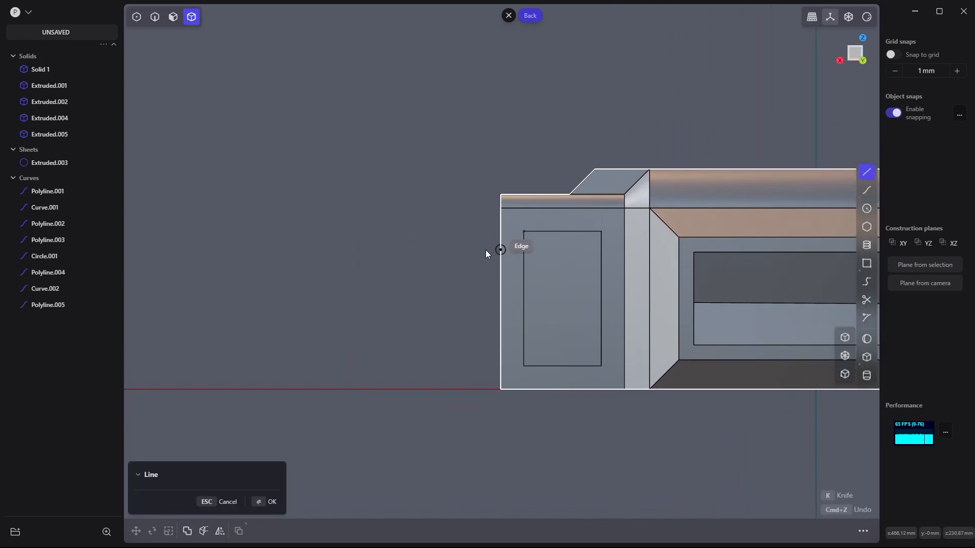
mouse_move(557, 286)
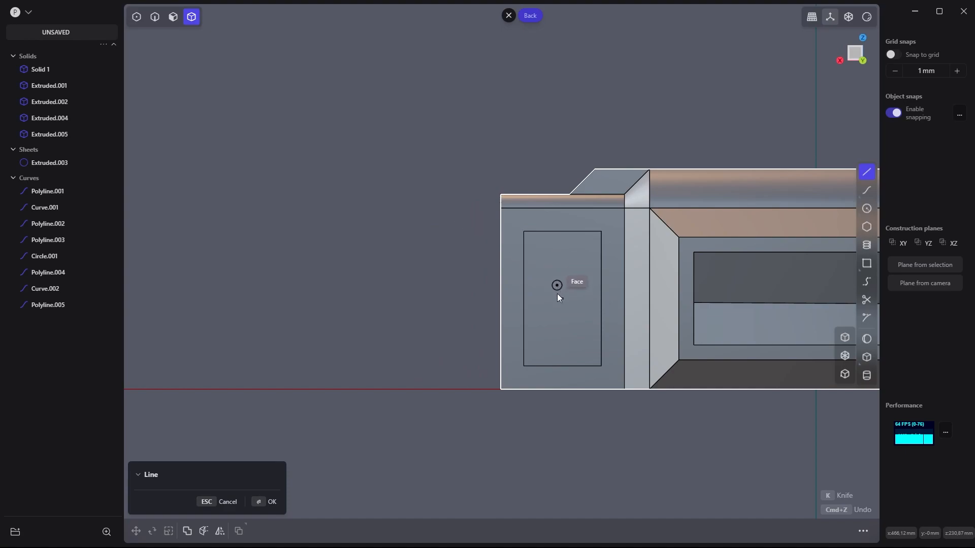
mouse_move(472, 231)
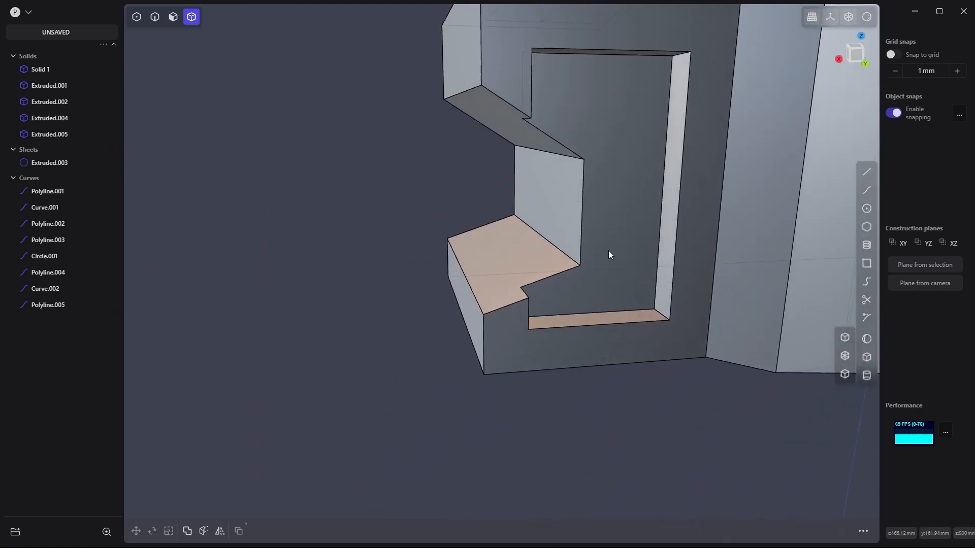
click(866, 172)
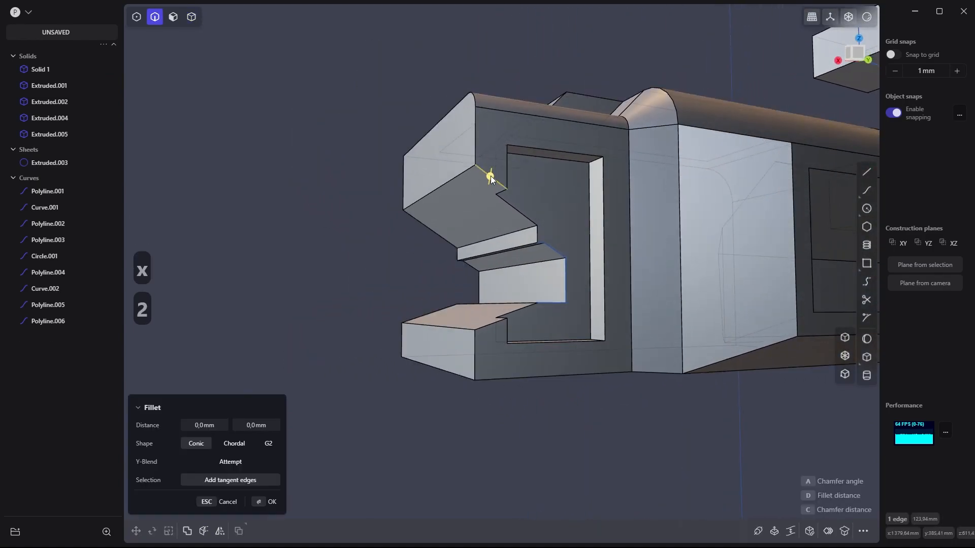
Round the recess edge by about 18 mm and finish the wavy curve above the top block.
drag(490, 178, 490, 178)
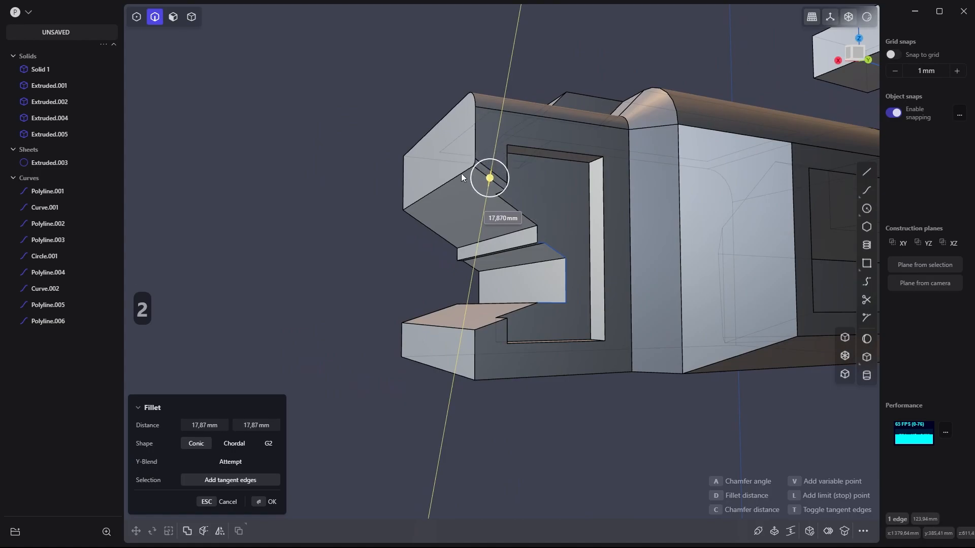
drag(489, 179, 487, 191)
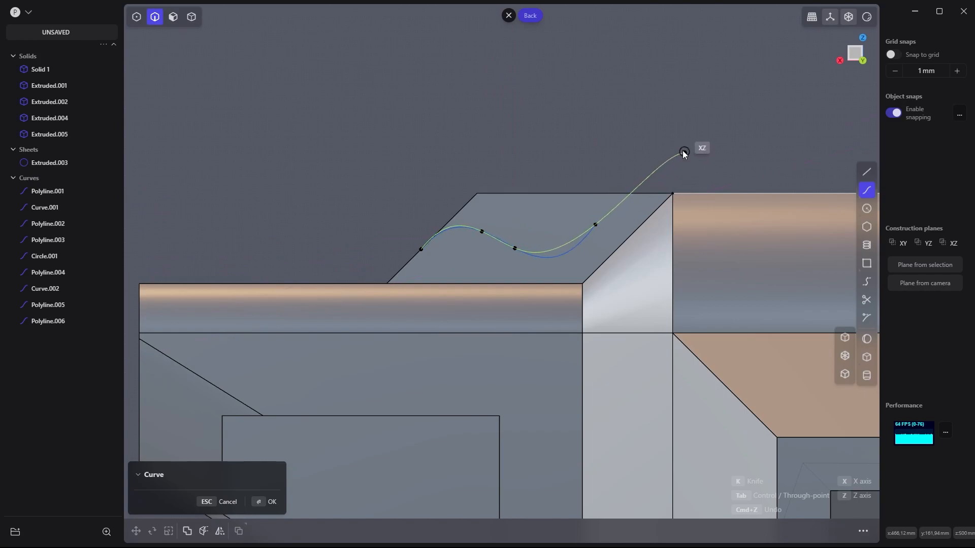
click(271, 502)
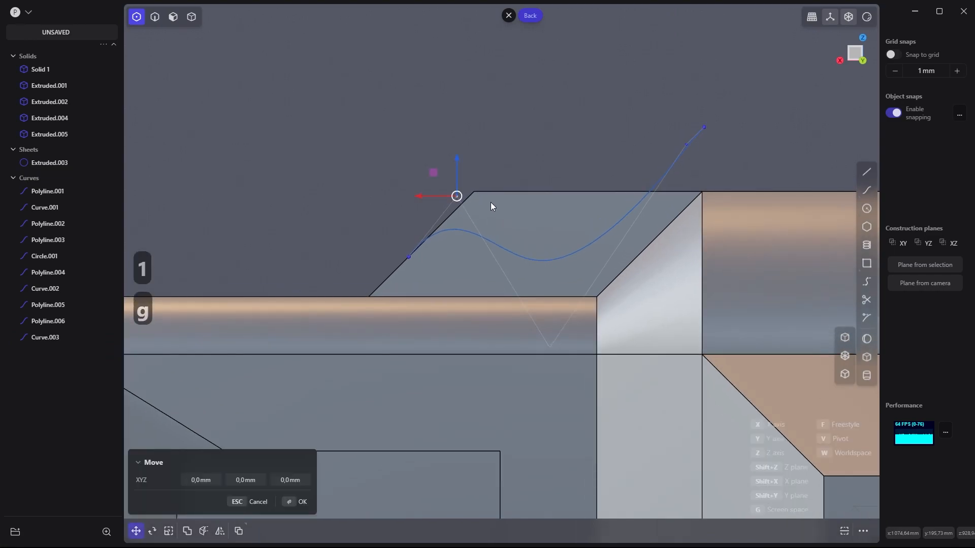
Reposition the curve's end point and split the top block along the wavy curve.
drag(456, 196, 468, 205)
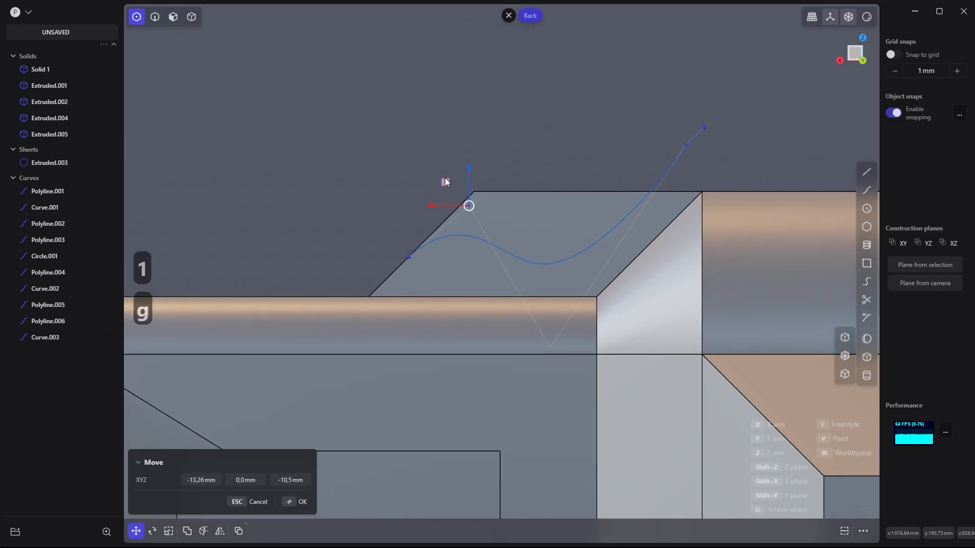
drag(468, 206, 476, 213)
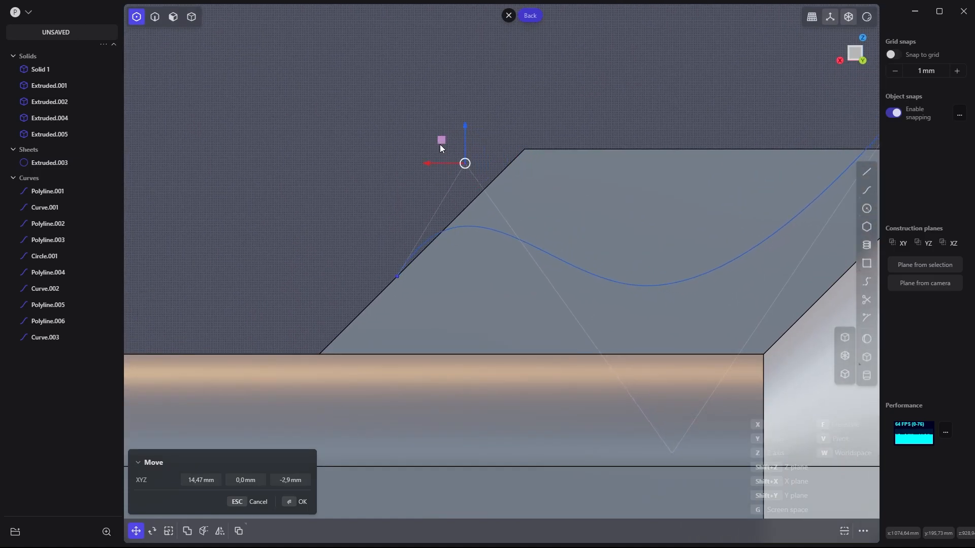
drag(465, 162, 498, 176)
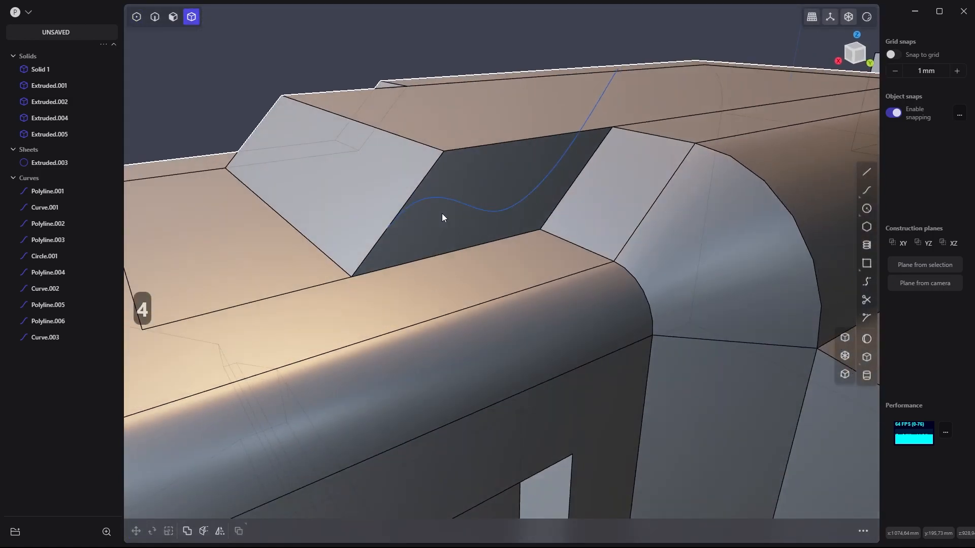
key(ctrl+z)
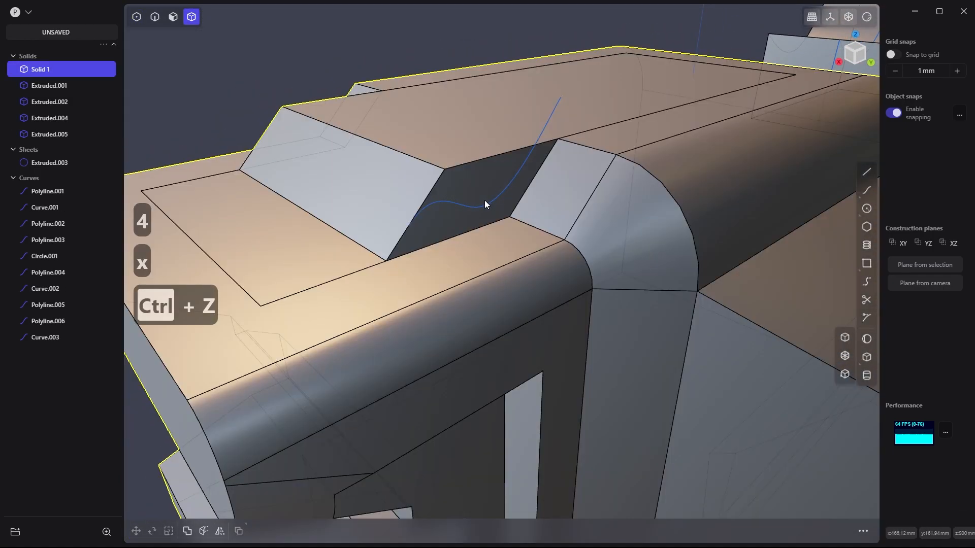
key(ctrl+z)
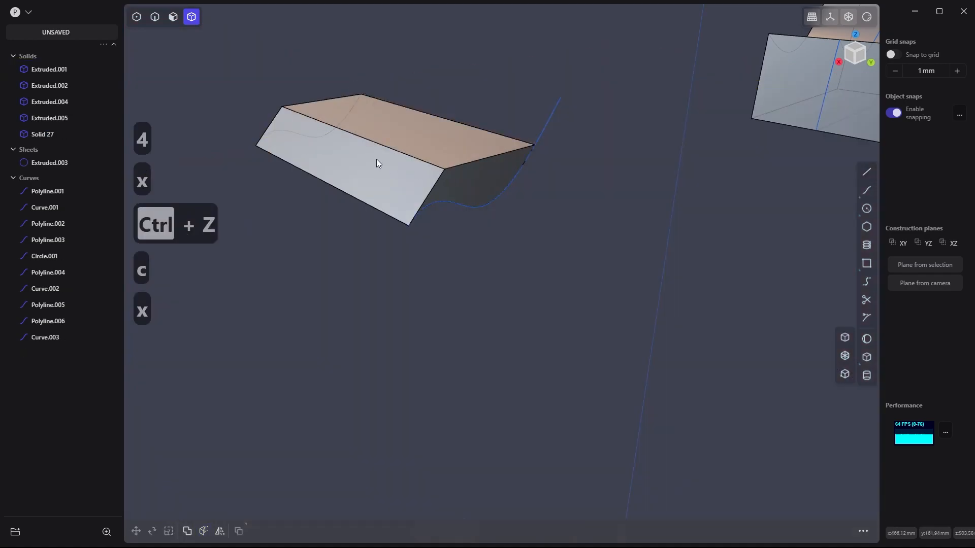
key(ctrl+z)
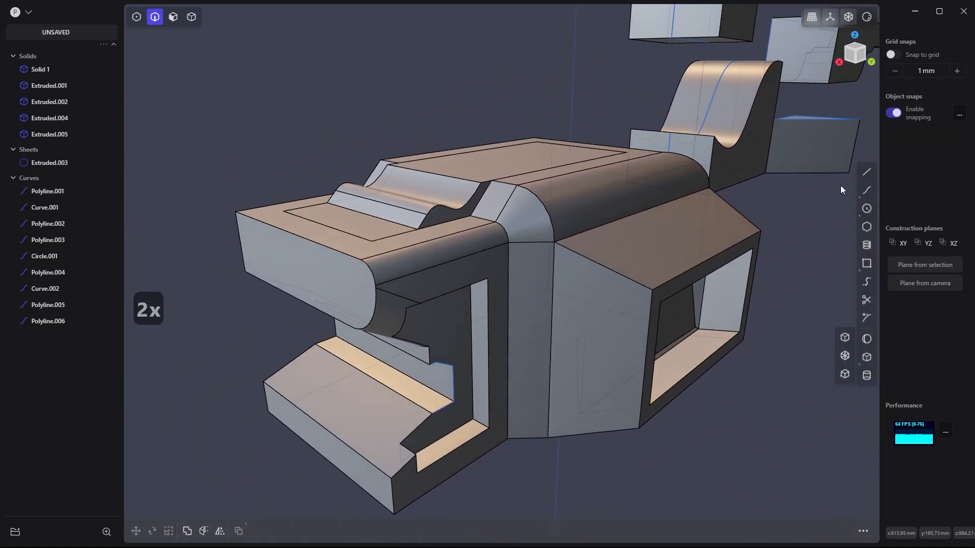
Set a temporary construction plane on the front section's sloped face.
click(192, 17)
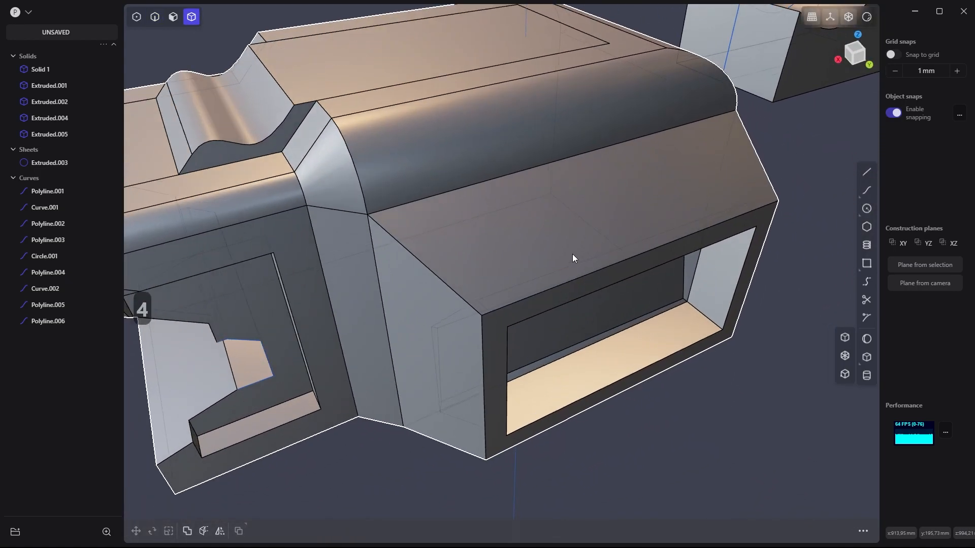
drag(572, 257, 728, 288)
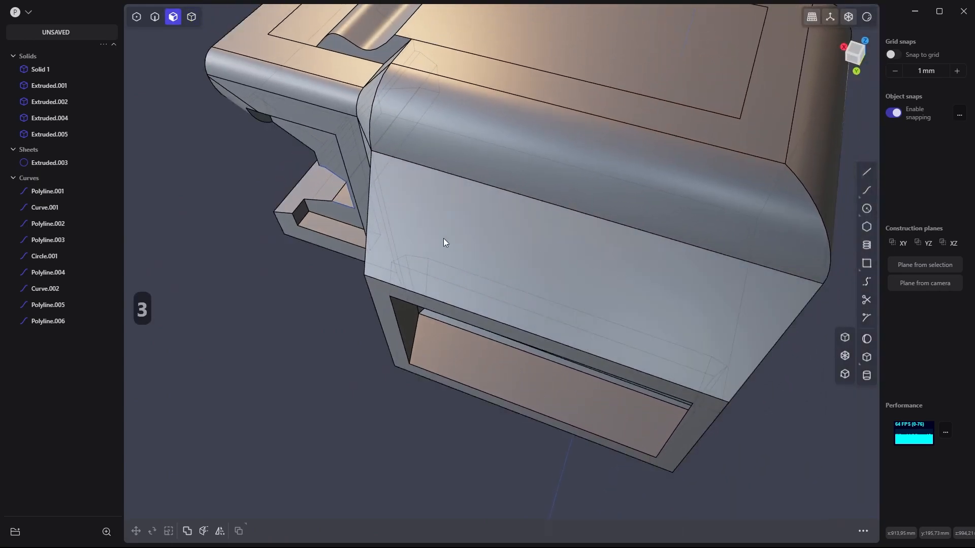
click(435, 230)
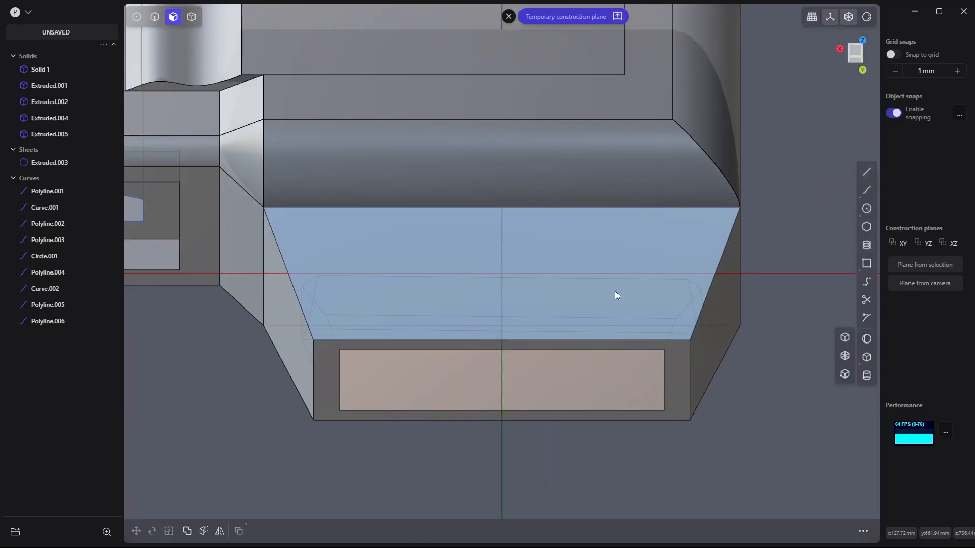
drag(615, 296, 518, 232)
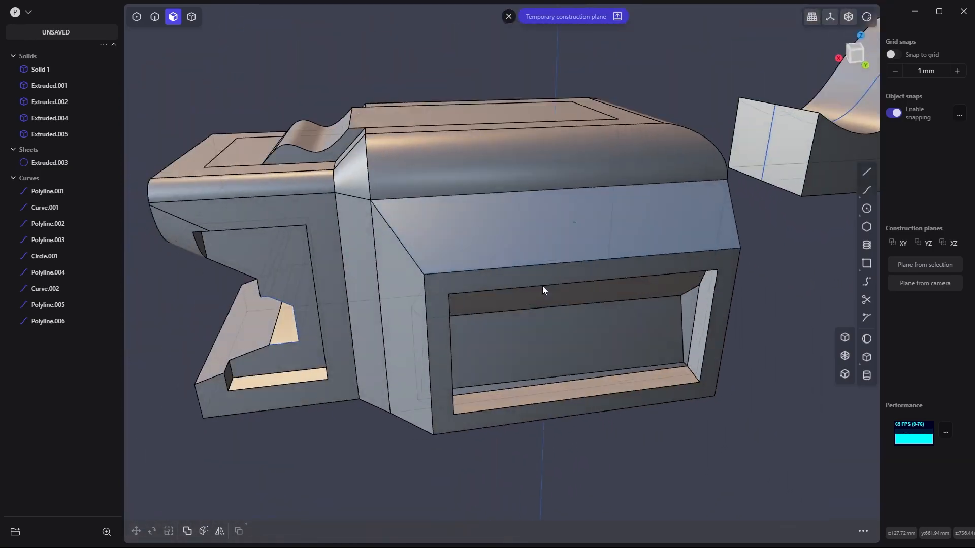
drag(543, 291, 636, 284)
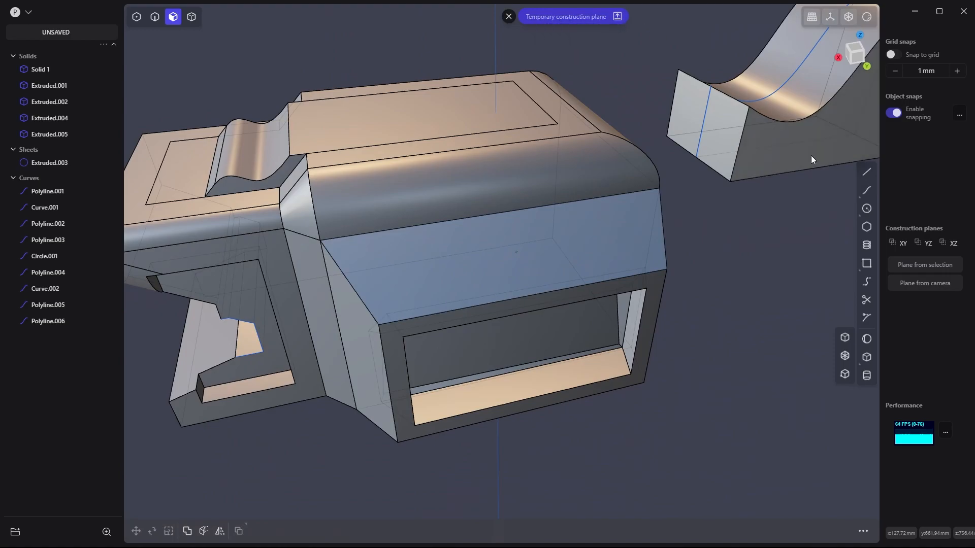
Outline a four-sided panel with polyline and line on the sloped face and extrude it.
click(866, 172)
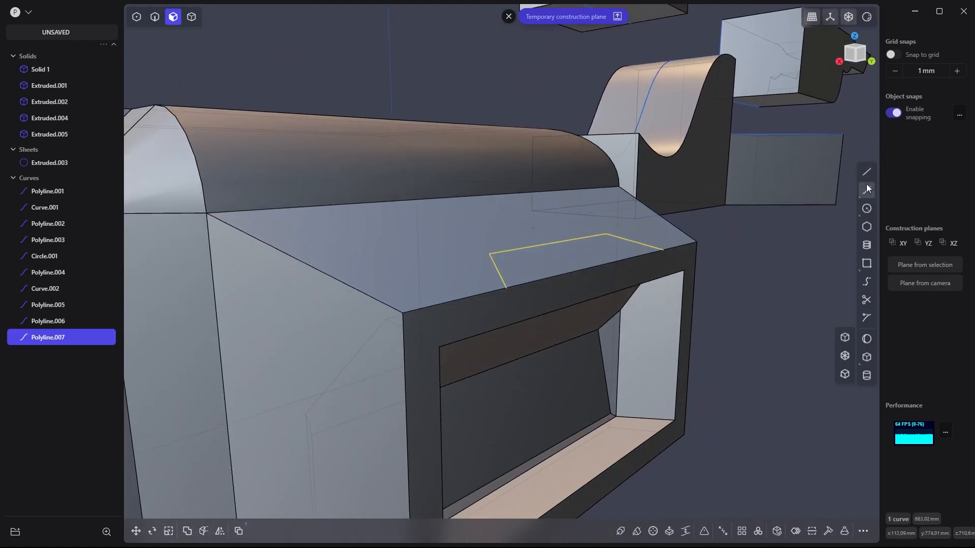
click(865, 172)
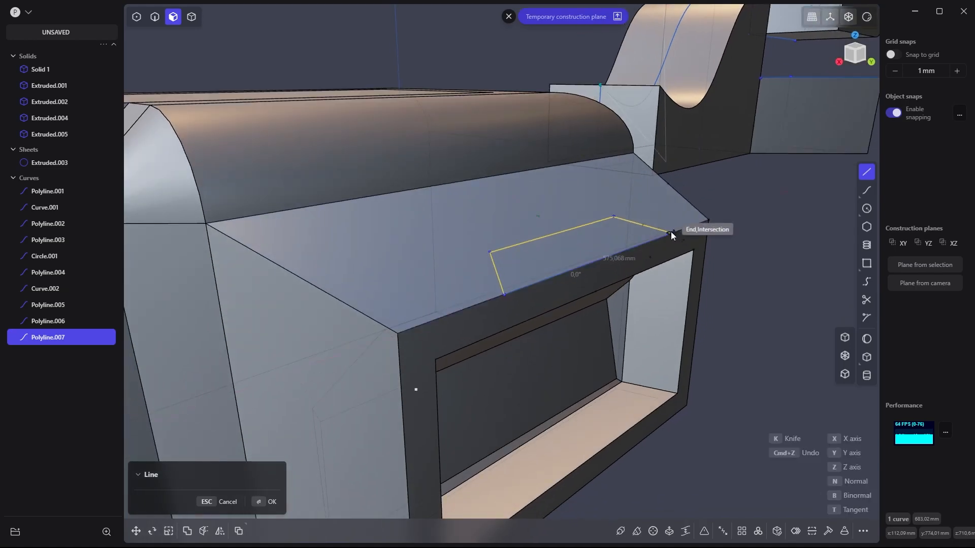
click(272, 501)
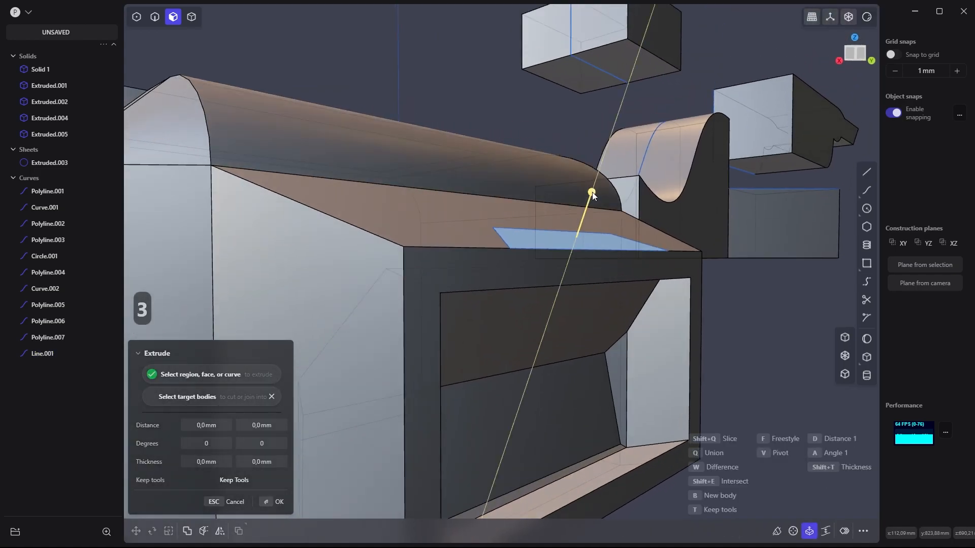
drag(590, 192, 576, 239)
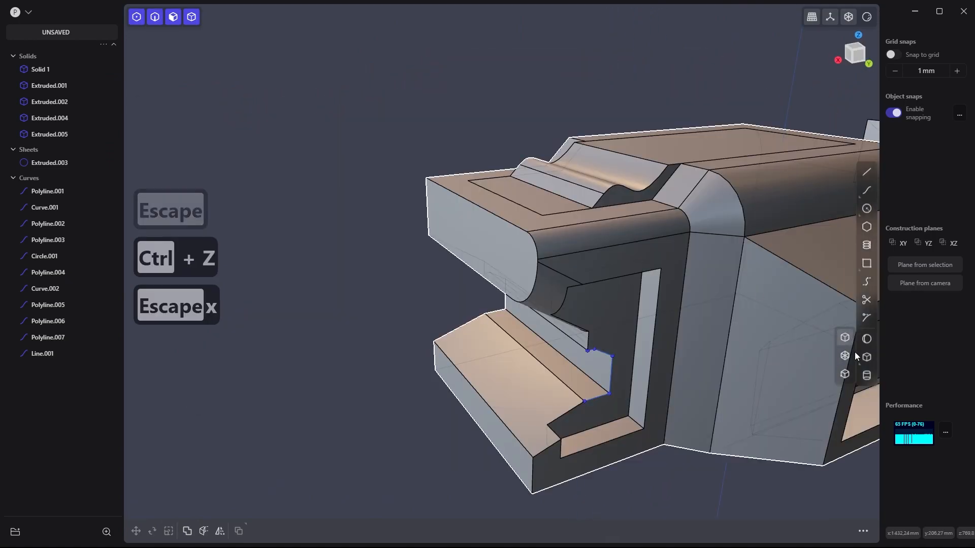
Size a cylinder on the front nose and Boolean Diff it from the body with Keep Tools.
click(866, 374)
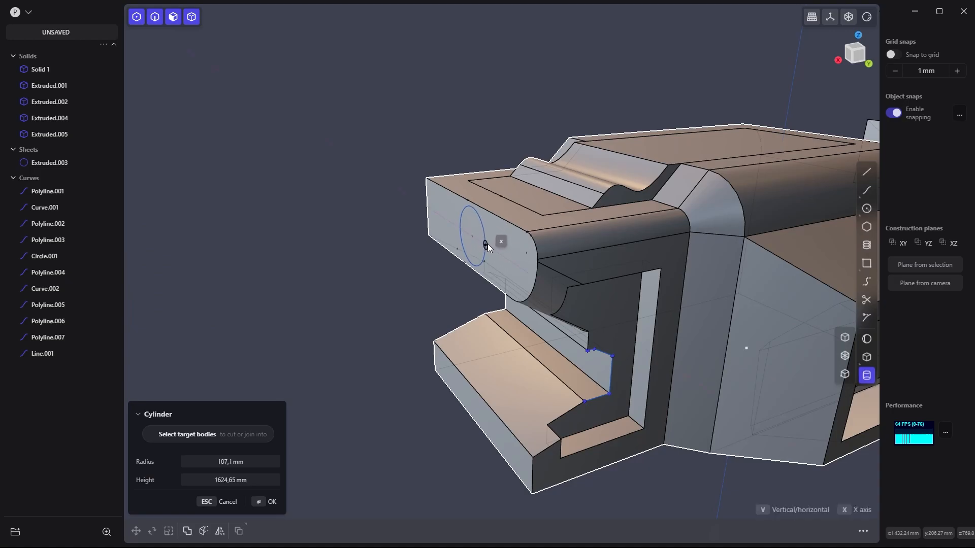
drag(485, 244, 383, 249)
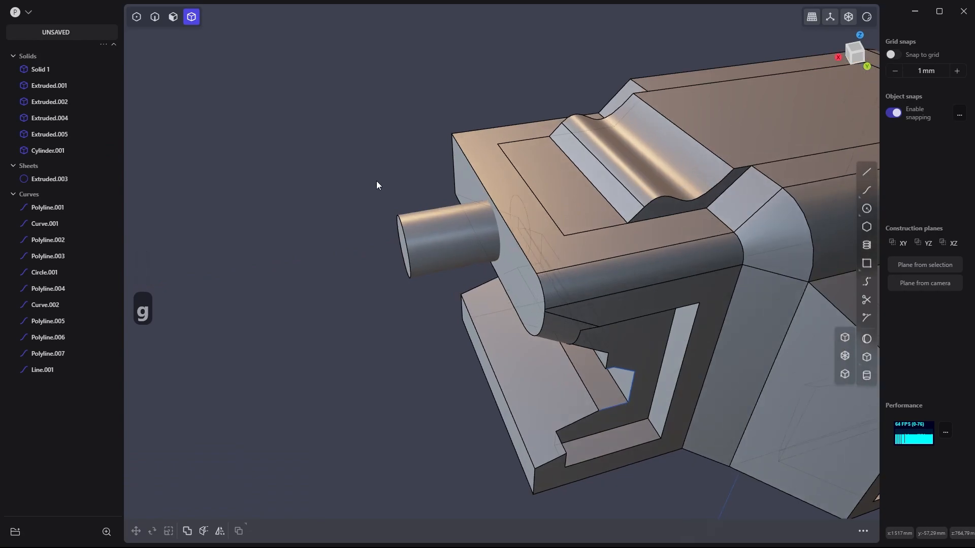
click(187, 531)
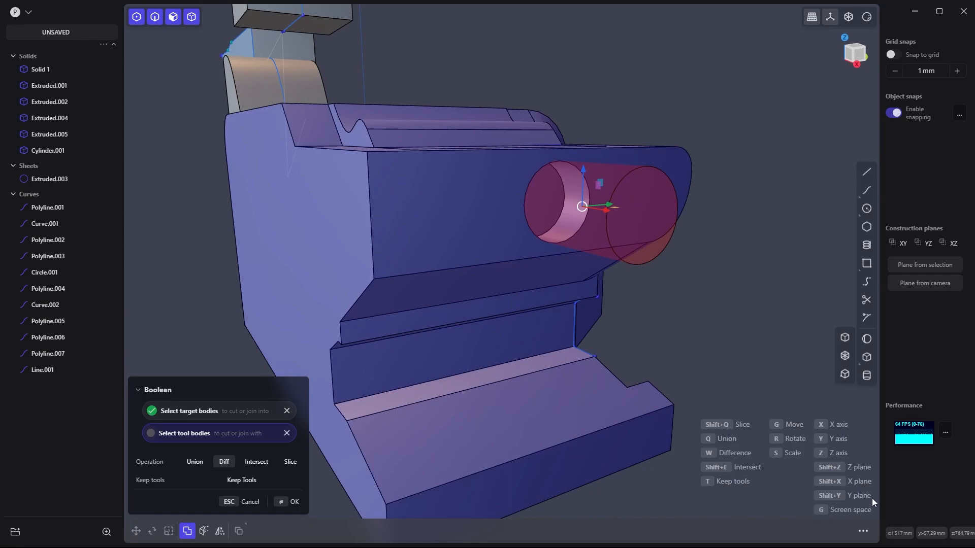
mouse_move(690, 364)
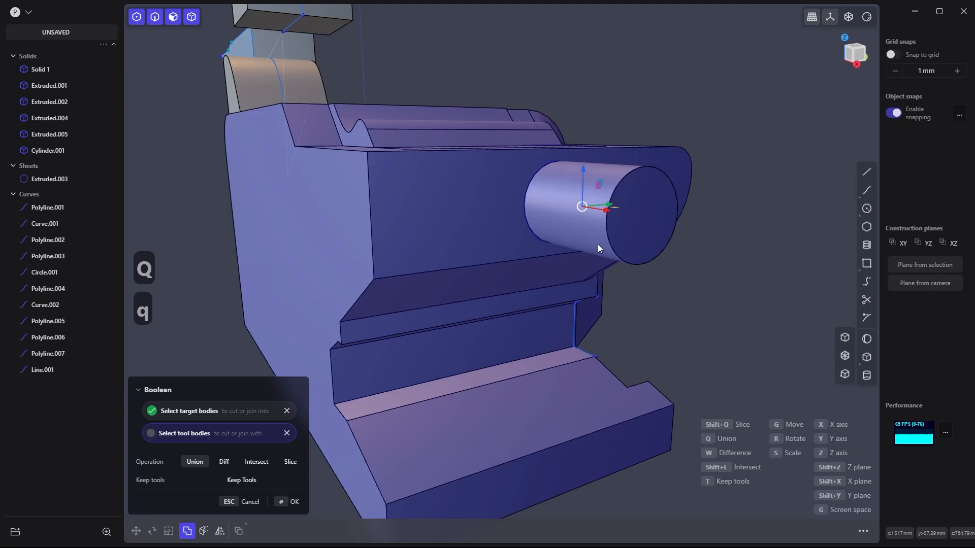
click(223, 462)
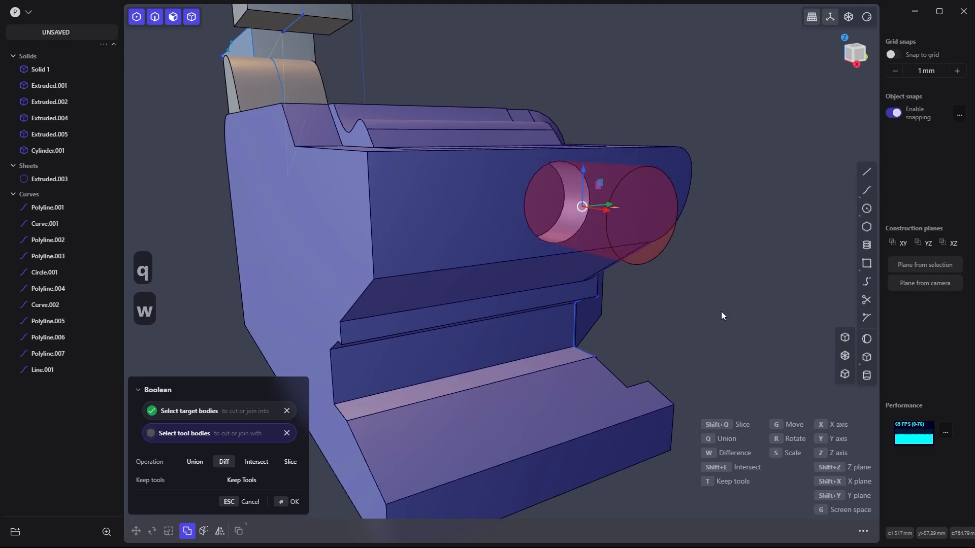
click(255, 461)
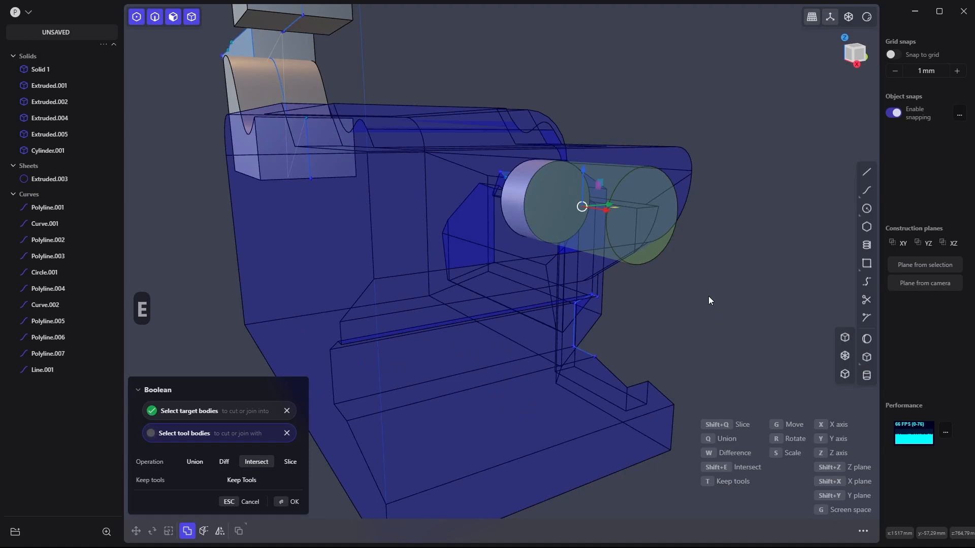
click(194, 461)
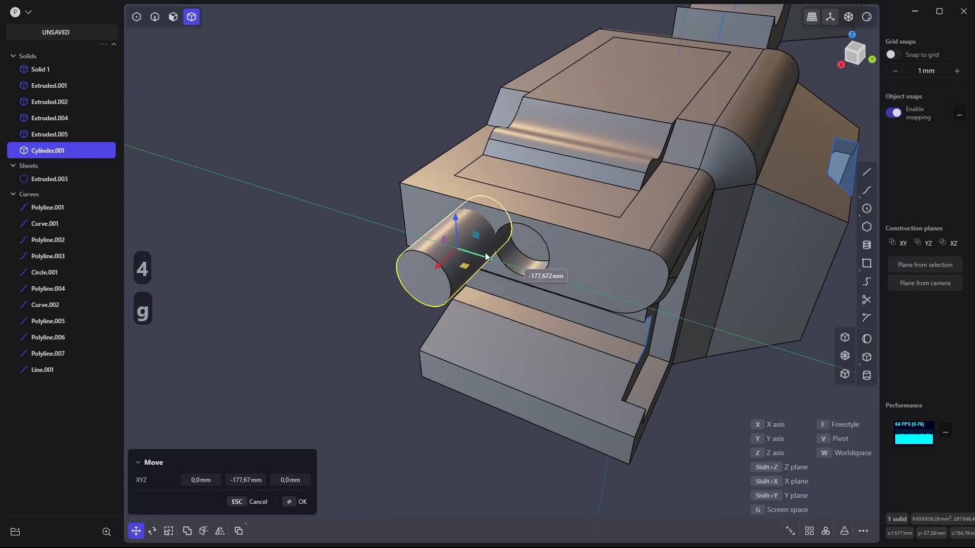
Confirm the cylinder's placement and length so it juts out from the side hole.
key(ctrl+z)
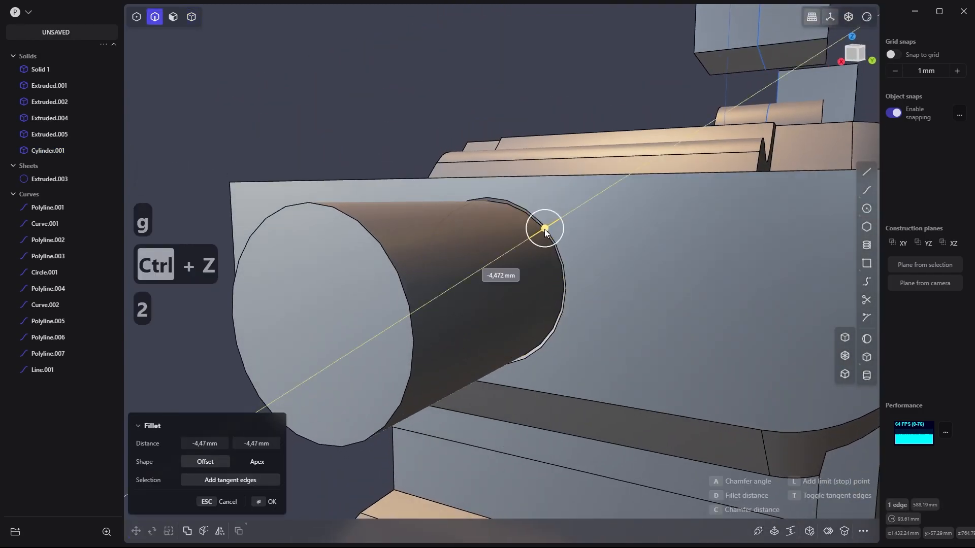
click(272, 501)
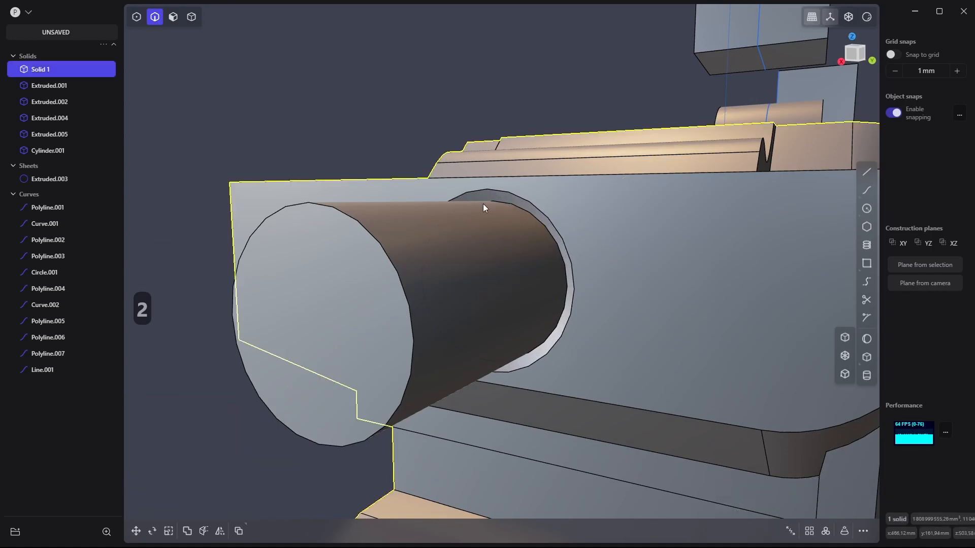
click(191, 17)
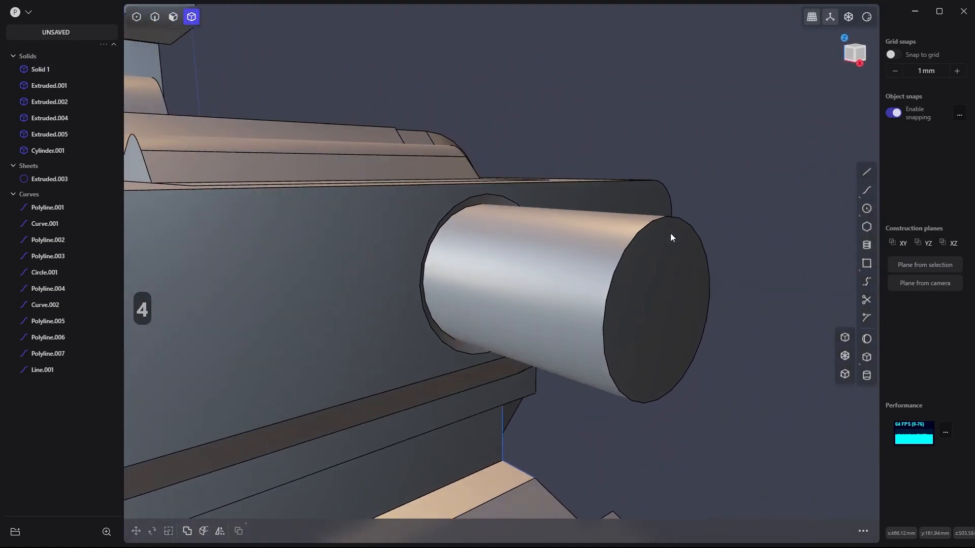
drag(671, 237, 551, 250)
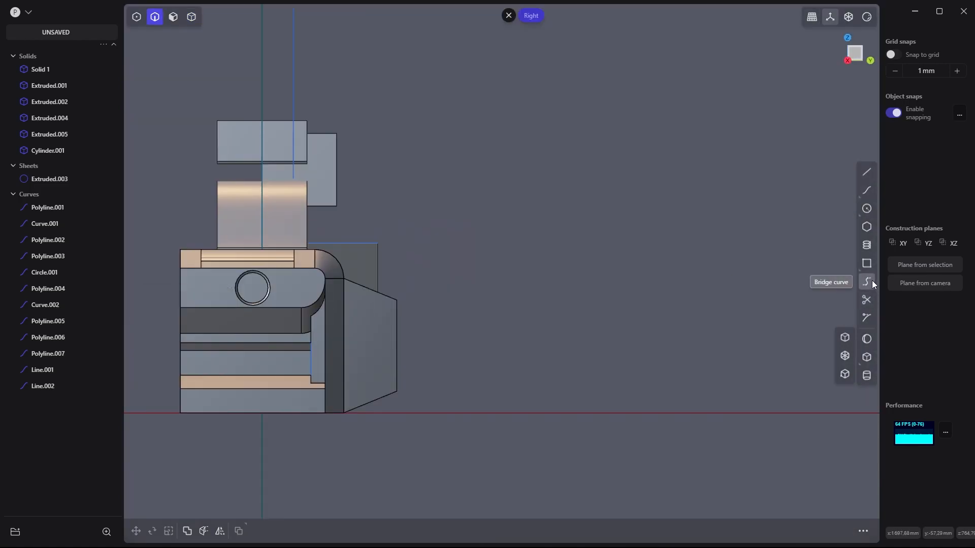
mouse_move(866, 191)
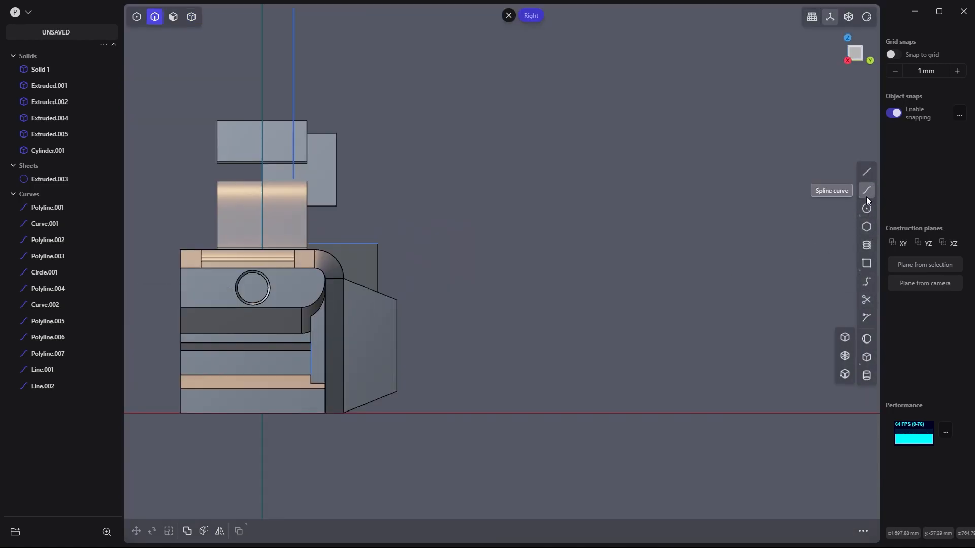
Draw a jagged half-profile beside the hull, closed by a straight vertical edge.
click(865, 172)
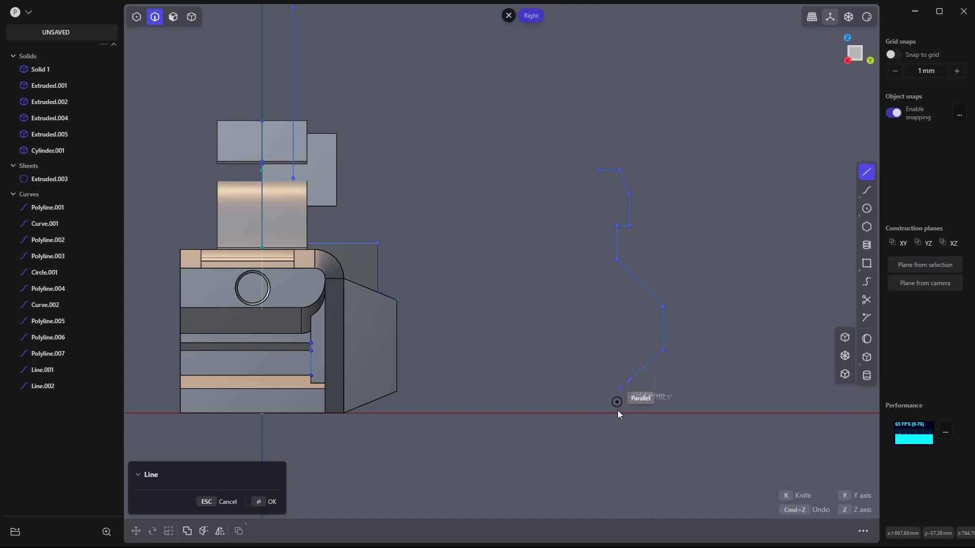
click(615, 402)
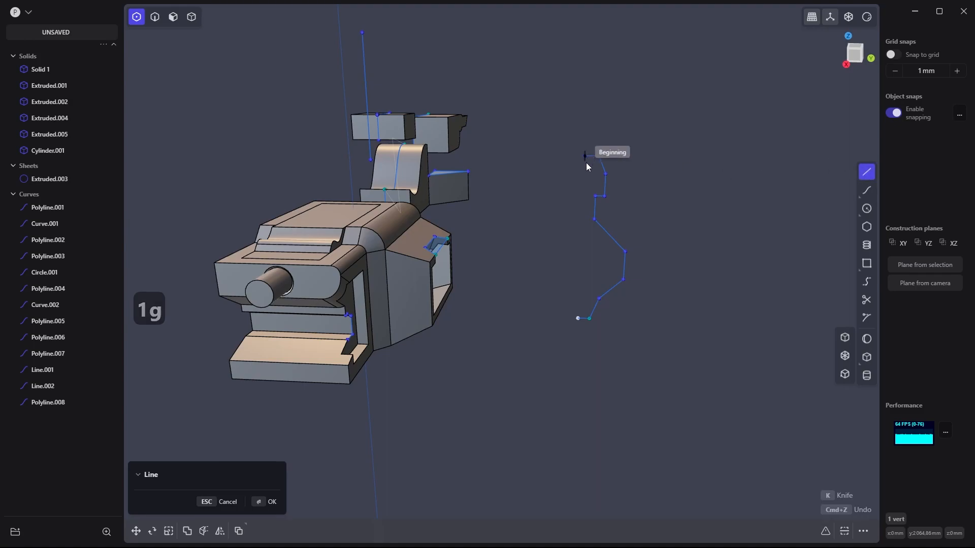
mouse_move(582, 323)
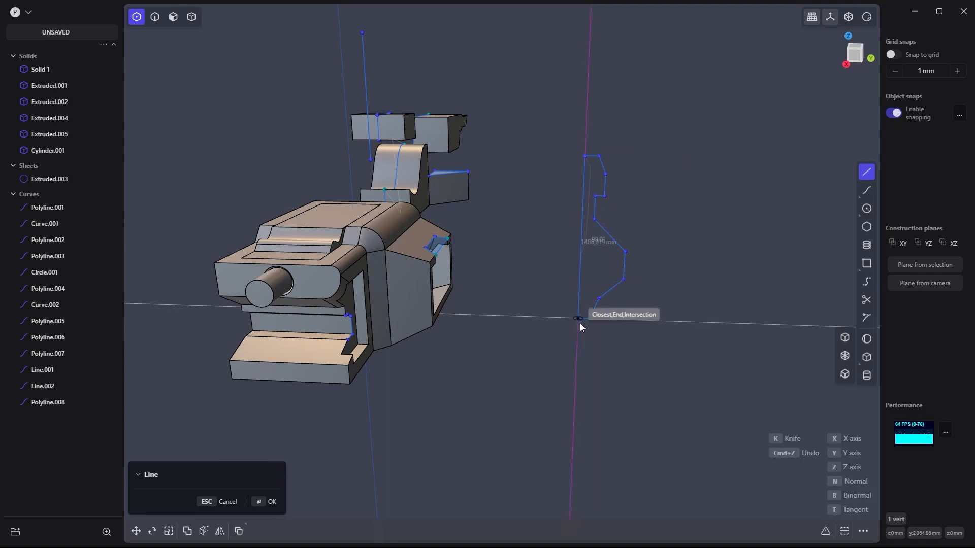
click(577, 318)
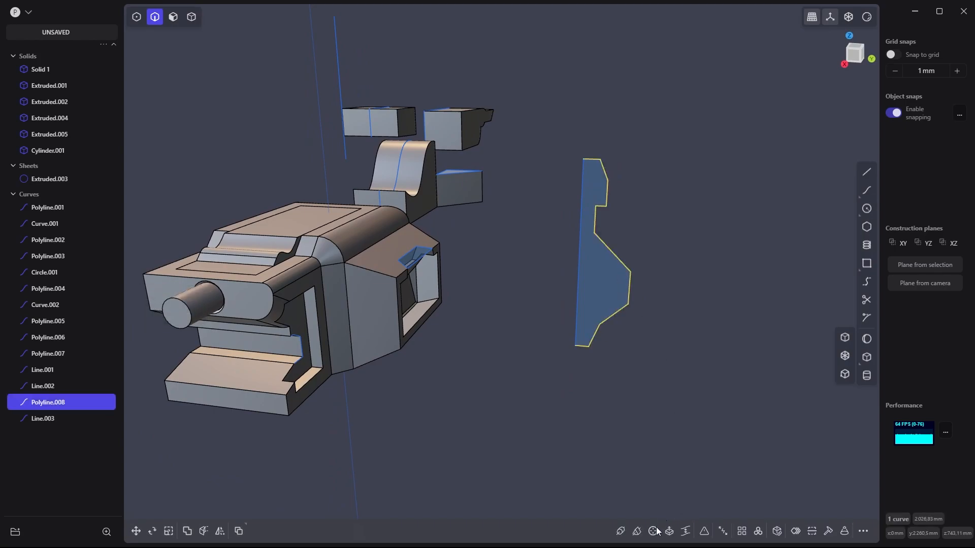
Revolve the profile a full 360 degrees around its straight vertical edge.
click(652, 532)
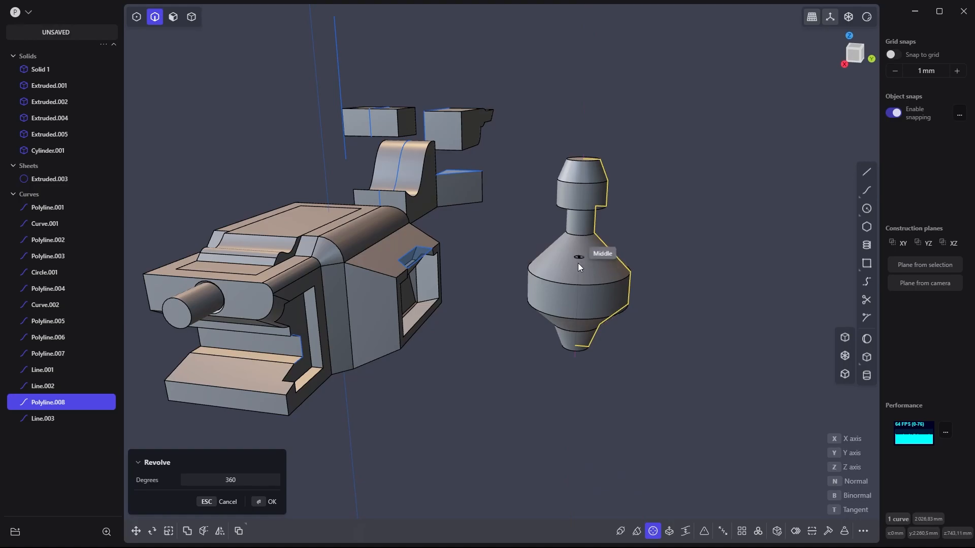
click(272, 501)
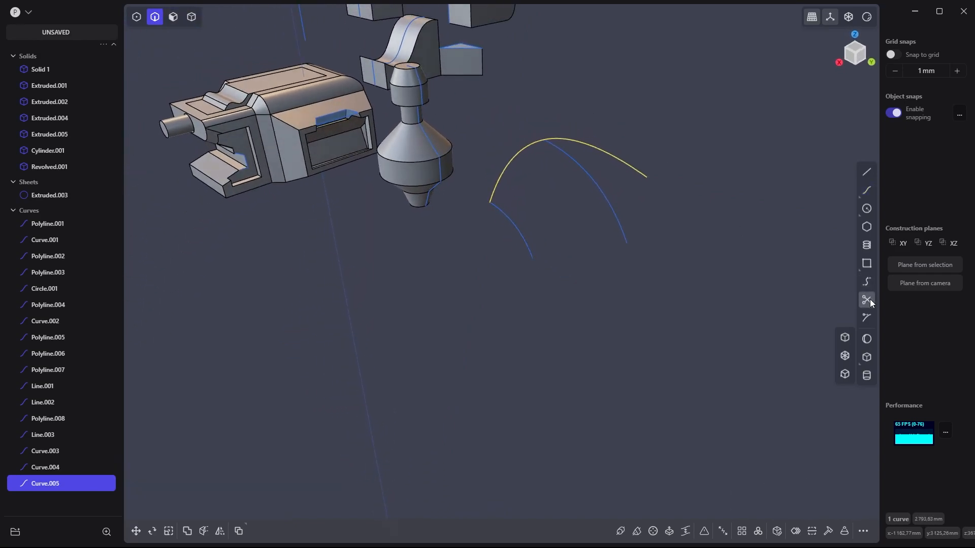
Draw another arching freeform curve beside the model for the panel loft.
click(865, 299)
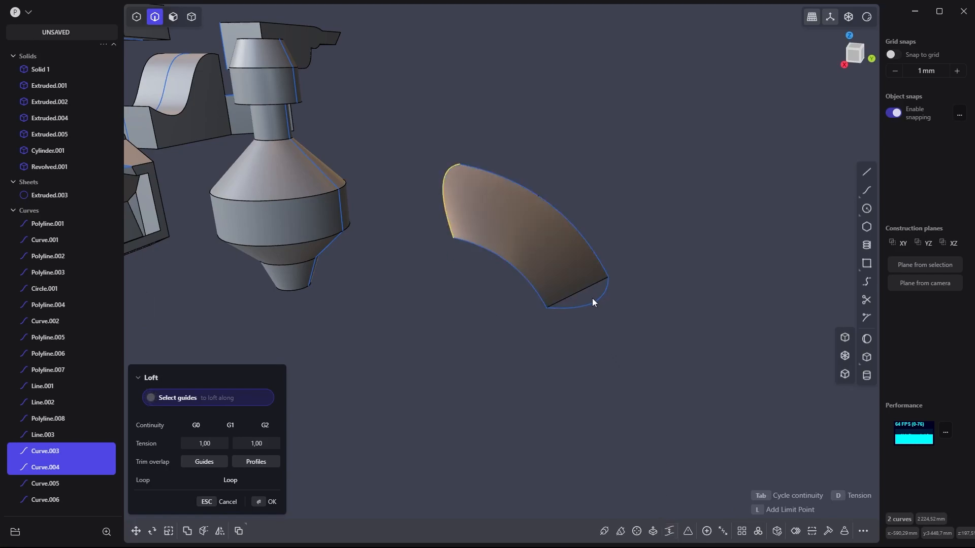
Confirm the loft into a curved sheet and switch to face selection.
click(271, 503)
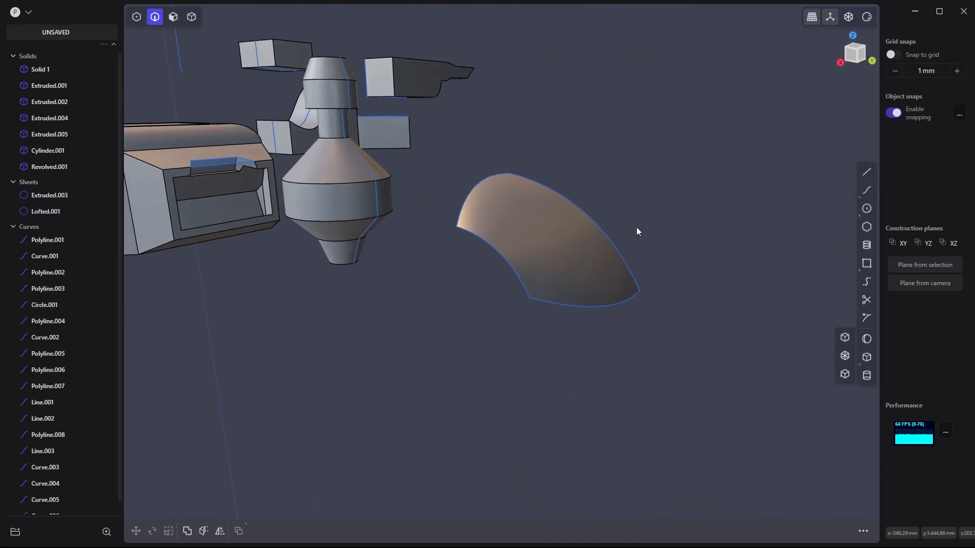
key(ctrl+z)
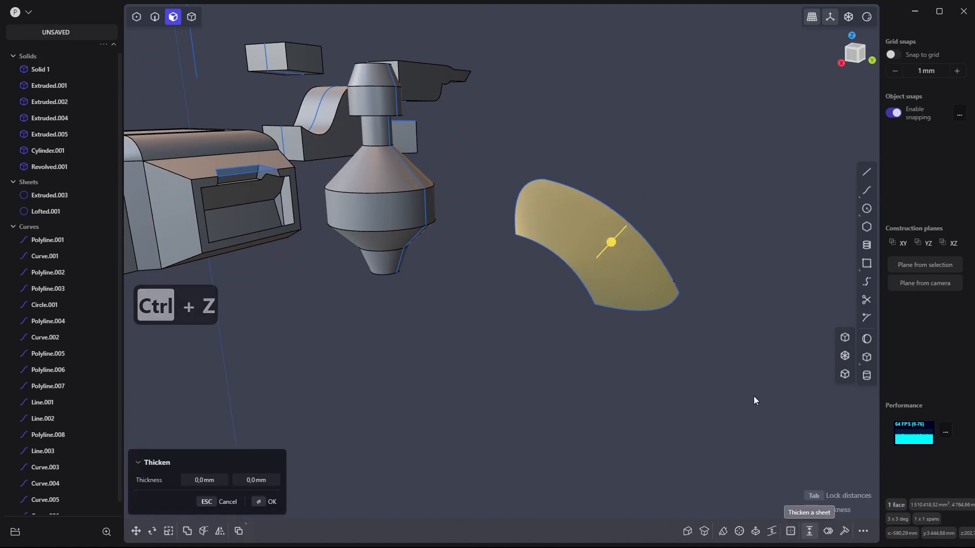
Thicken the lofted sheet to about 125 mm, creating Solid 62.
drag(610, 241, 618, 233)
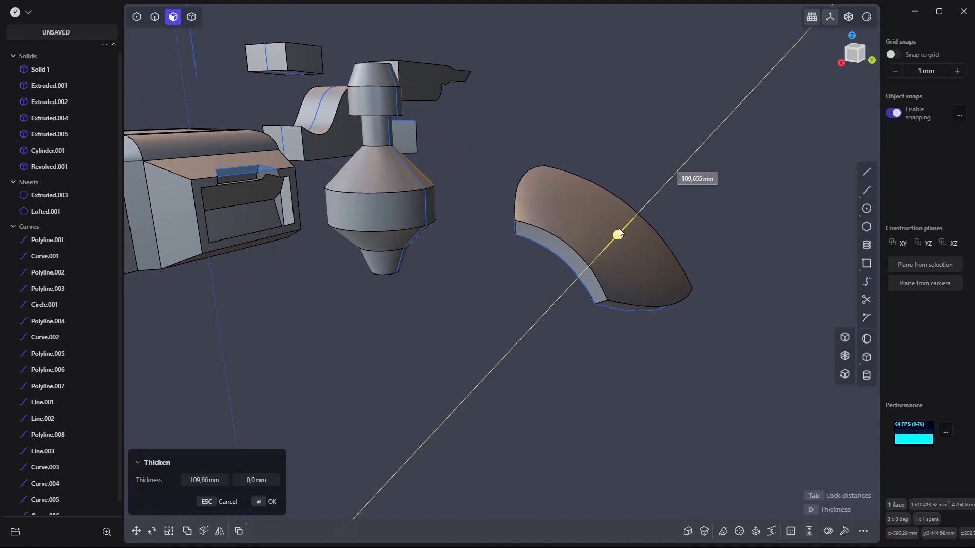
drag(618, 233, 618, 235)
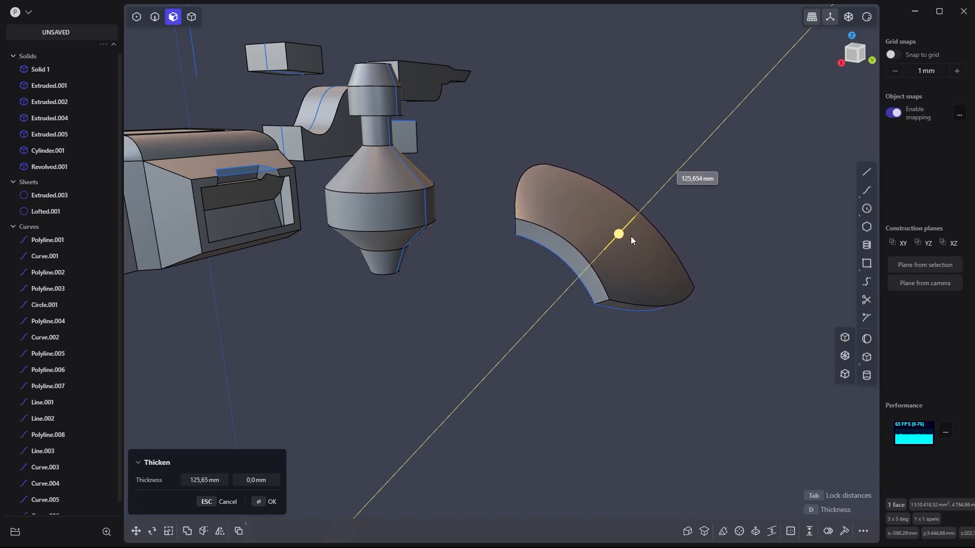
click(271, 502)
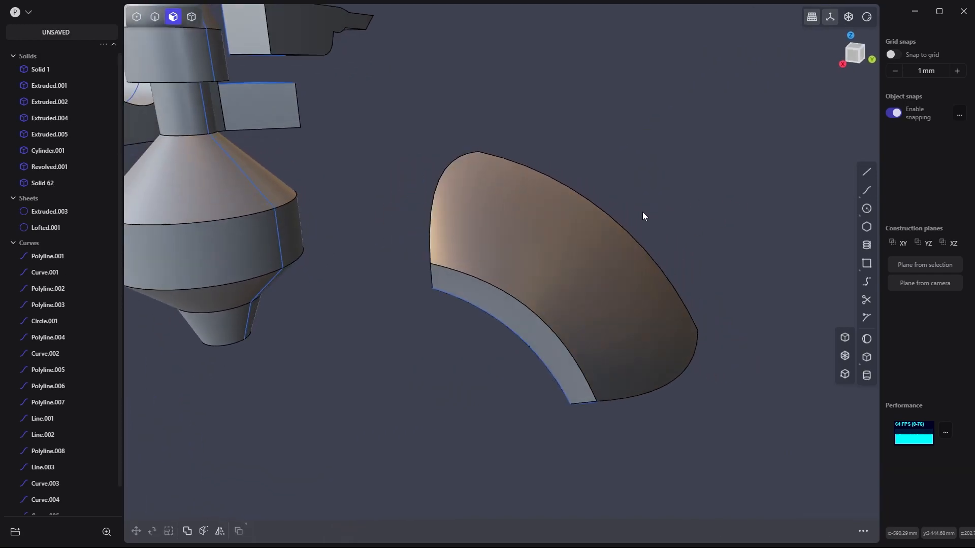
click(155, 17)
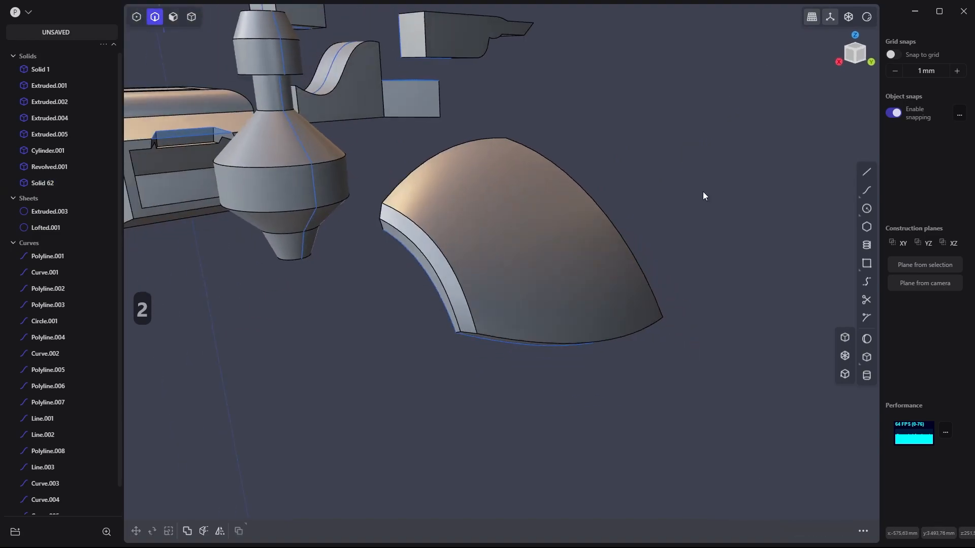
Cut Solid 62 with a plane into a narrow curved blade and inspect it.
click(865, 172)
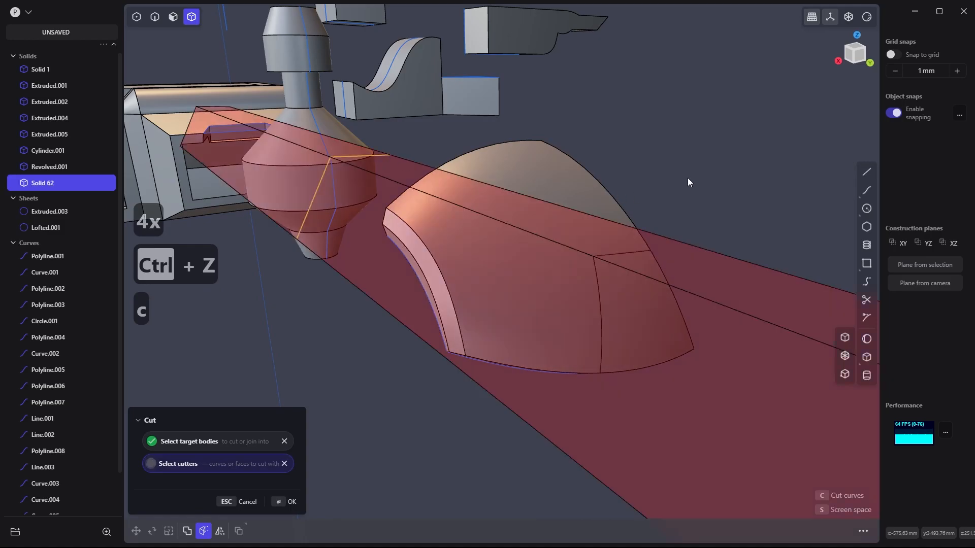
click(288, 502)
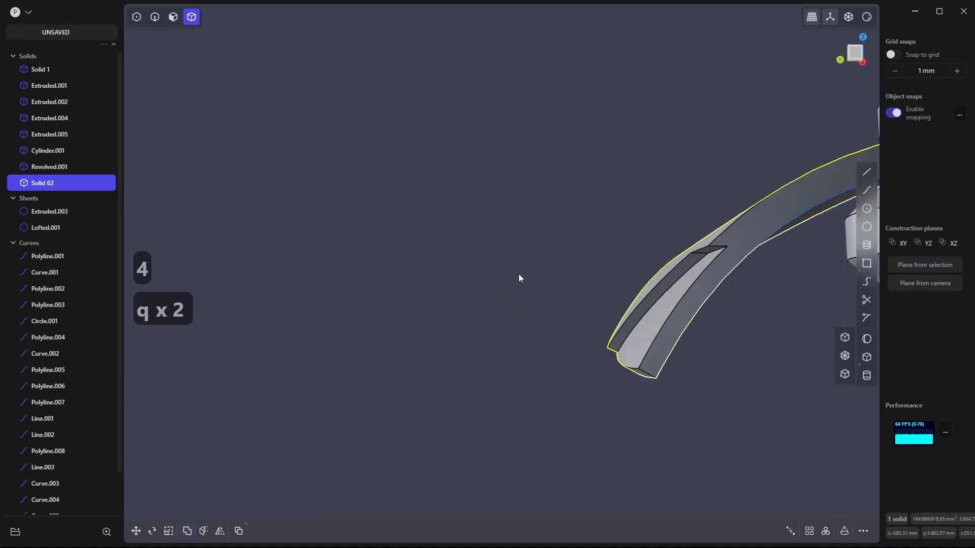
drag(519, 277, 640, 301)
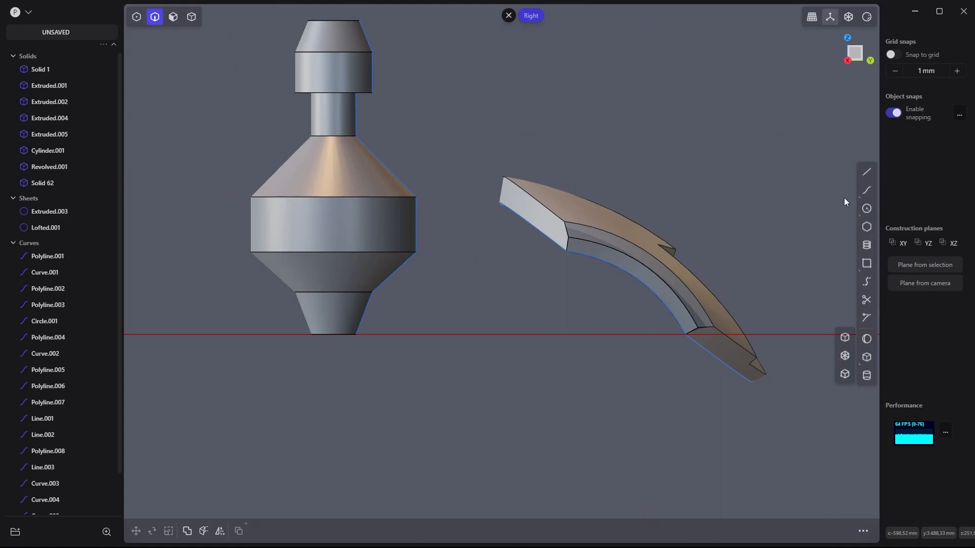
click(865, 172)
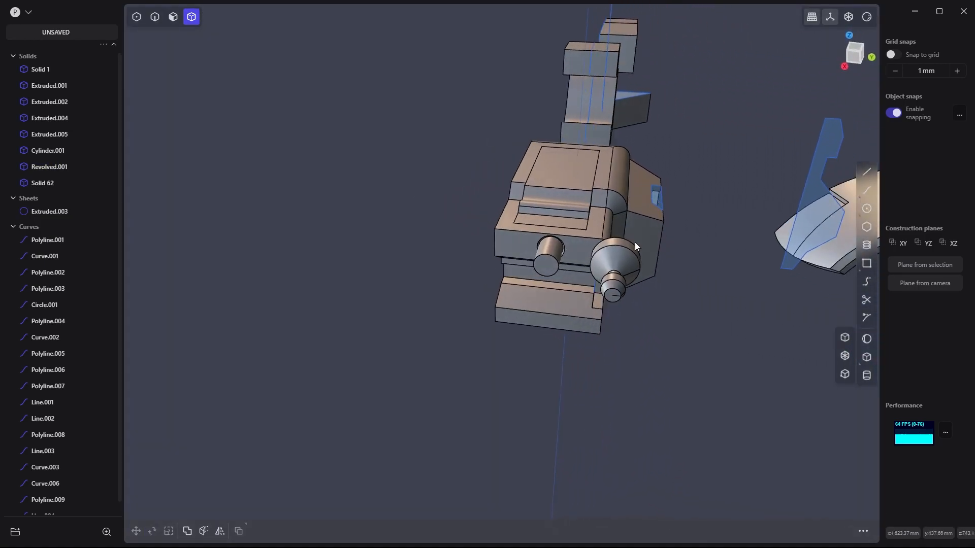
Radially array Revolved.001 around the front cylinder centre: 360 degrees, 8 copies.
drag(634, 249, 597, 255)
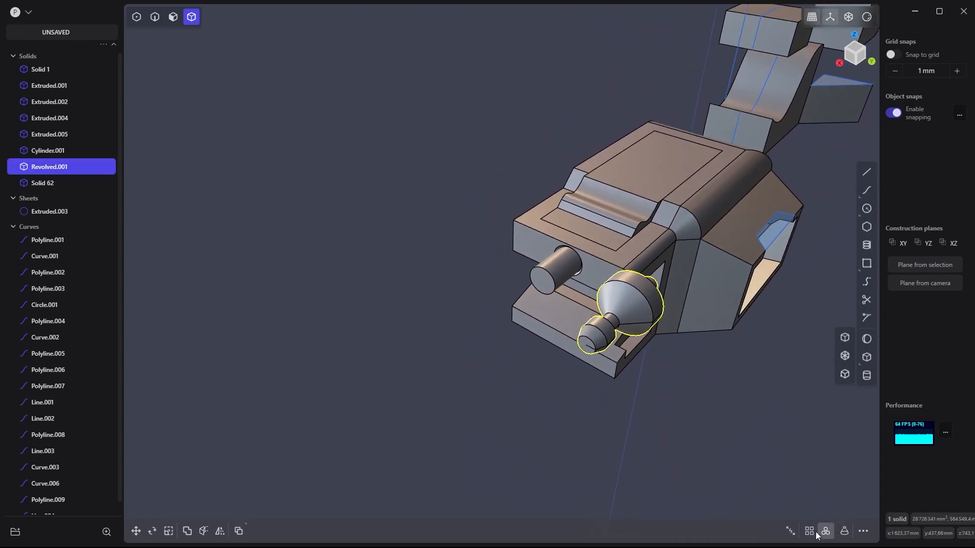
click(825, 532)
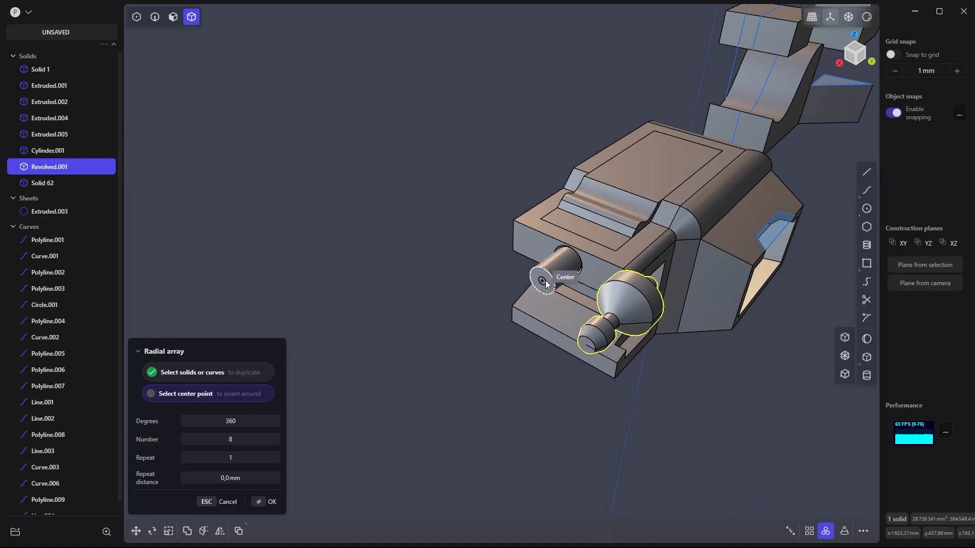
click(543, 280)
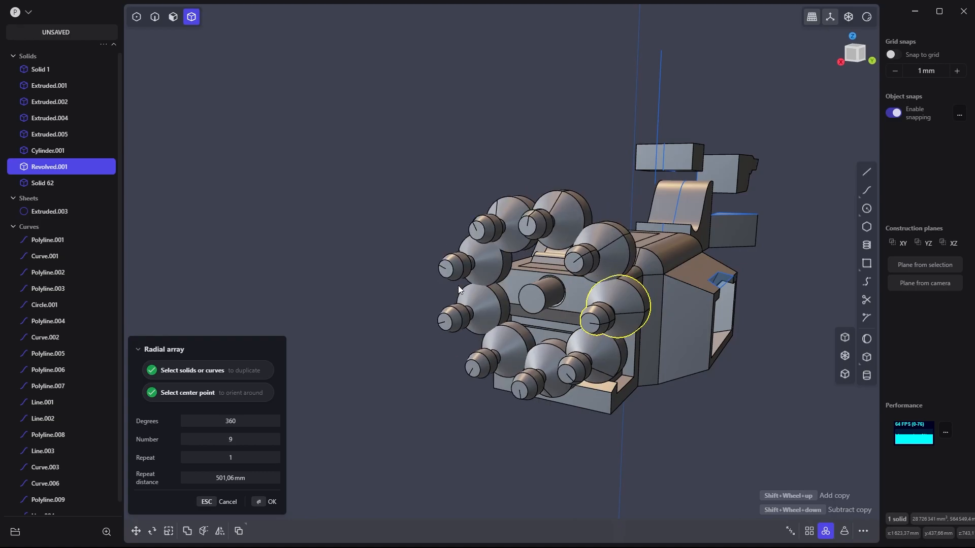
click(230, 439)
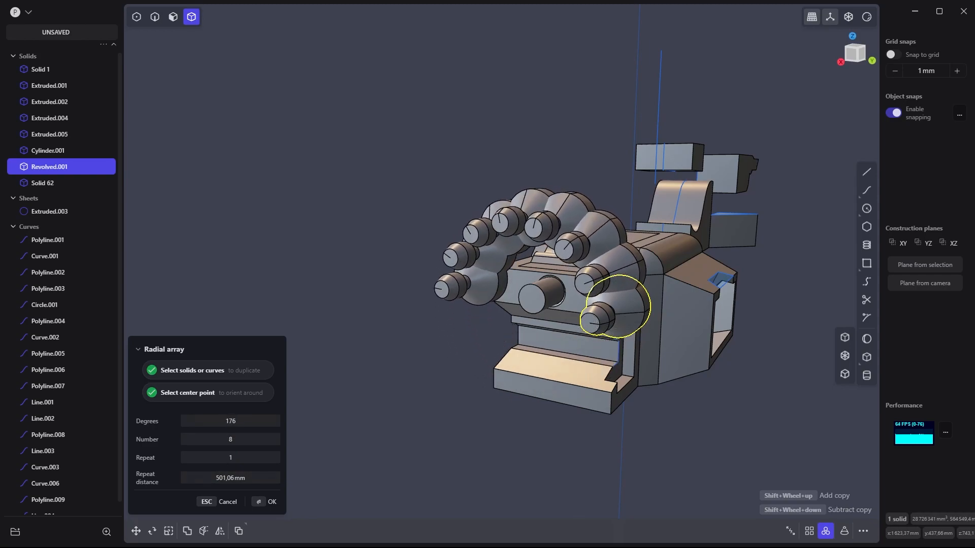
text(291)
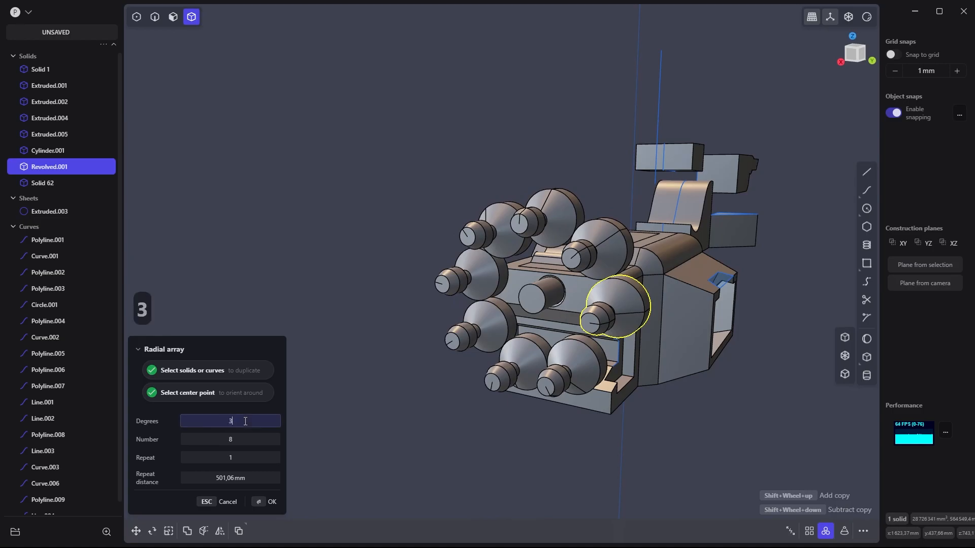
text(360)
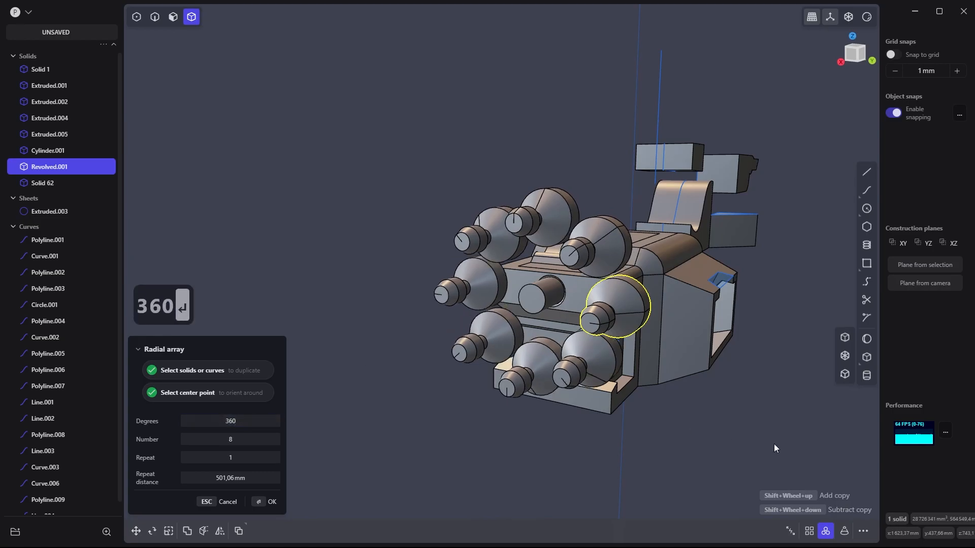
click(271, 502)
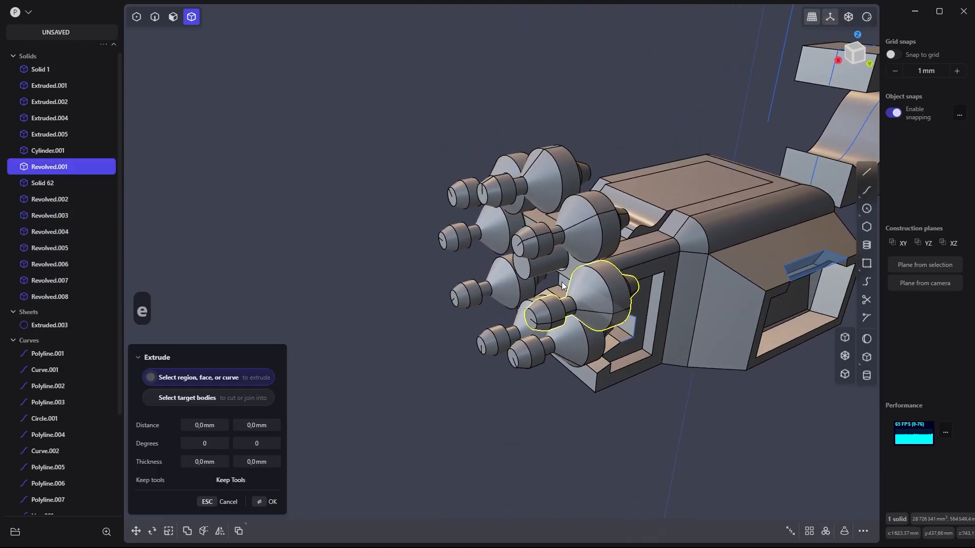
key(Escape)
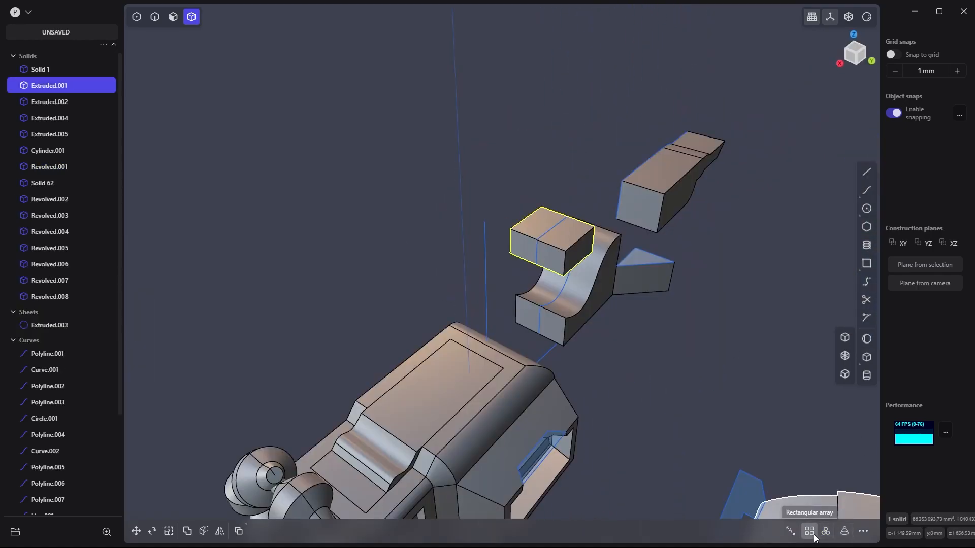
Array Extruded.001 into a straight row of 8 blocks ending at a chosen point.
click(808, 531)
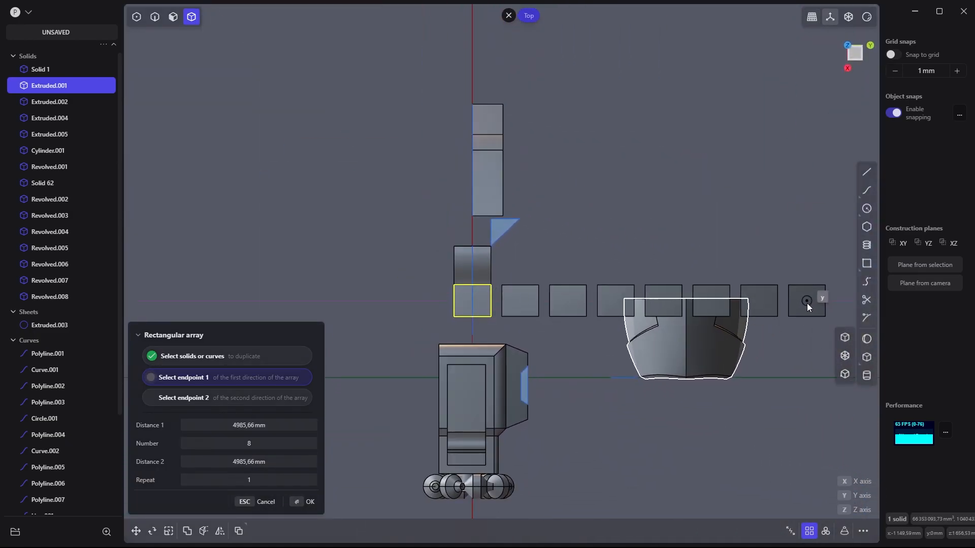
click(797, 301)
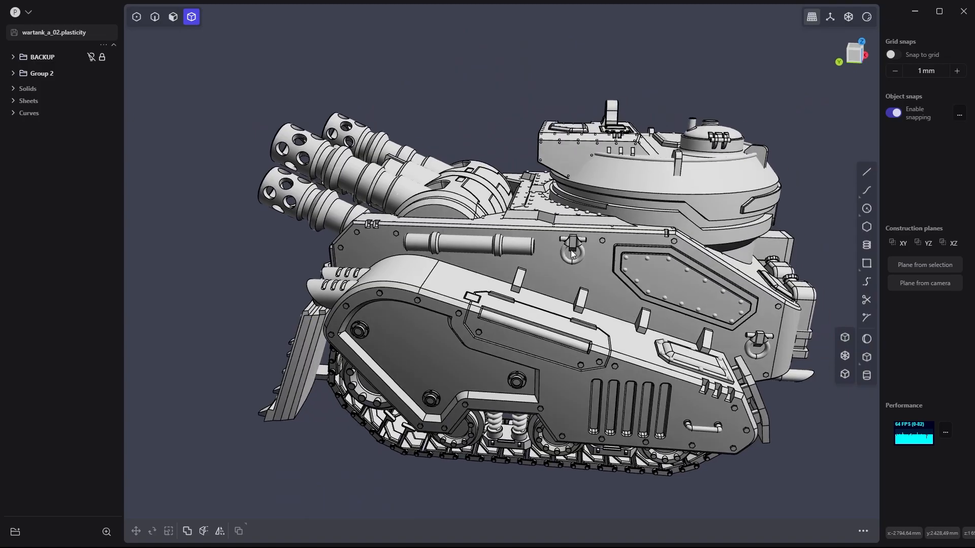
Orbit wartank_a_02 to view the rear turret and fuel cans.
drag(560, 248, 615, 252)
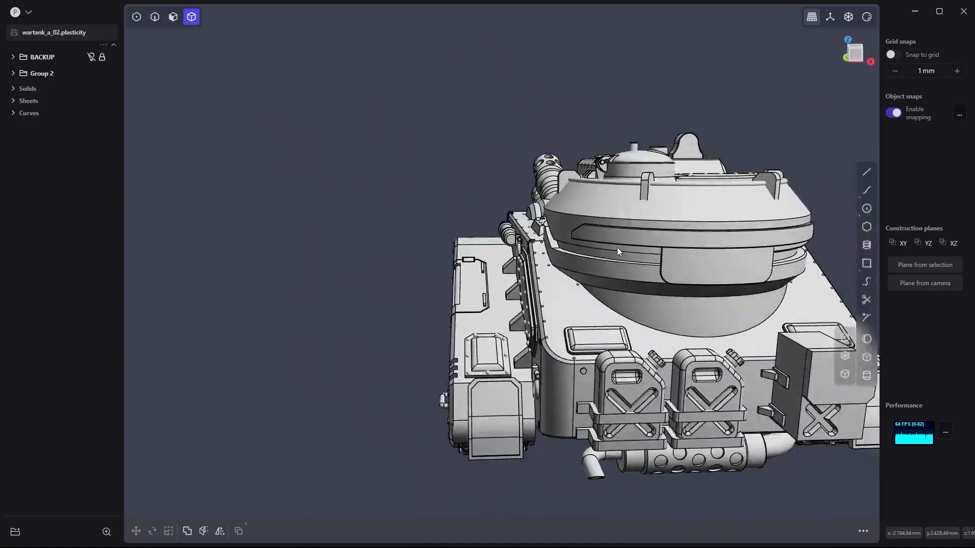